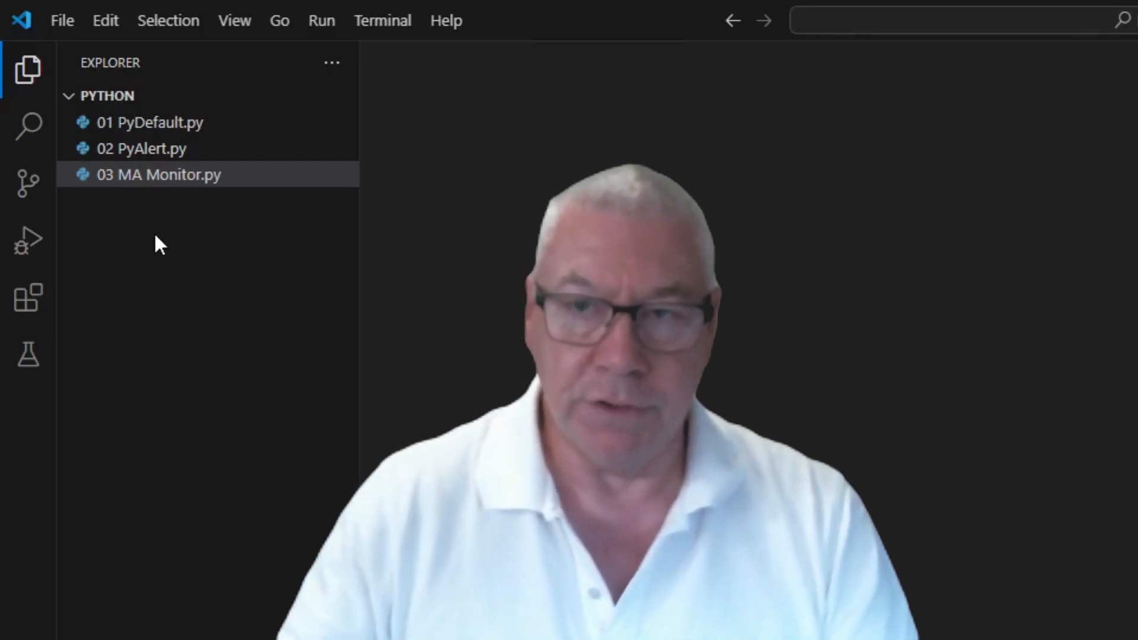
mouse_move(159, 196)
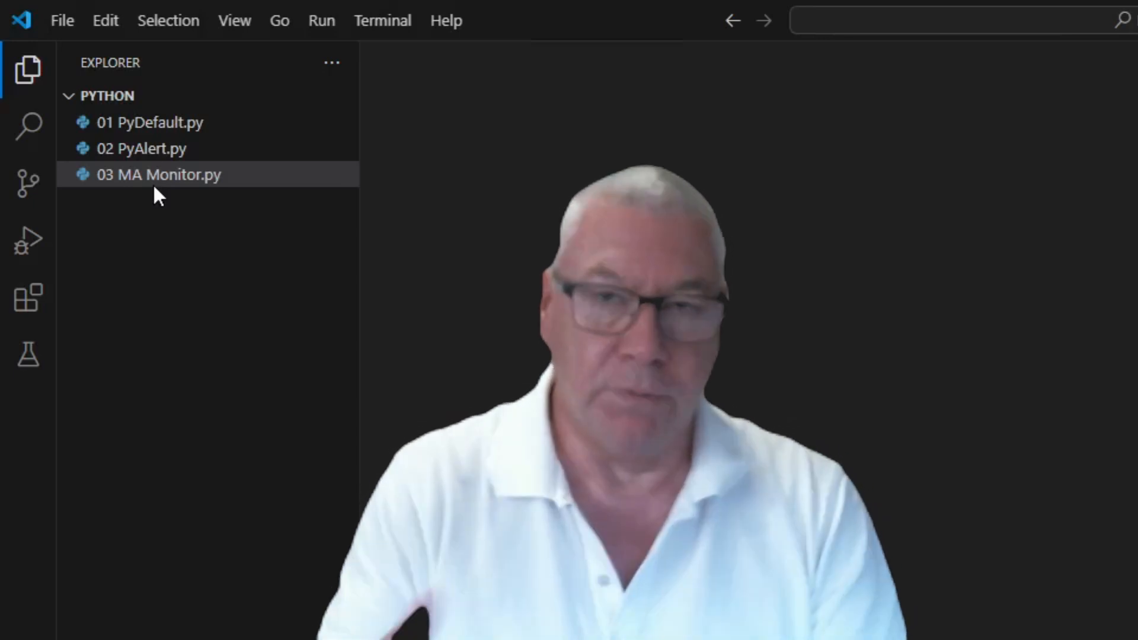
mouse_move(165, 246)
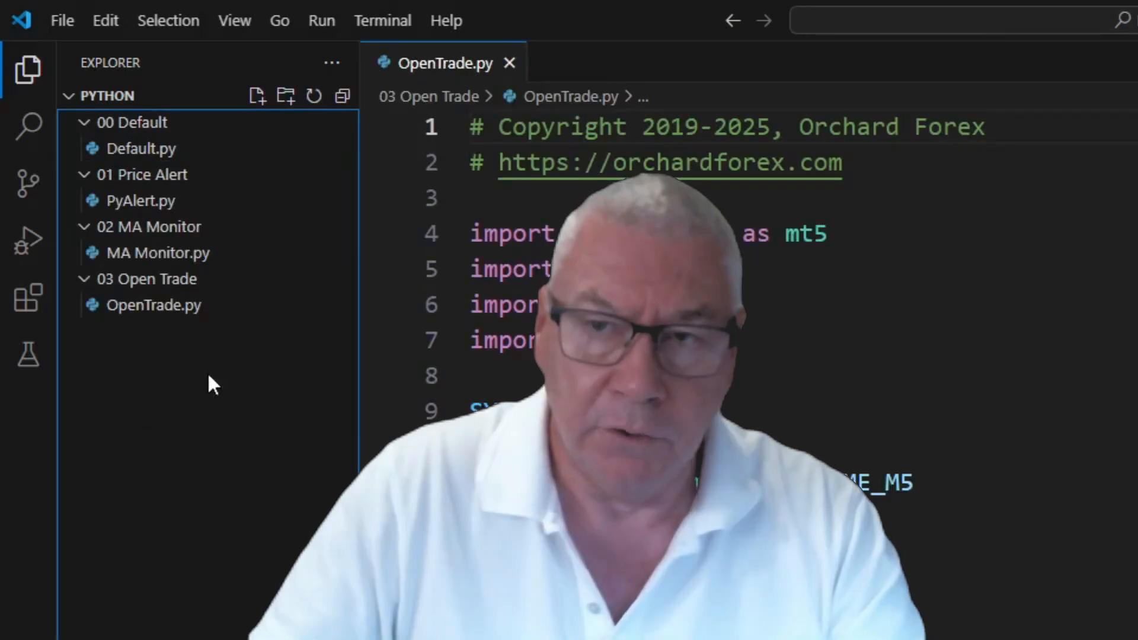
mouse_move(134, 122)
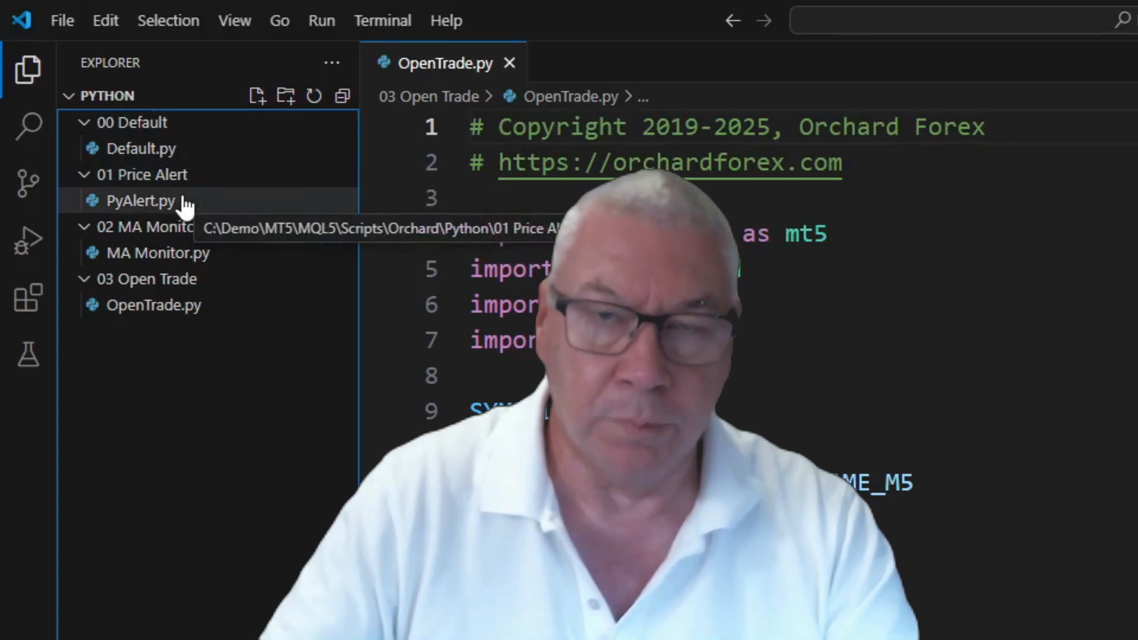
mouse_move(158, 253)
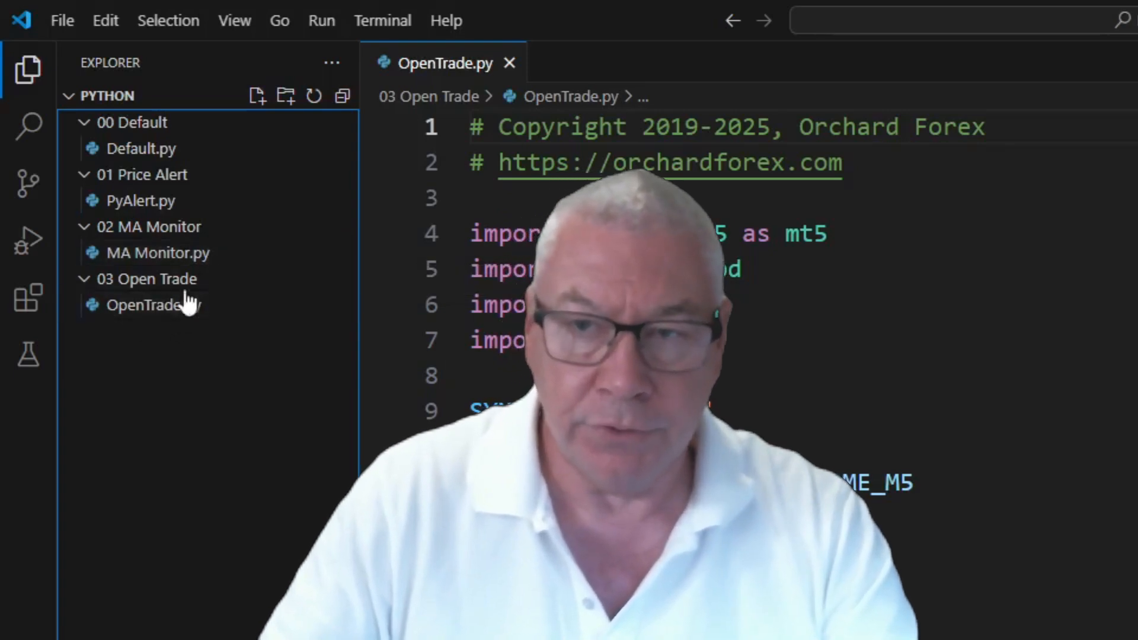
left_click(156, 253)
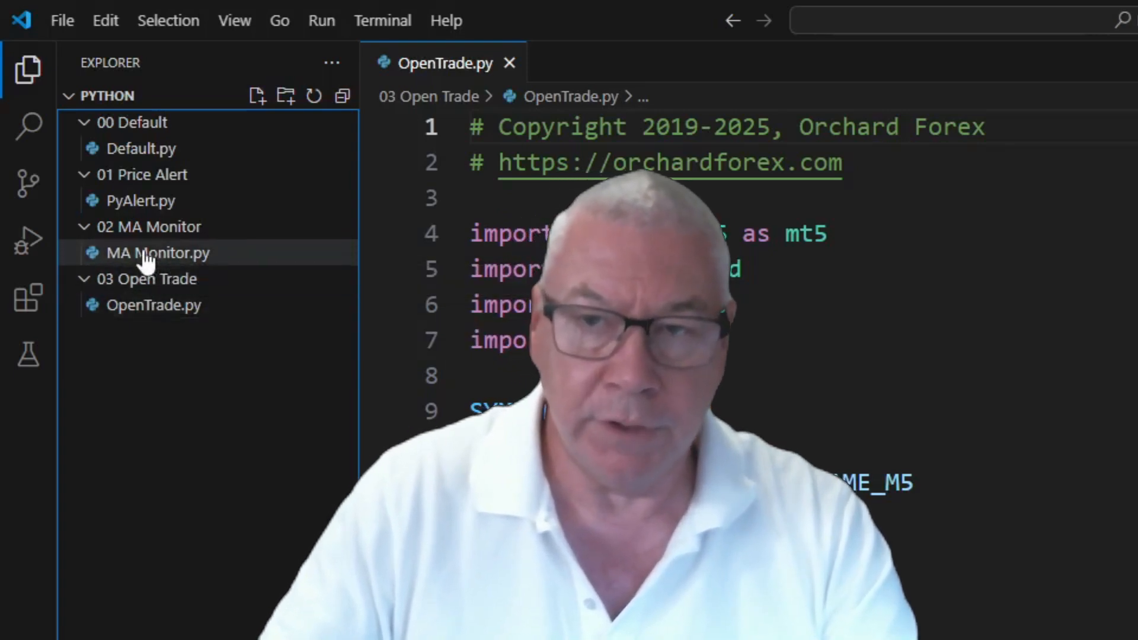
mouse_move(158, 253)
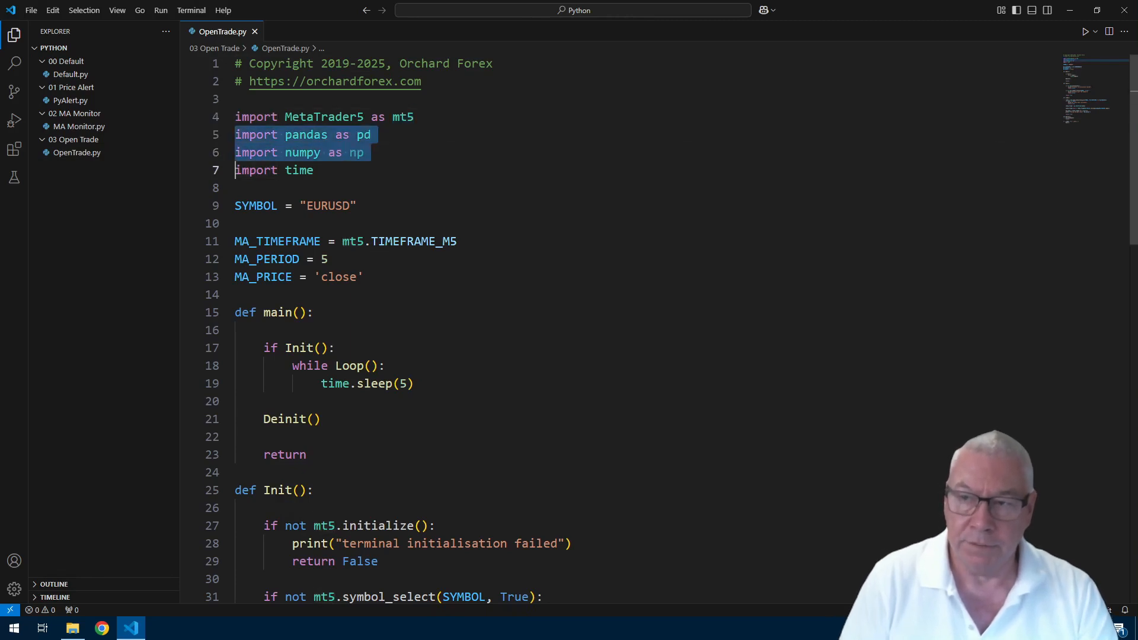
- Delete the pandas/numpy imports and the MA_TIMEFRAME, MA_PERIOD and MA_PRICE constants
key("Delete")
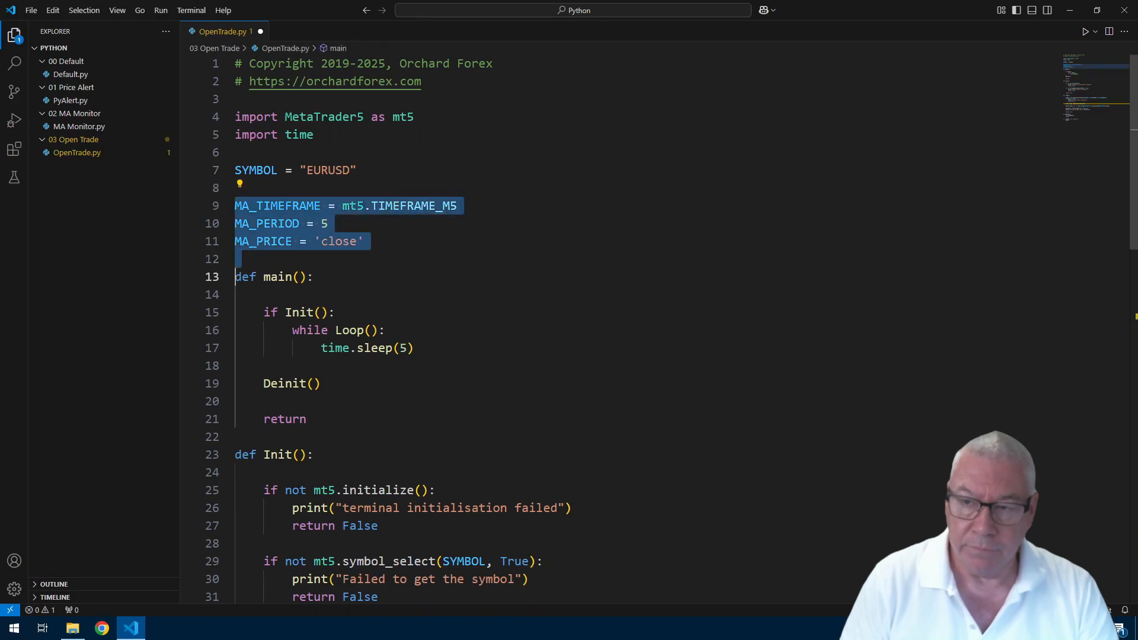
key("Delete")
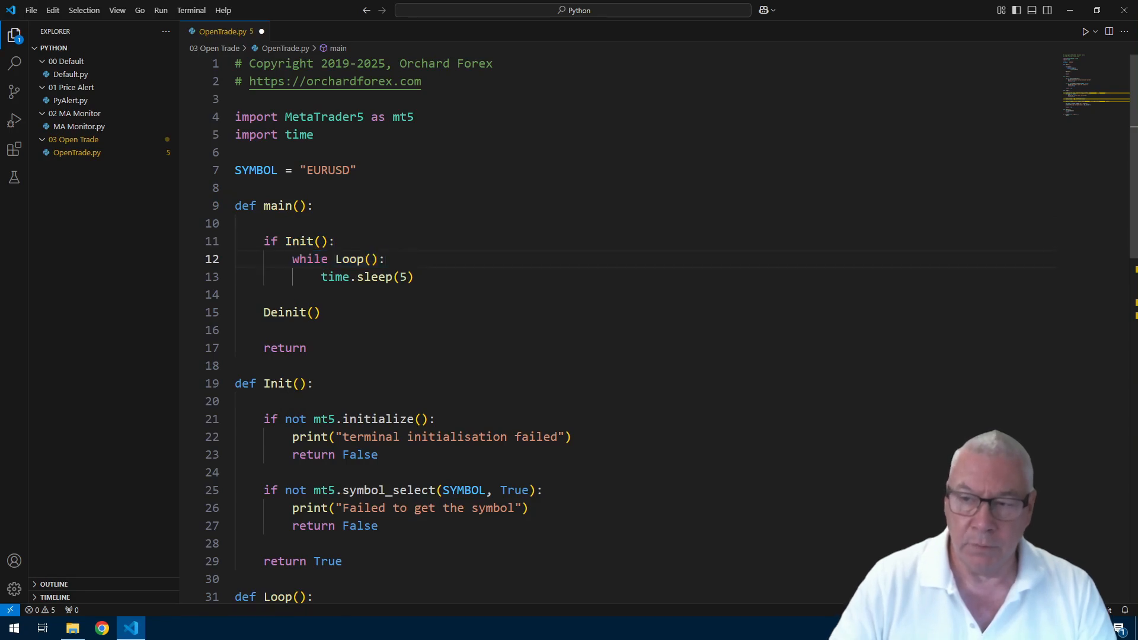
left_click(335, 259)
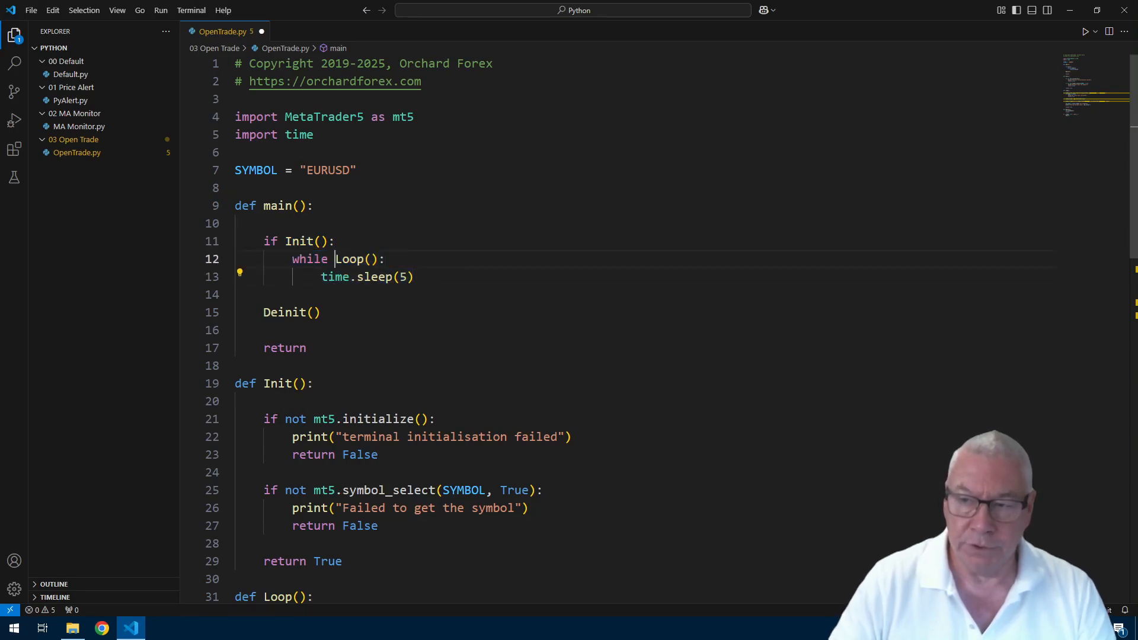
scroll("down", 3)
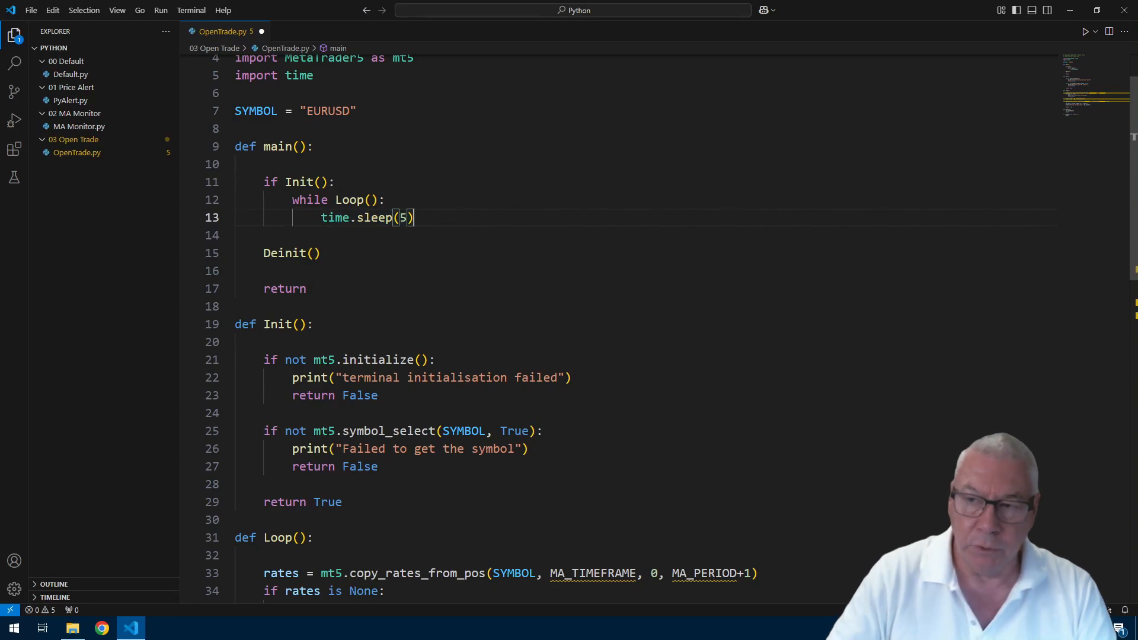
- Review the main, Init, Loop and Deinit functions, highlighting the Deinit call in main
double_click(356, 200)
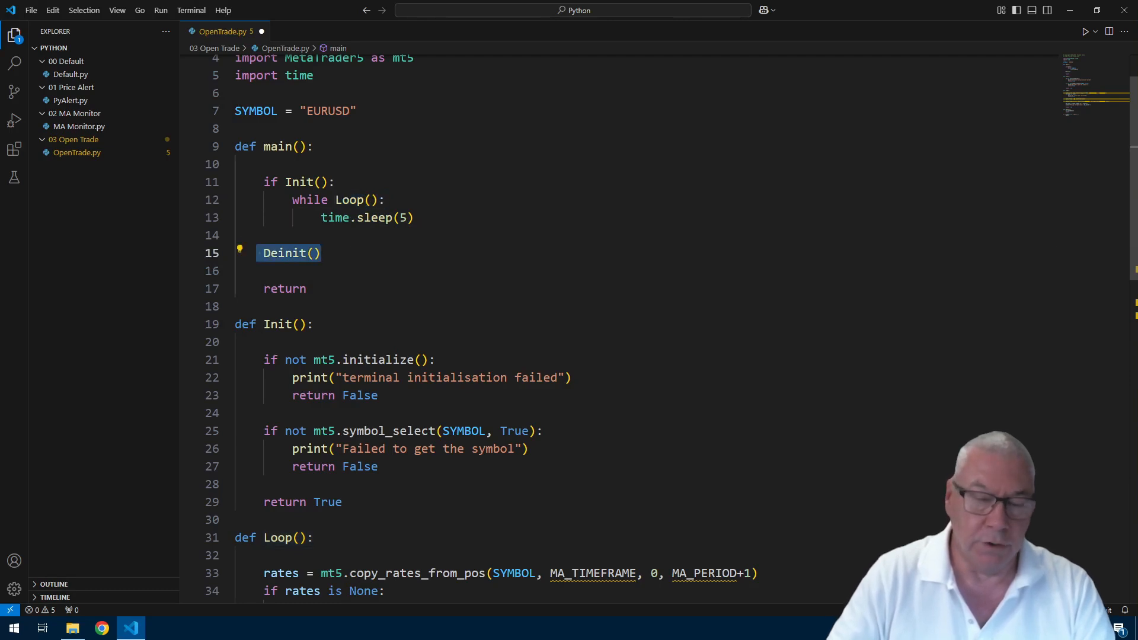
scroll("down", 3)
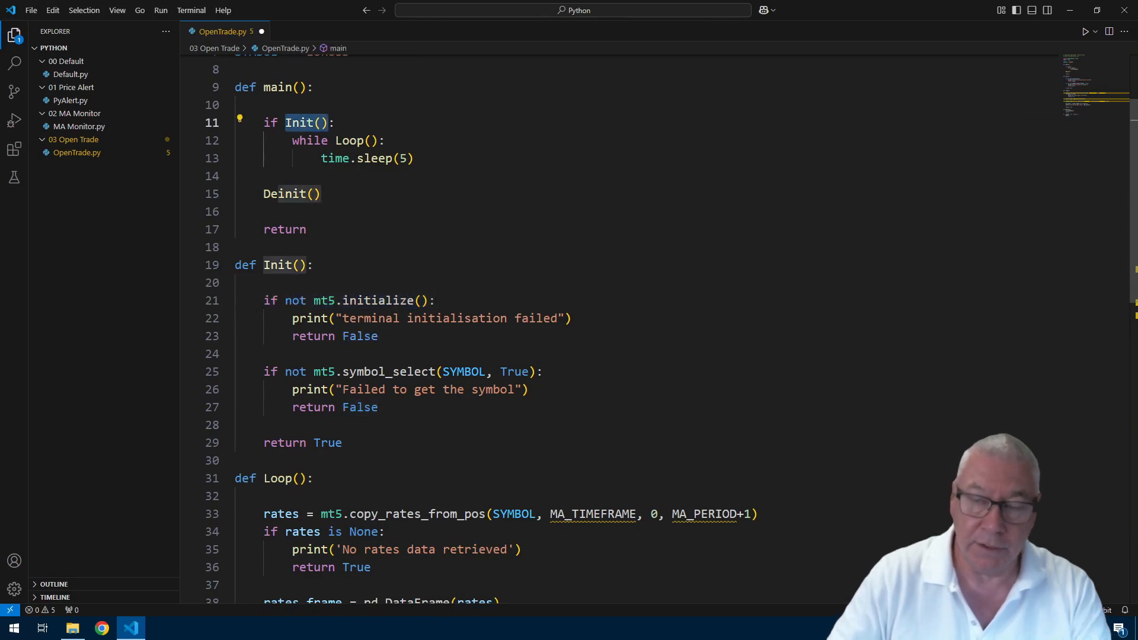
scroll("down", 3)
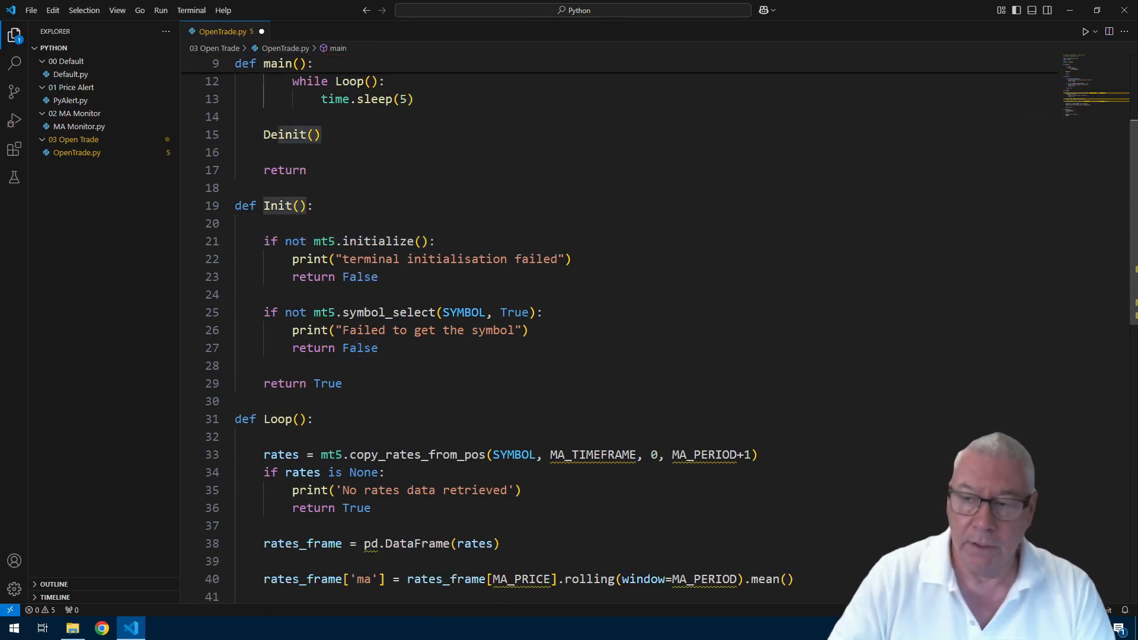
left_click_drag(314, 312, 543, 312)
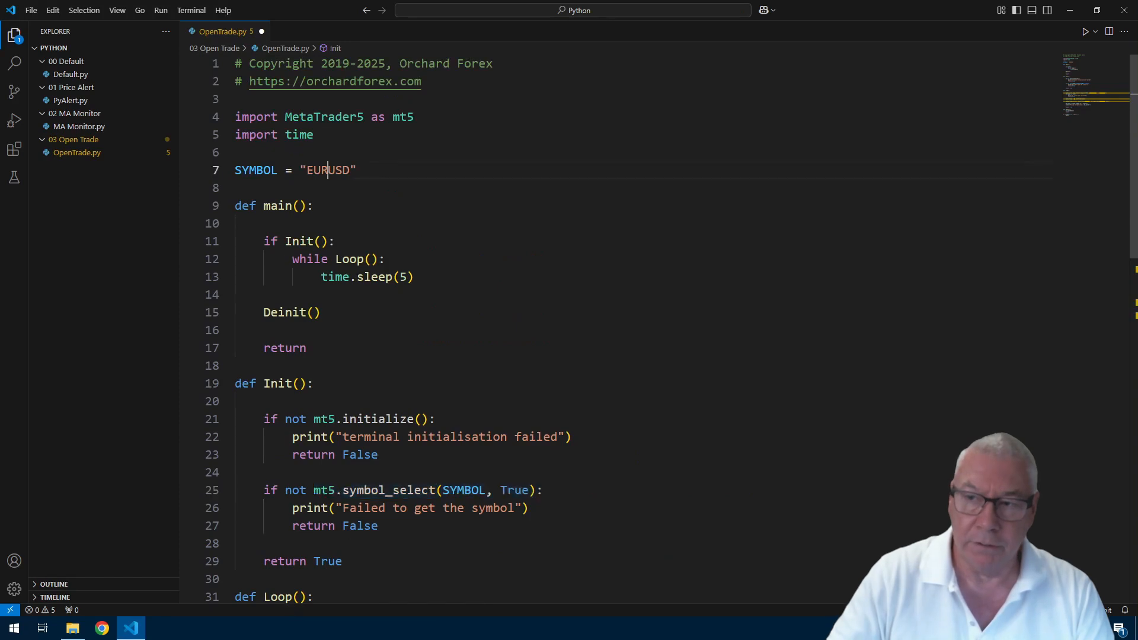
scroll("down", 3)
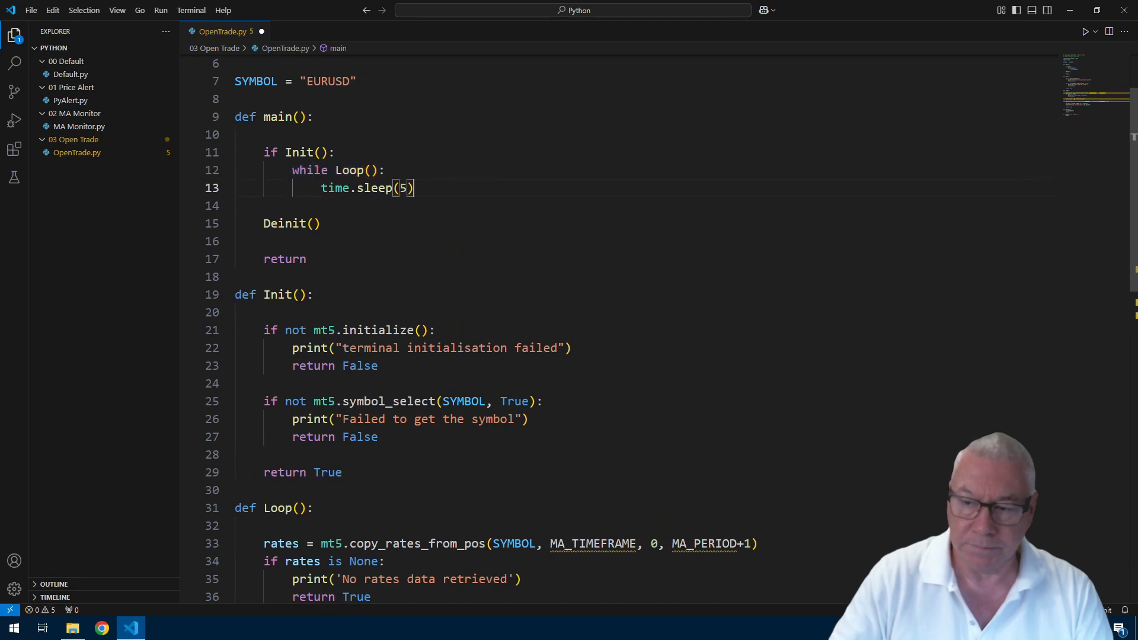
scroll("down", 3)
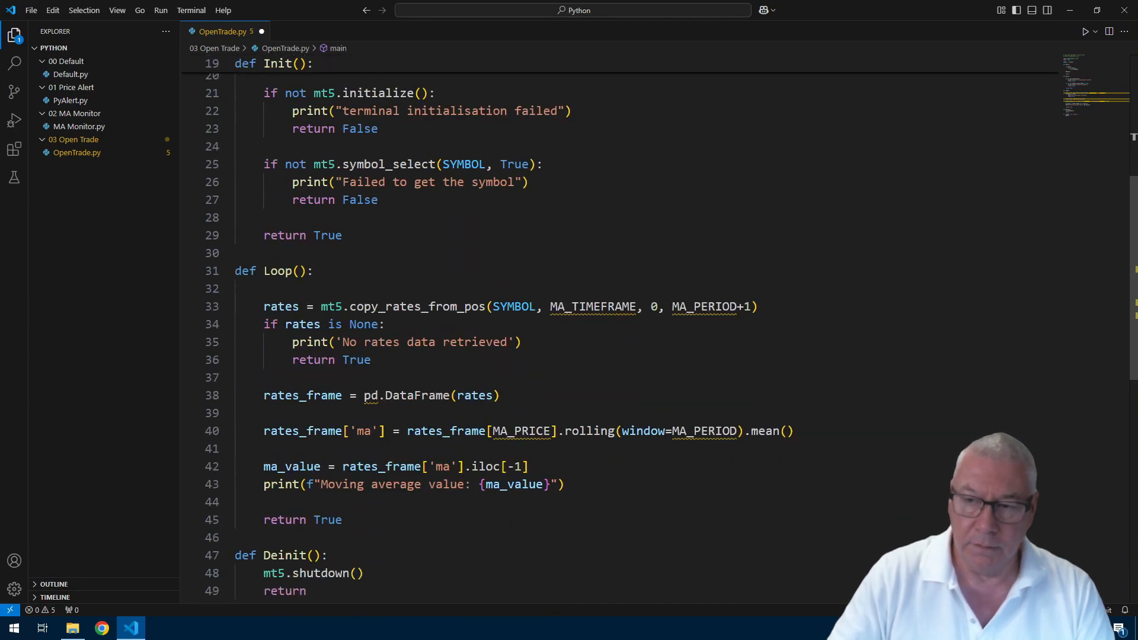
- Delete the rates-through-print moving-average lines in Loop, leaving only return True
left_click(261, 288)
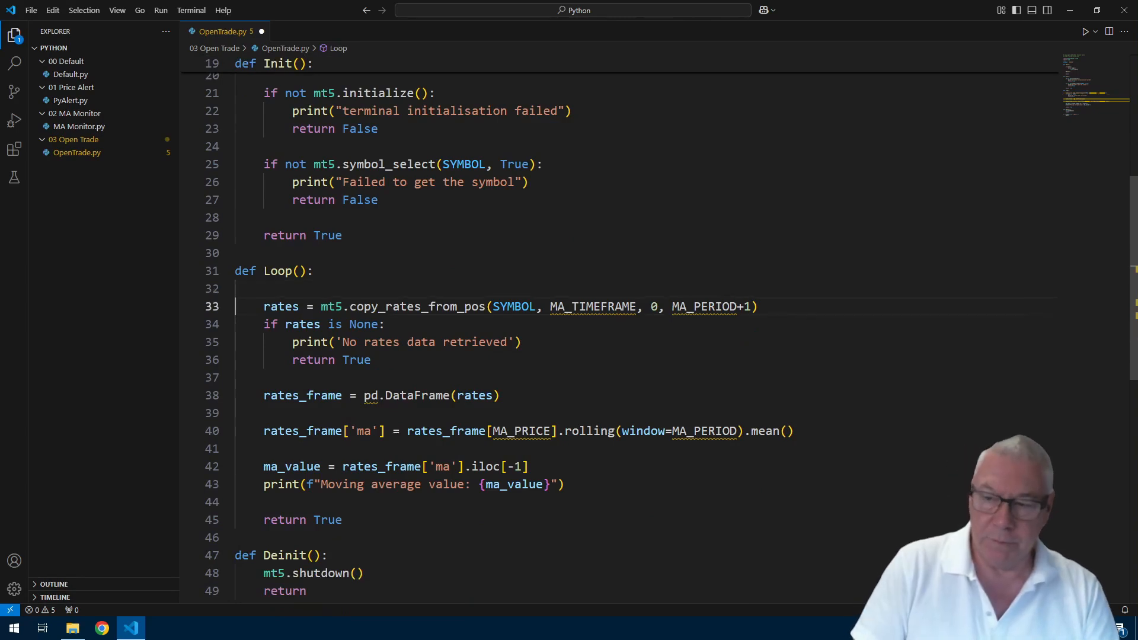
triple_click(509, 307)
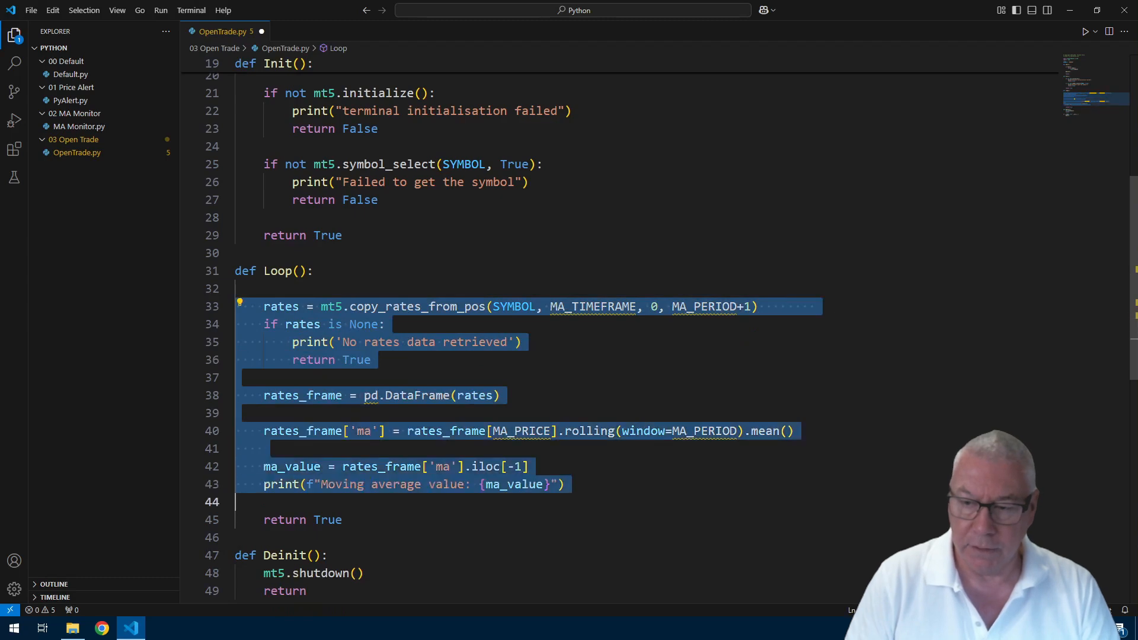
key("Delete")
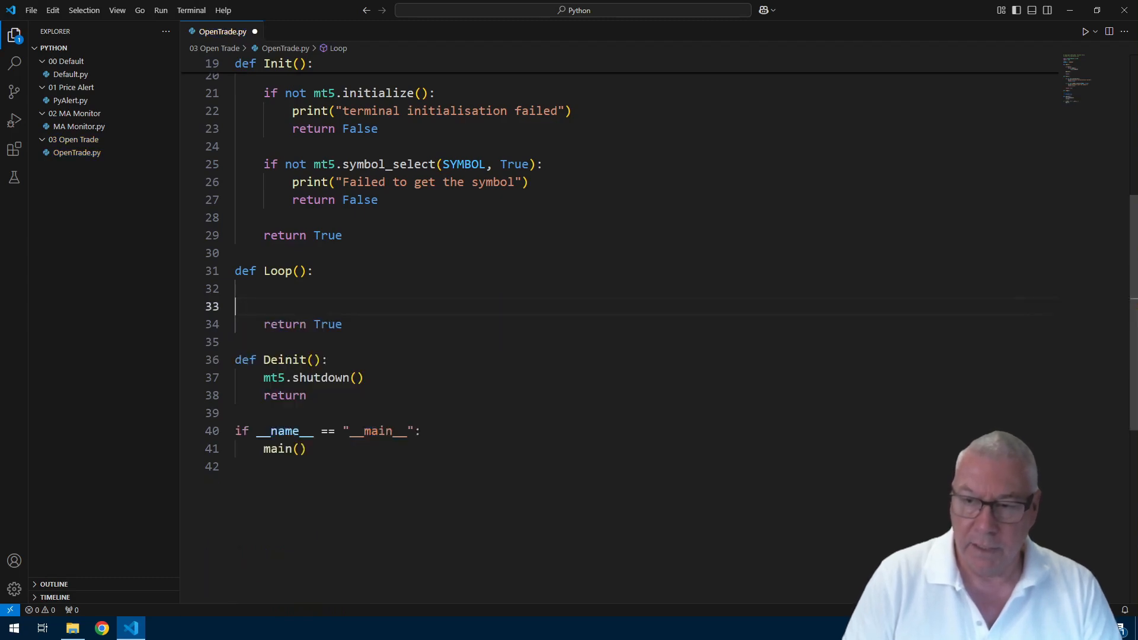
key("Backspace")
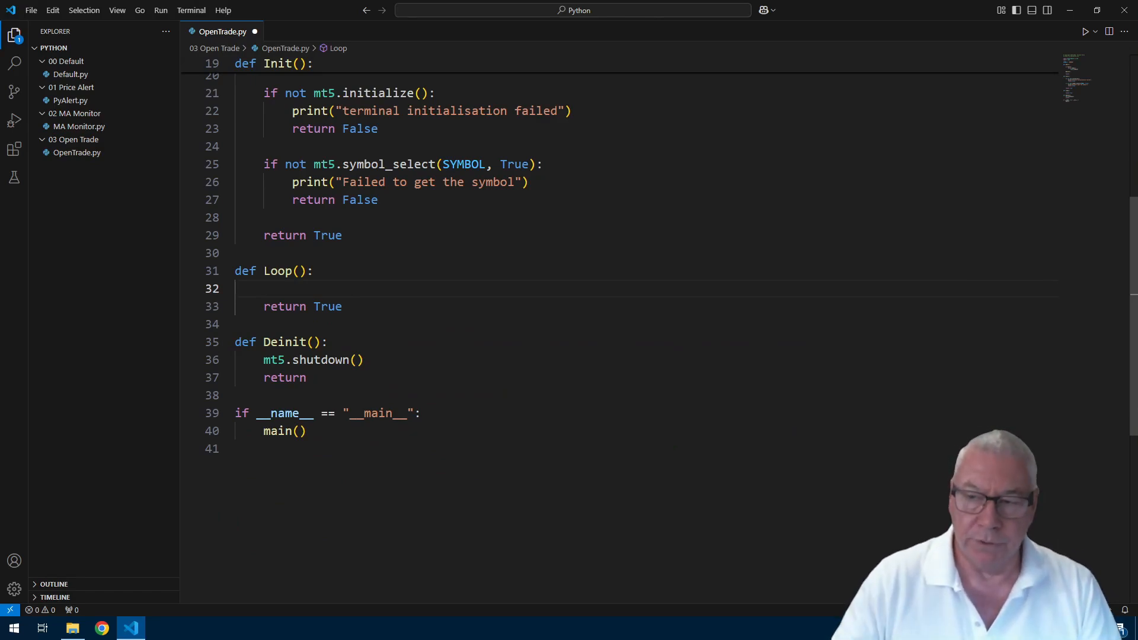
type("F")
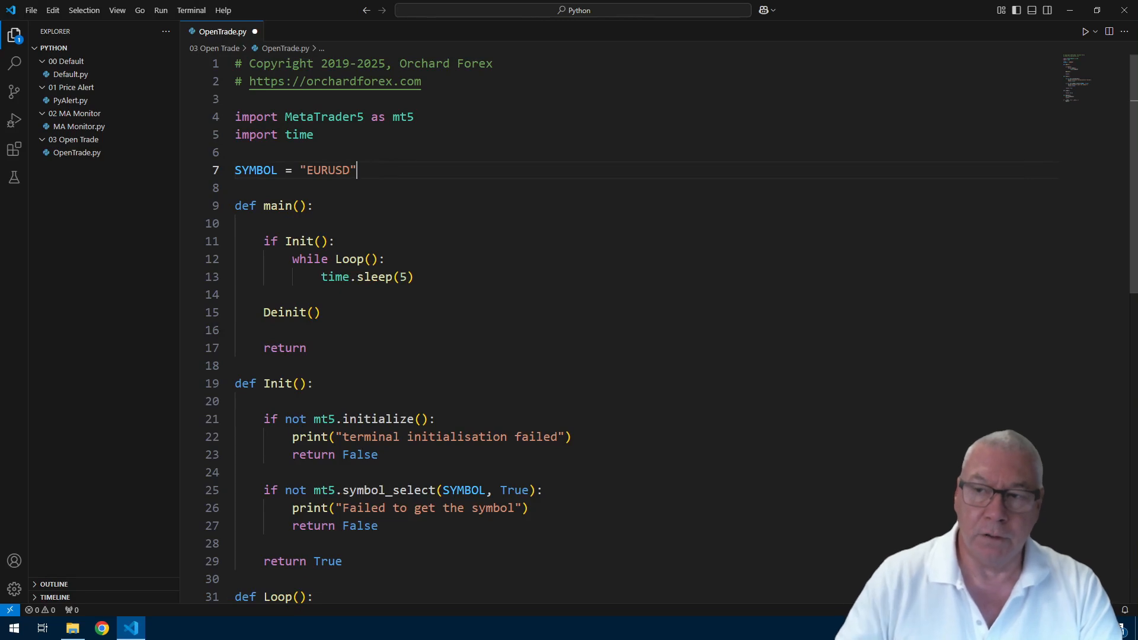
- Create config_1.py in the 03 Open Trade folder and open it beside OpenTrade.py
right_click(72, 139)
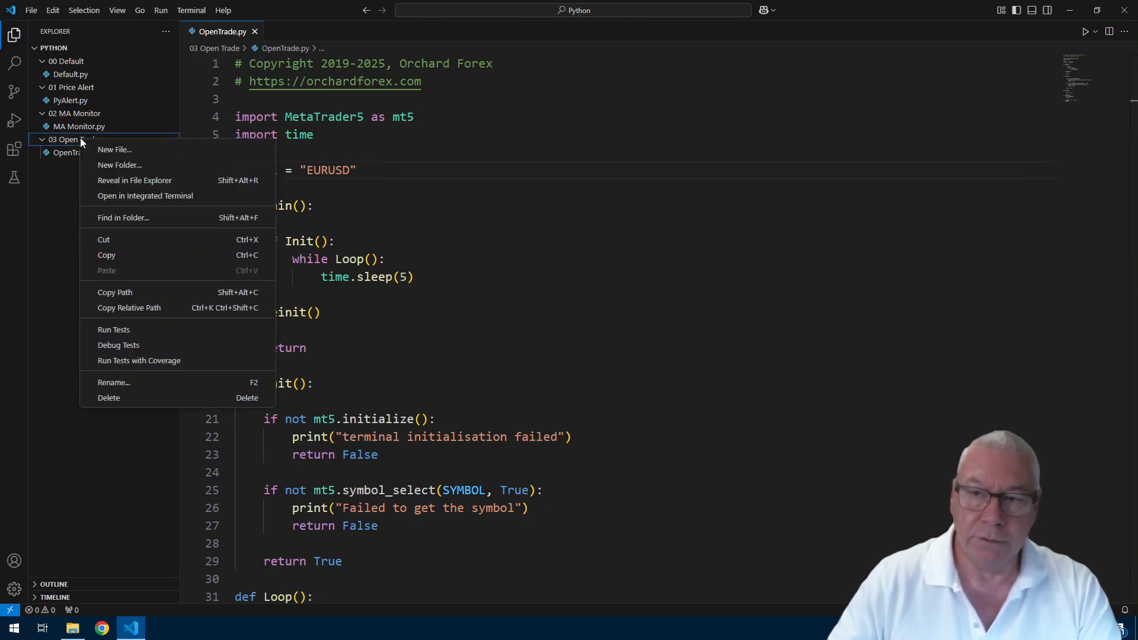
left_click(114, 149)
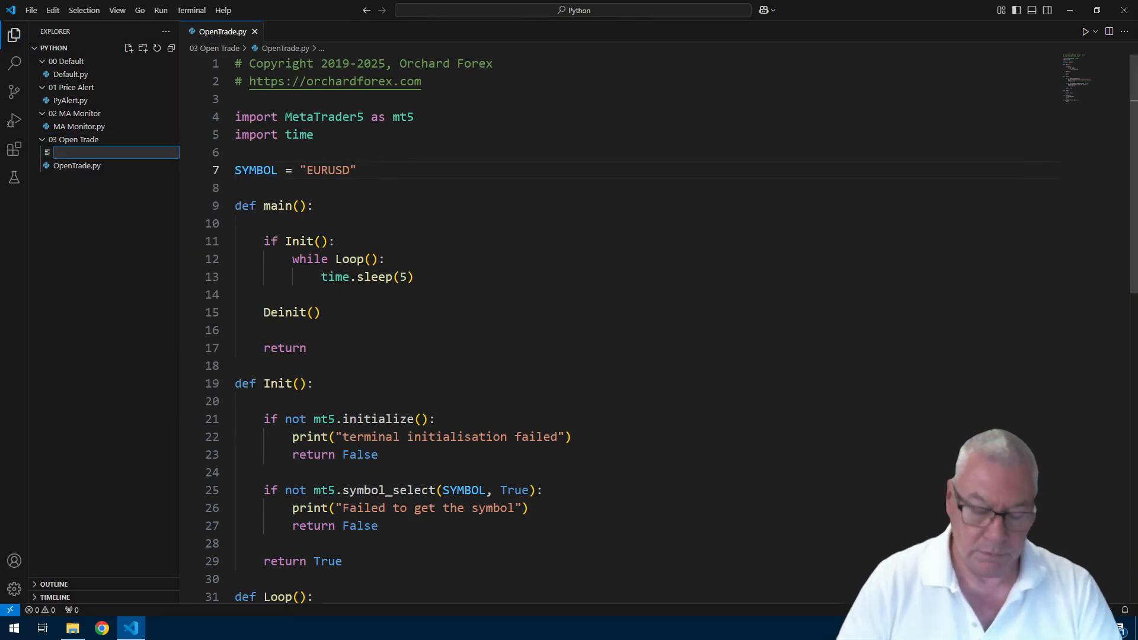
type("config_1.py")
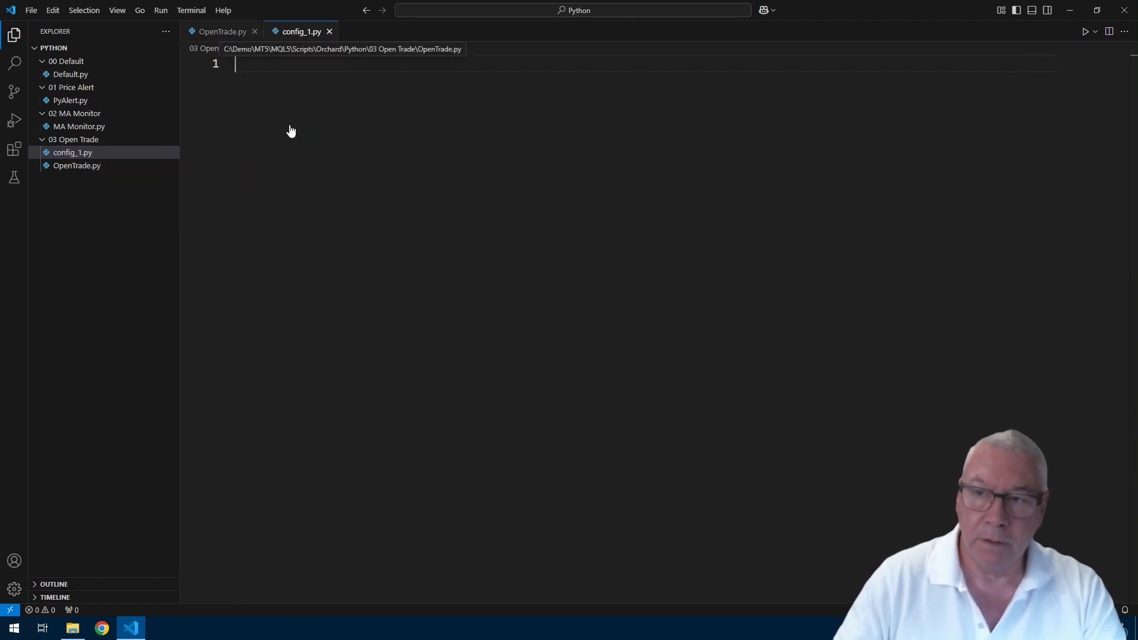
left_click(221, 32)
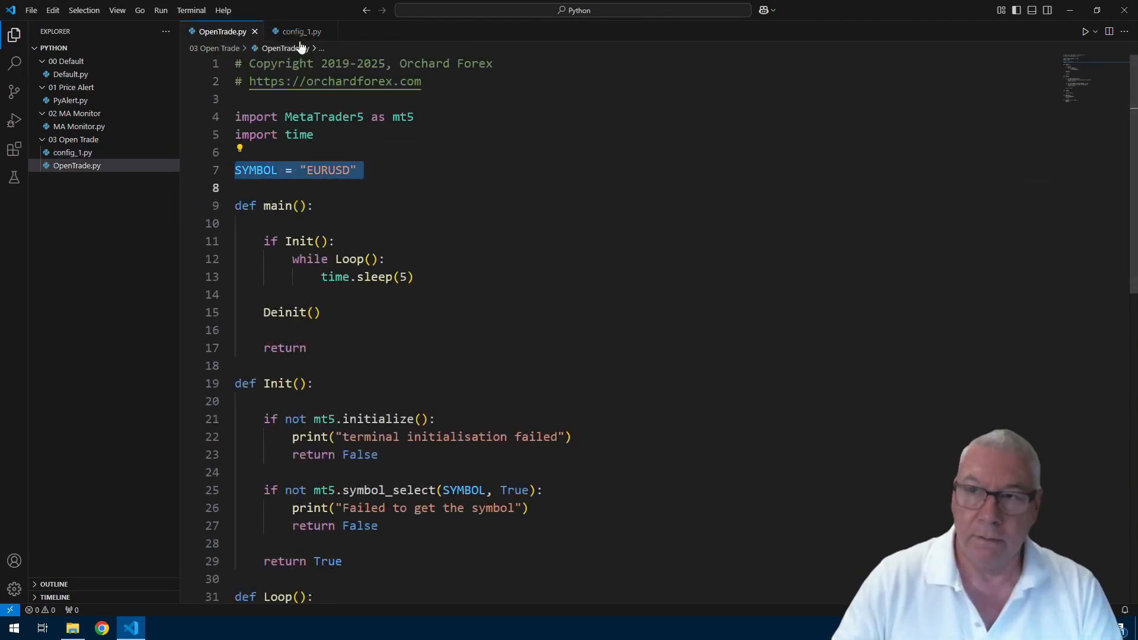
left_click(298, 31)
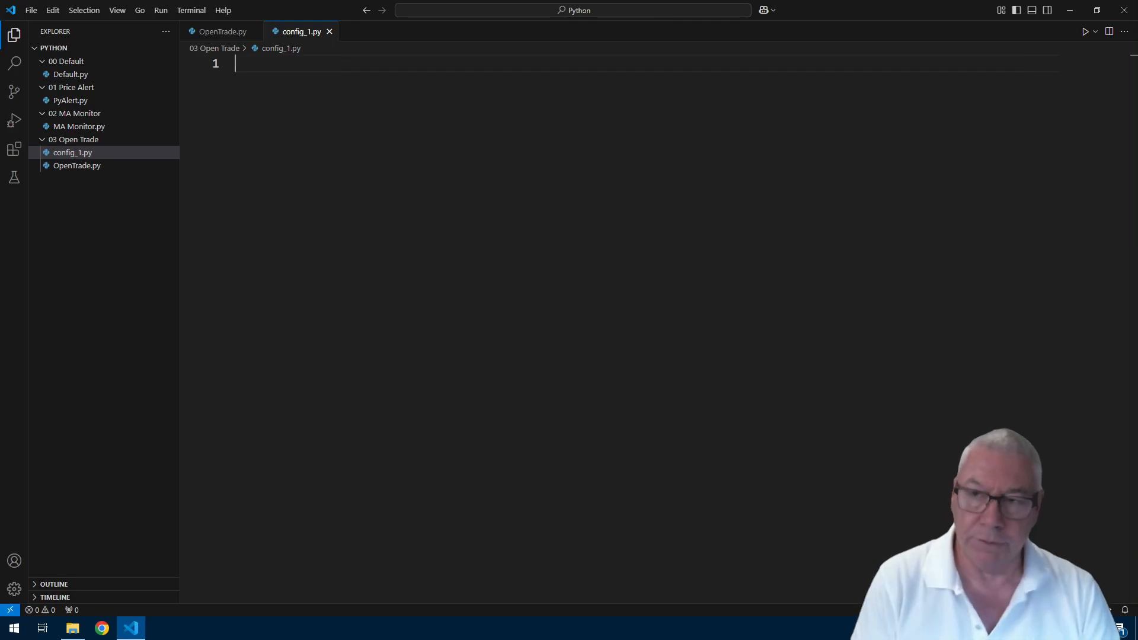
- Add SYMBOL = "EURUSD" and MAGIC = 12345 to config_1.py
key("enter")
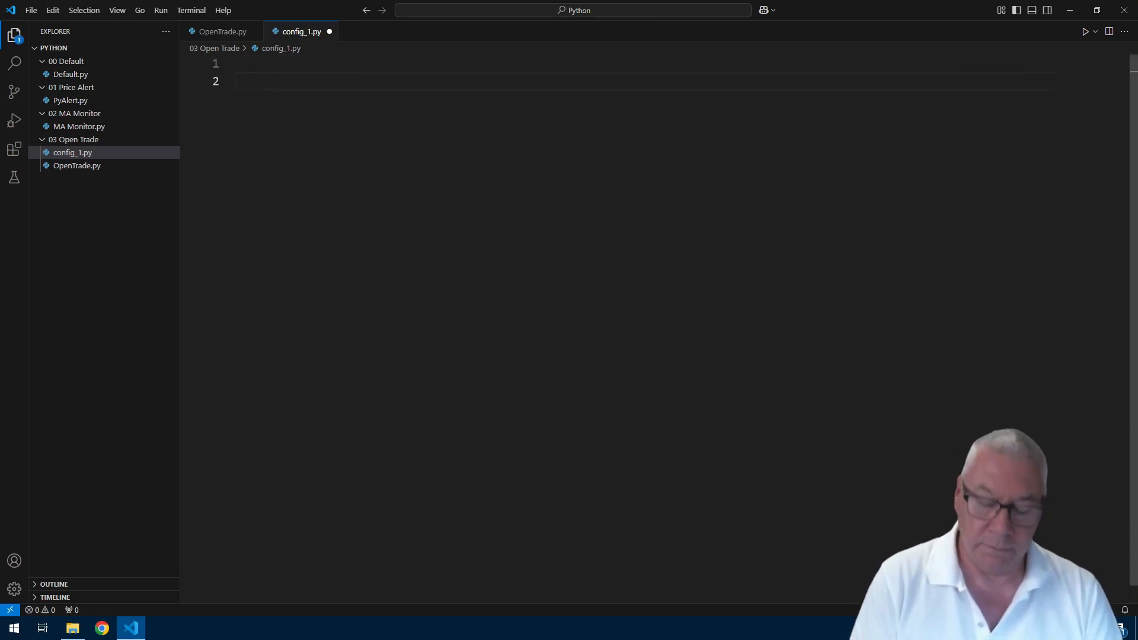
type("SYMBOL = \"EURUSD\"")
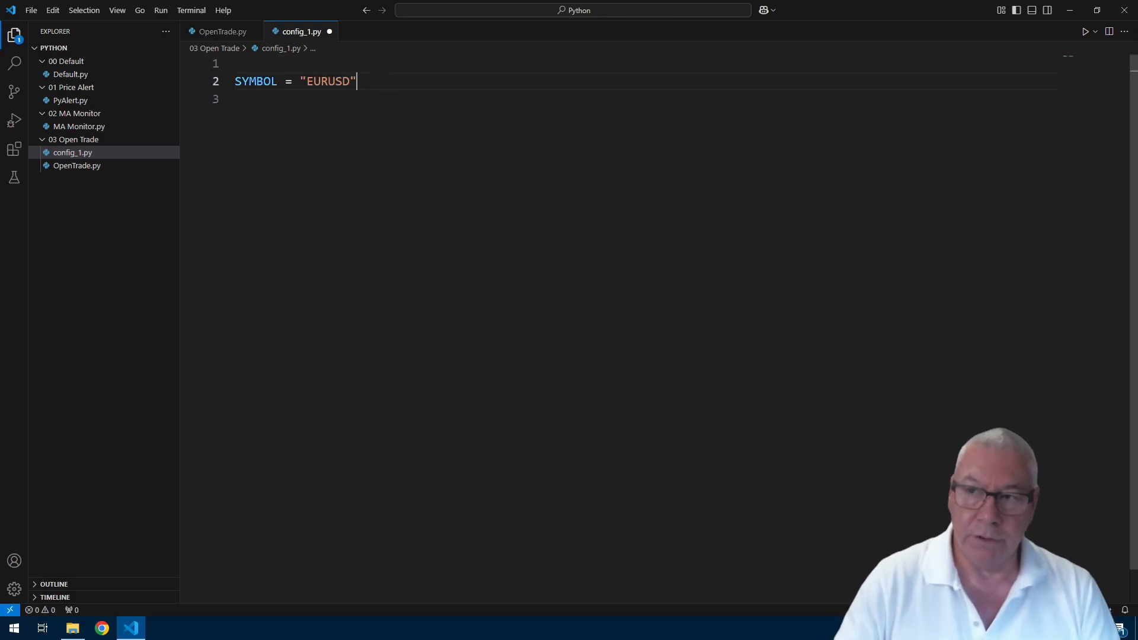
double_click(327, 80)
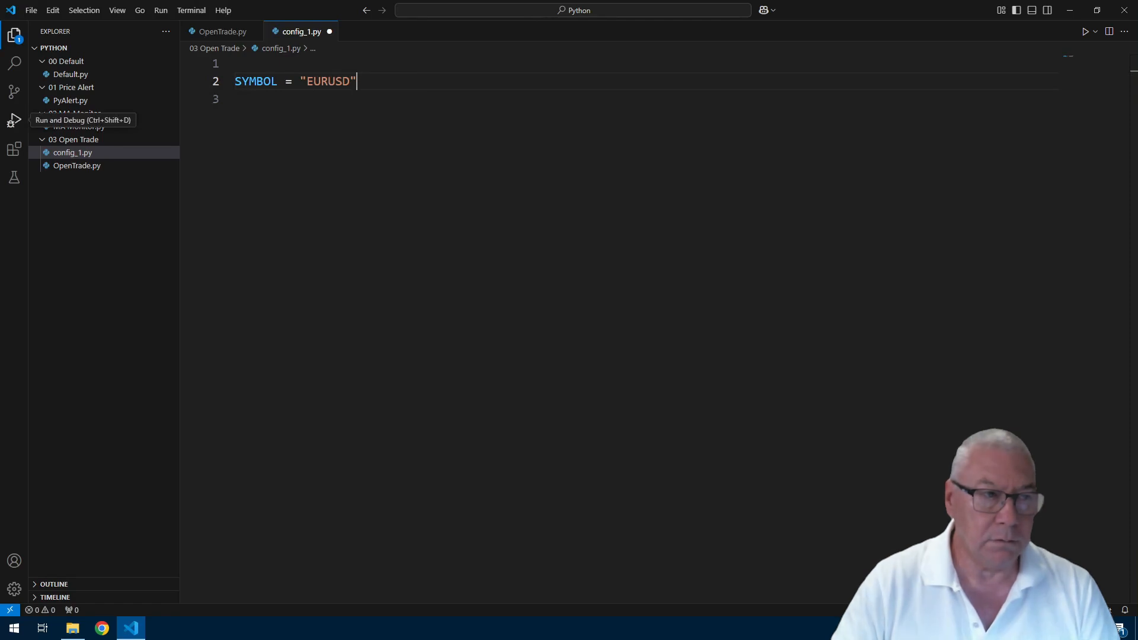
type("M")
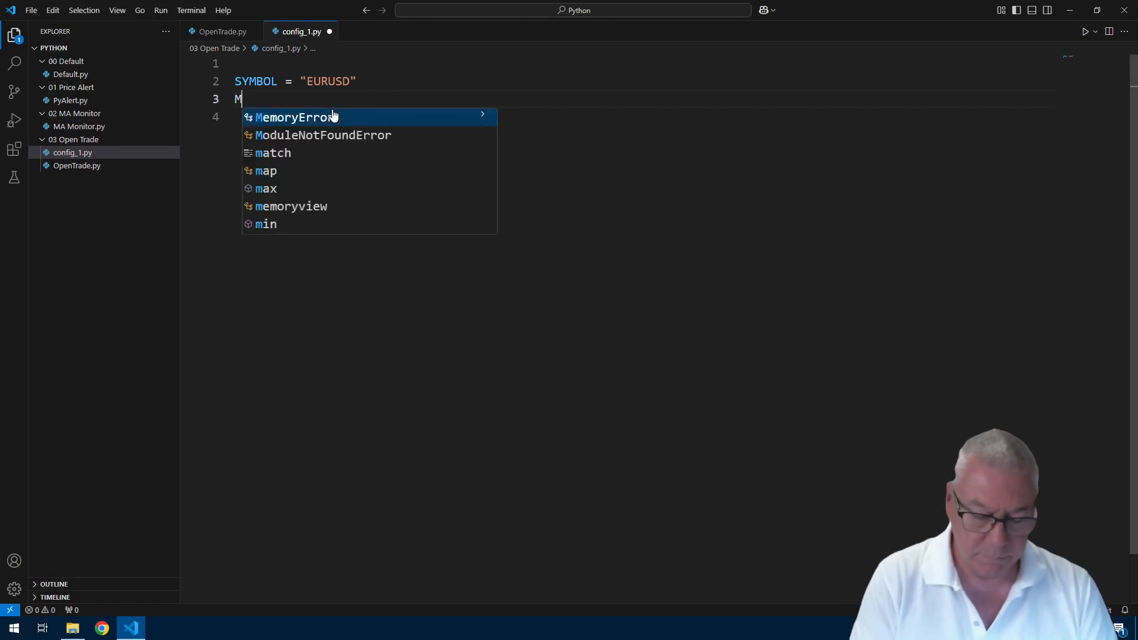
type("AGIC = 12")
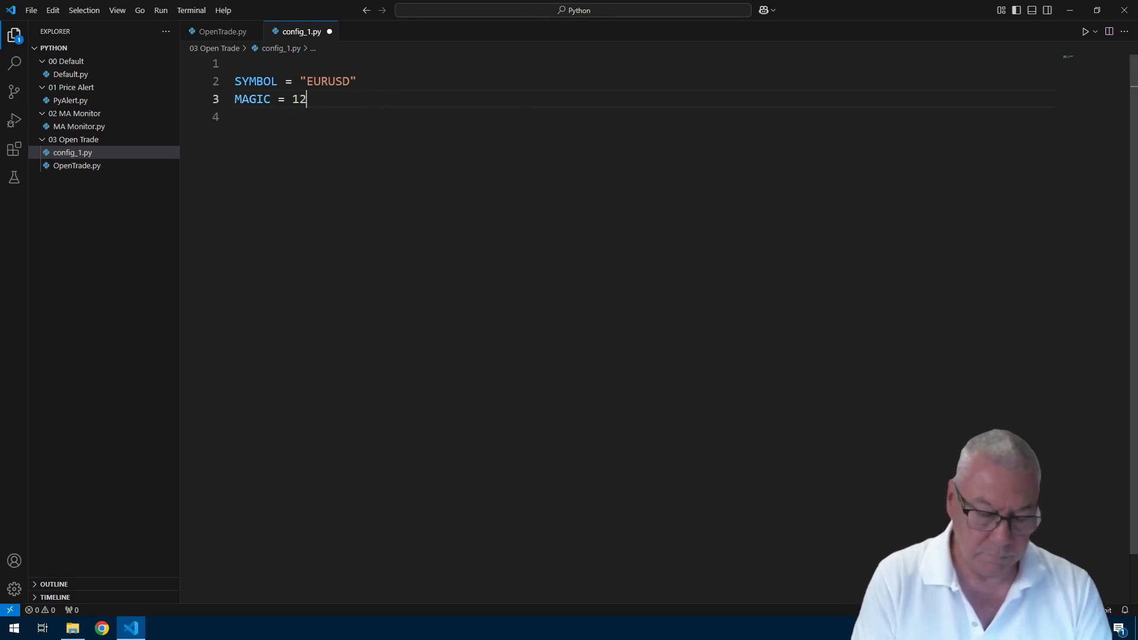
type("345")
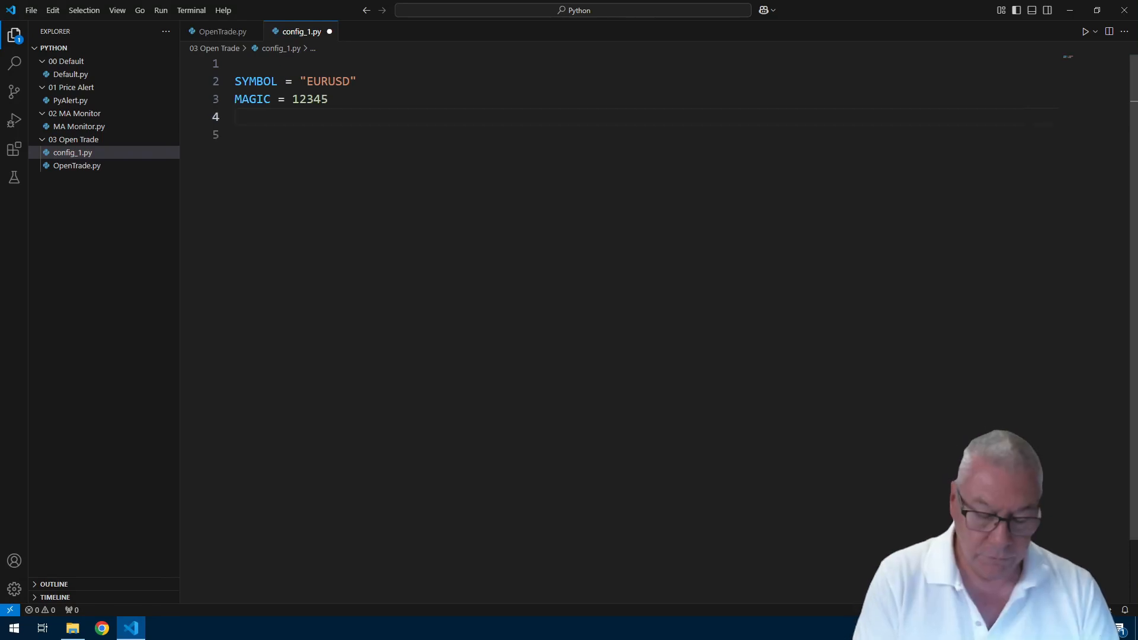
- Add VOLUME = 0.01 and ORDER_TYPE = mt5.ORDER_TYPE_BUY to config_1.py
type("VOLUME = 0.01")
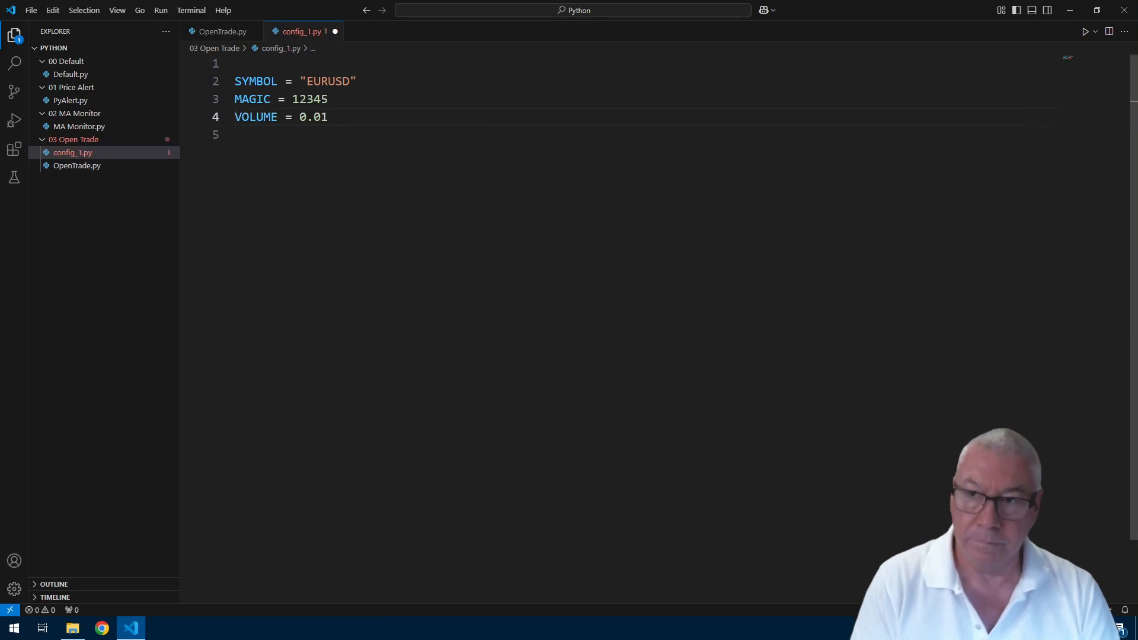
type("ORDER_TYPE =")
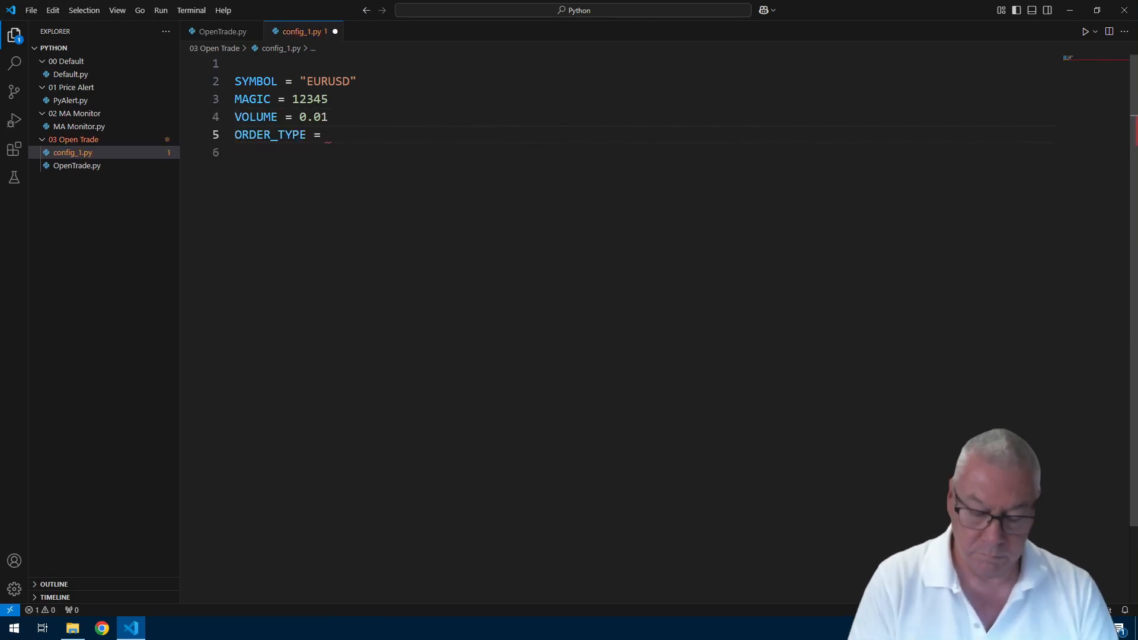
type("mt5.ORDER_")
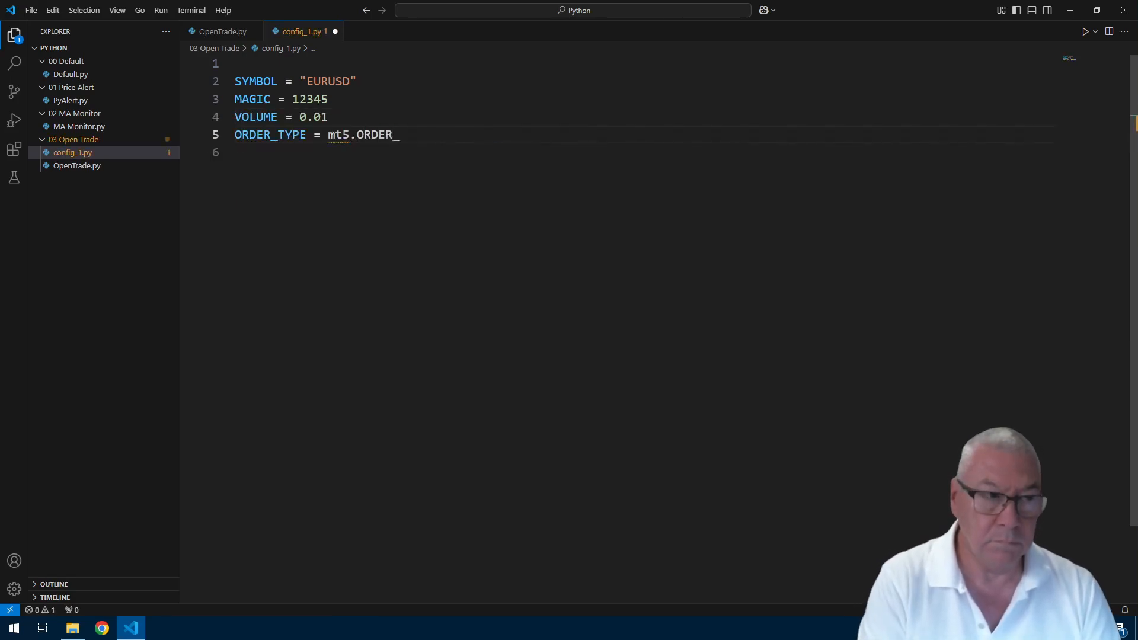
type("TYPE_BUY")
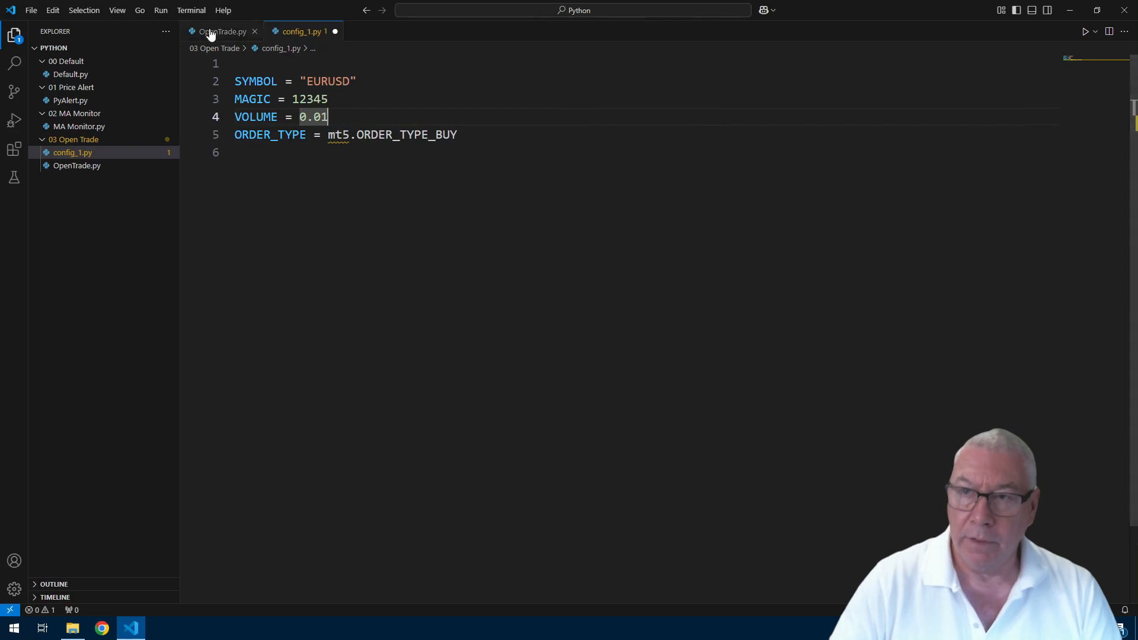
left_click(221, 31)
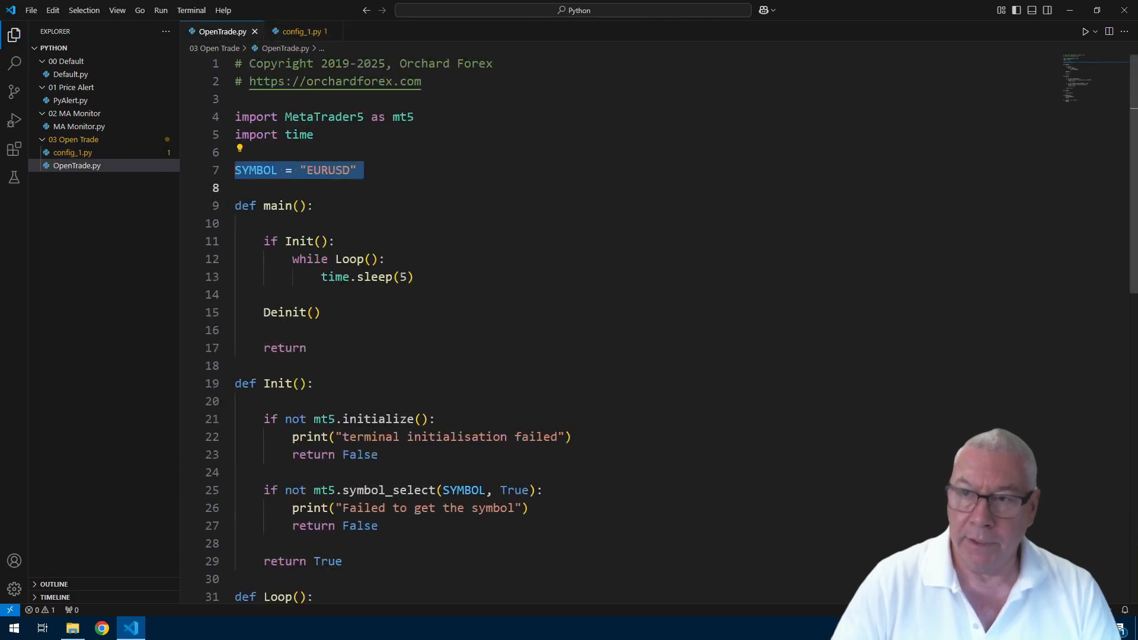
left_click(298, 32)
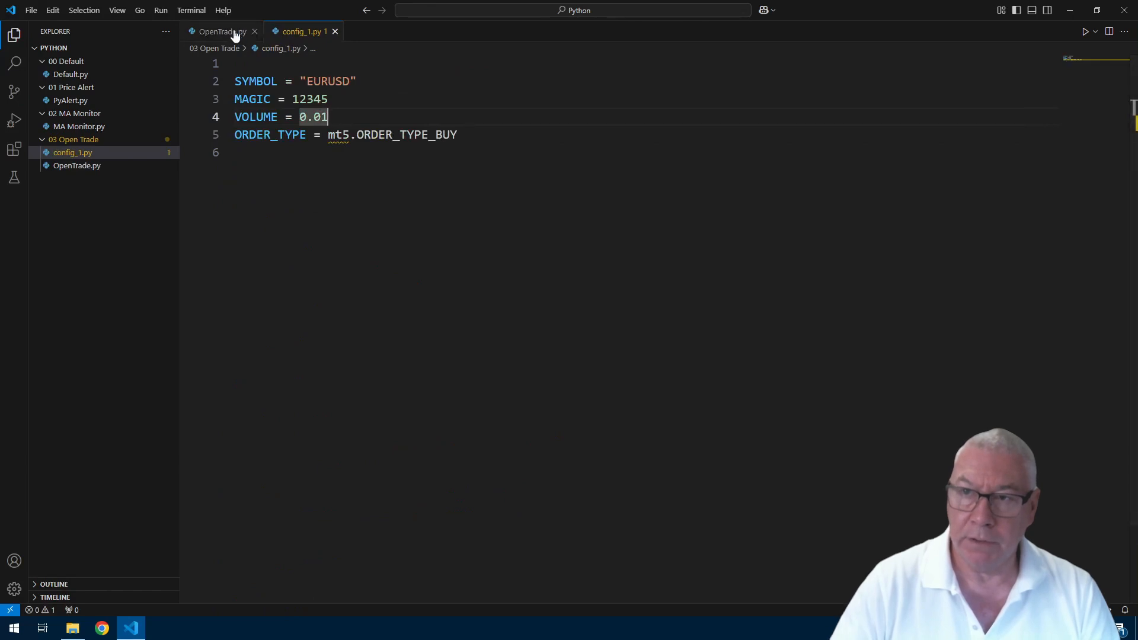
- Add import MetaTrader5 as mt5, STOP_LOSS 0.00500, TAKE_PROFIT 0.01000 and PRICE_DEVIATION 0 to config_1.py
left_click(222, 32)
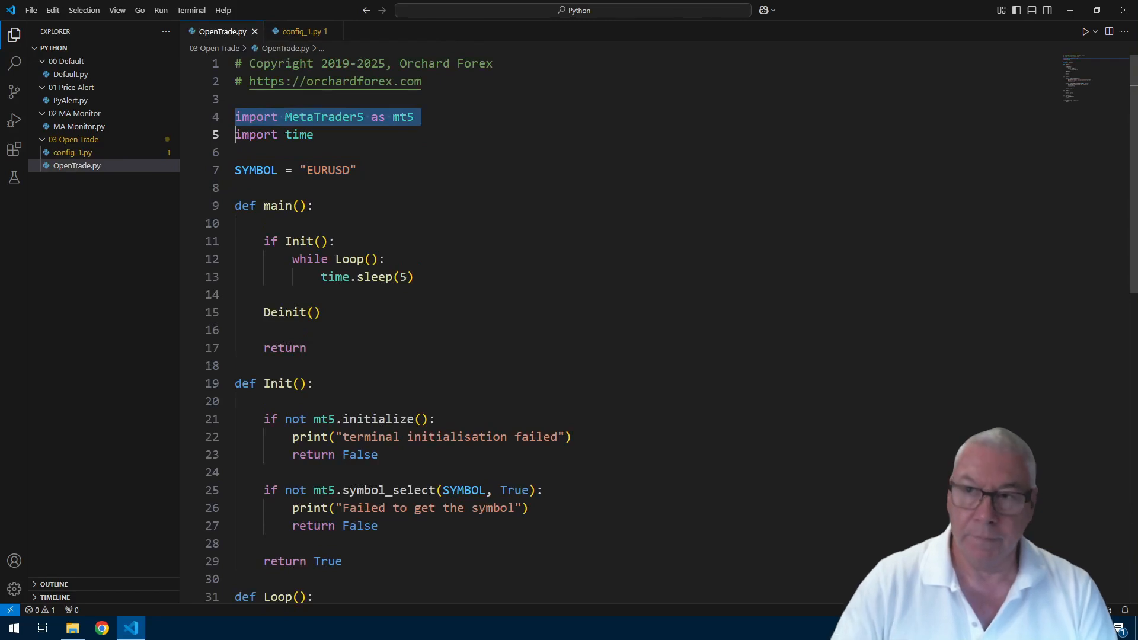
left_click(298, 31)
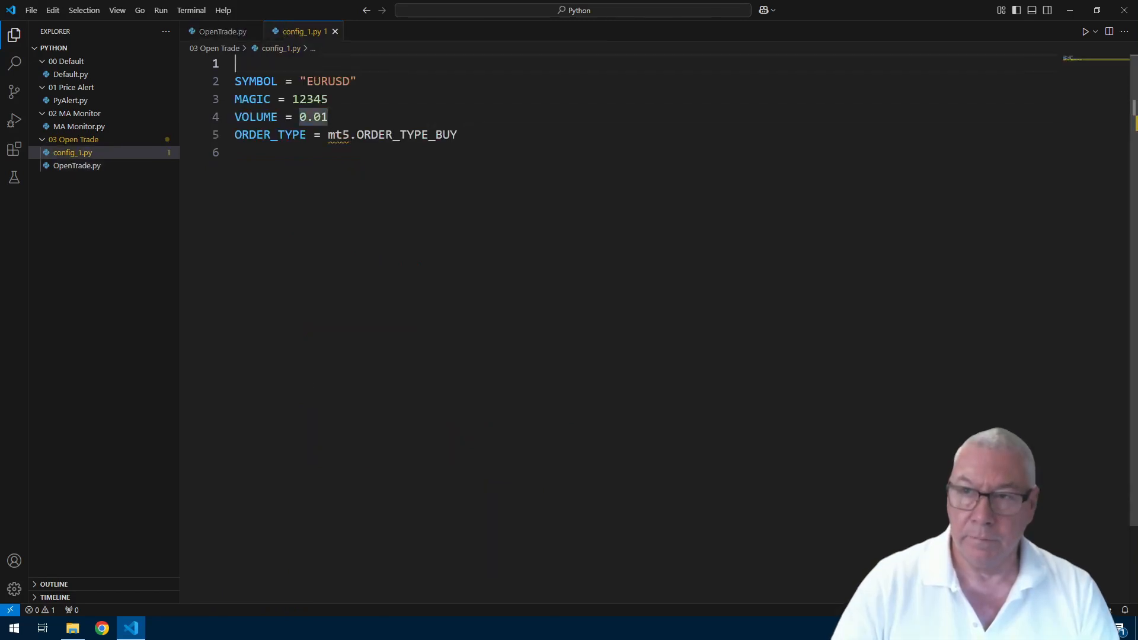
type("import MetaTrader5 as mt5")
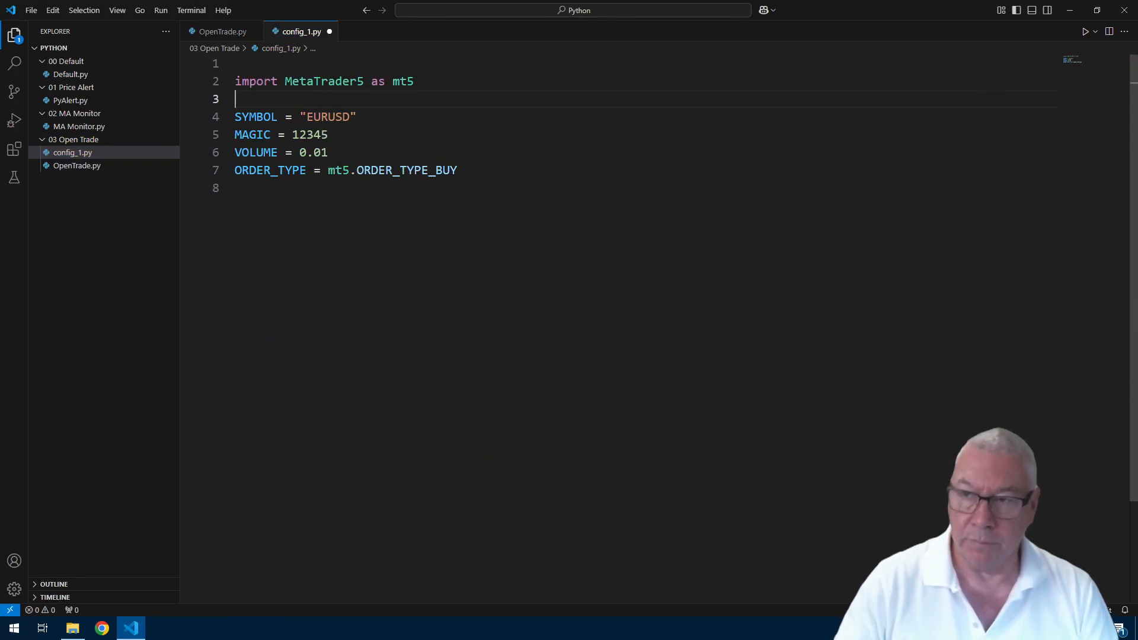
type("S")
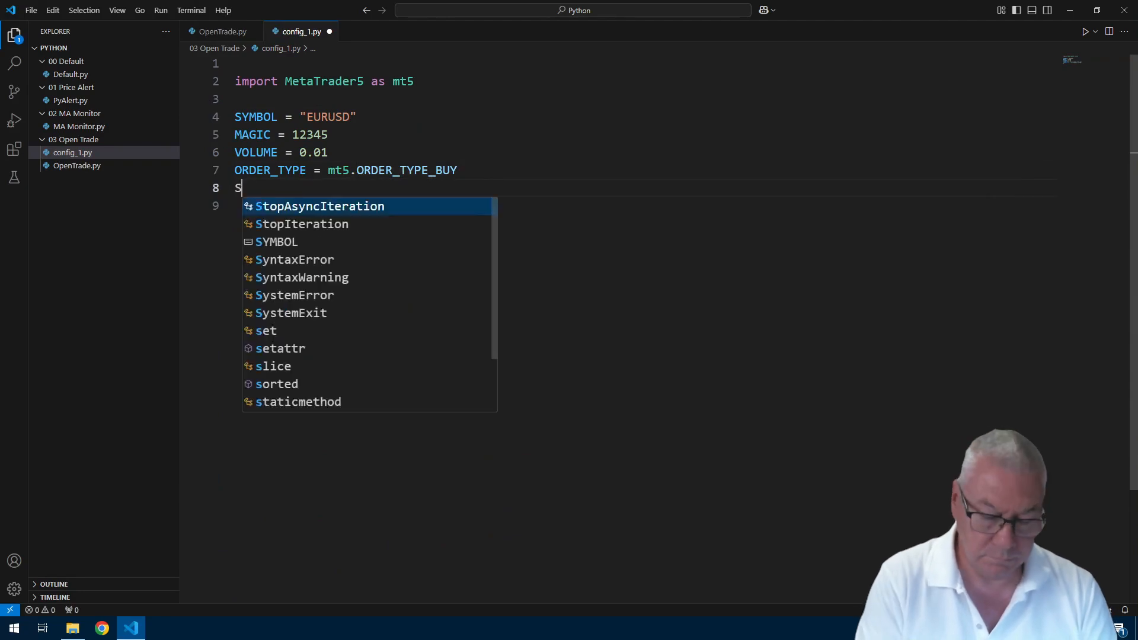
type("TOP_LOSS = 0.")
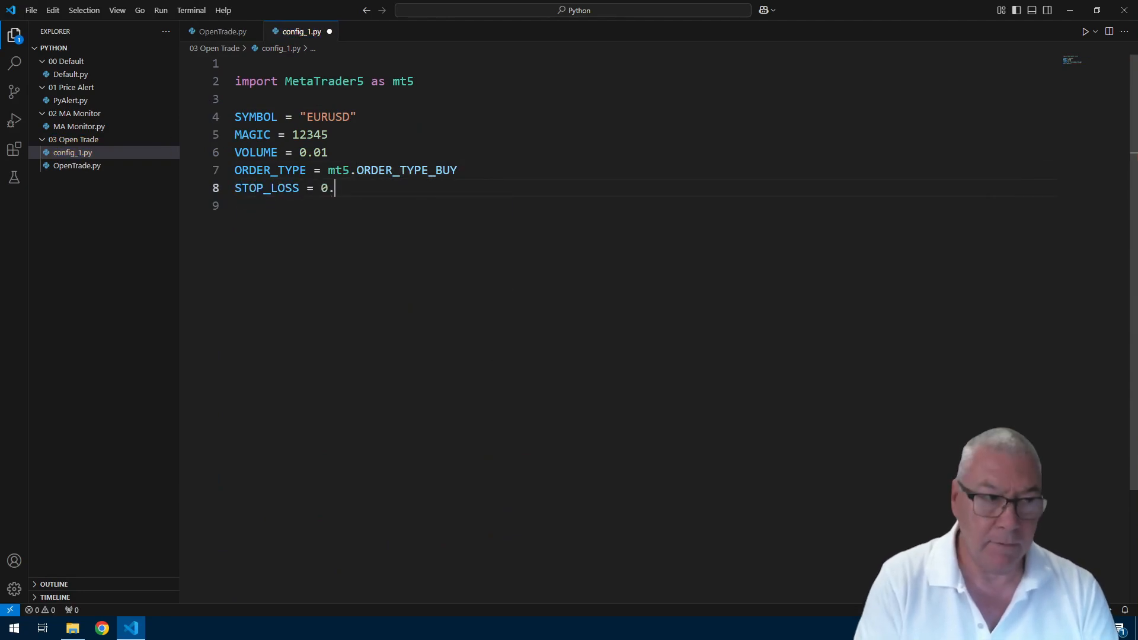
type("00500")
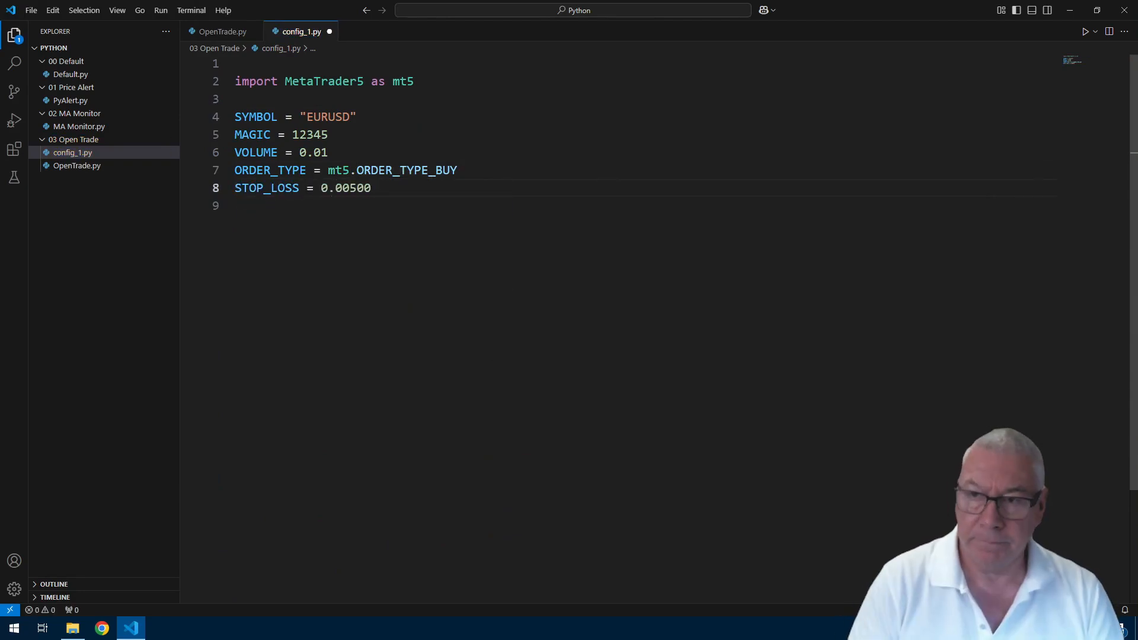
type("TAKE_PROFIT = 0.01000")
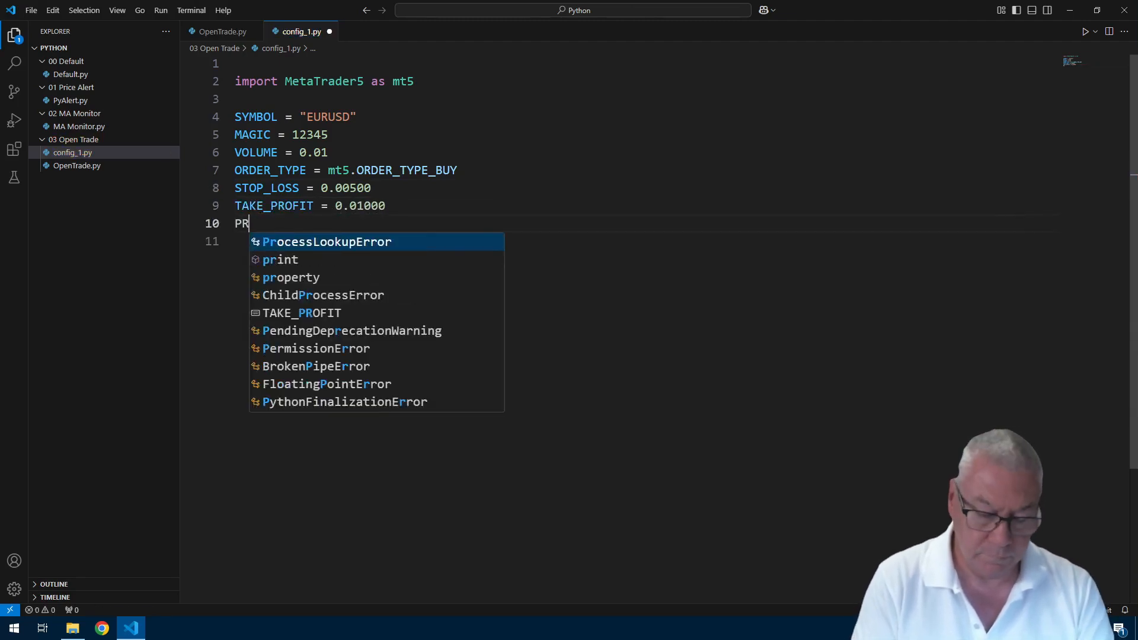
type("ICE_DEVIATION = 0")
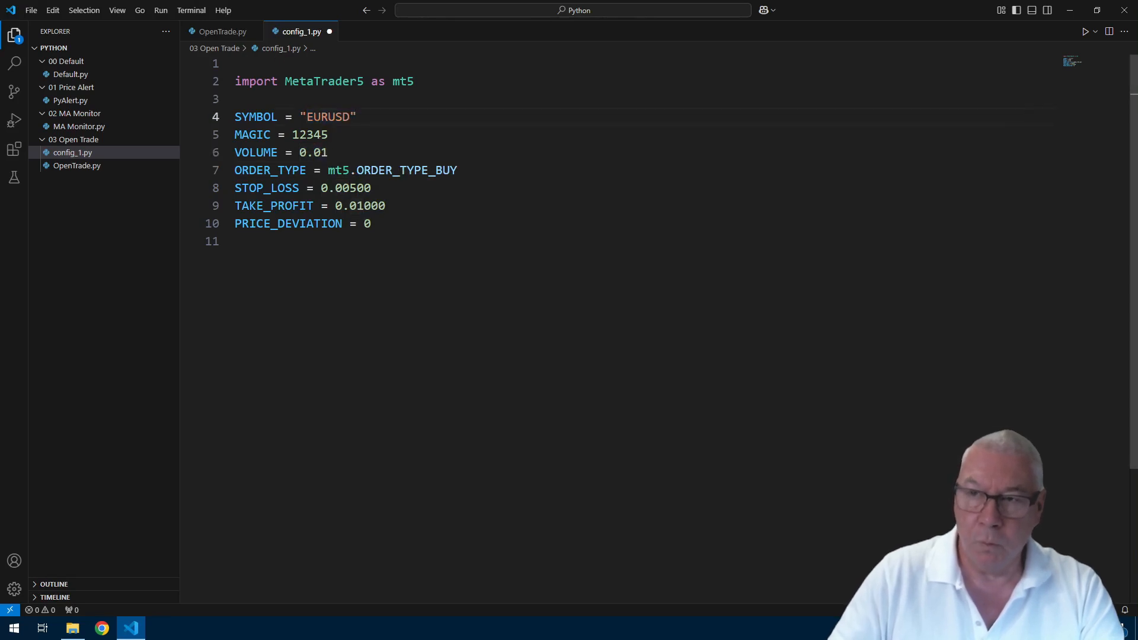
- In OpenTrade.py, import config_1 as config and set SYMBOL from config.SYMBOL
left_click(222, 31)
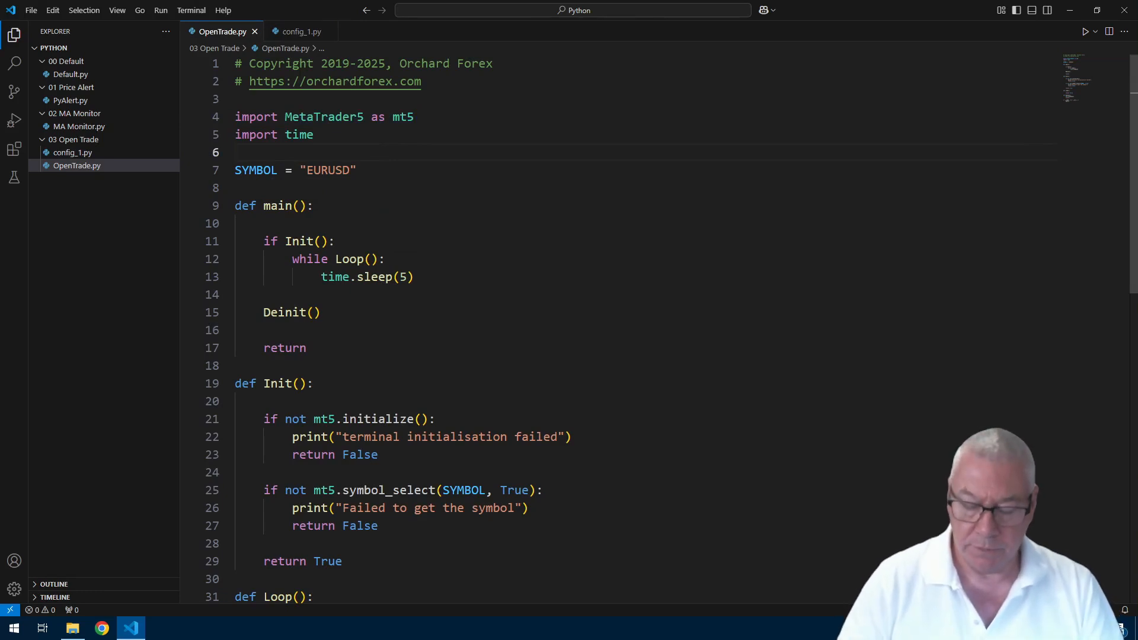
type("impor")
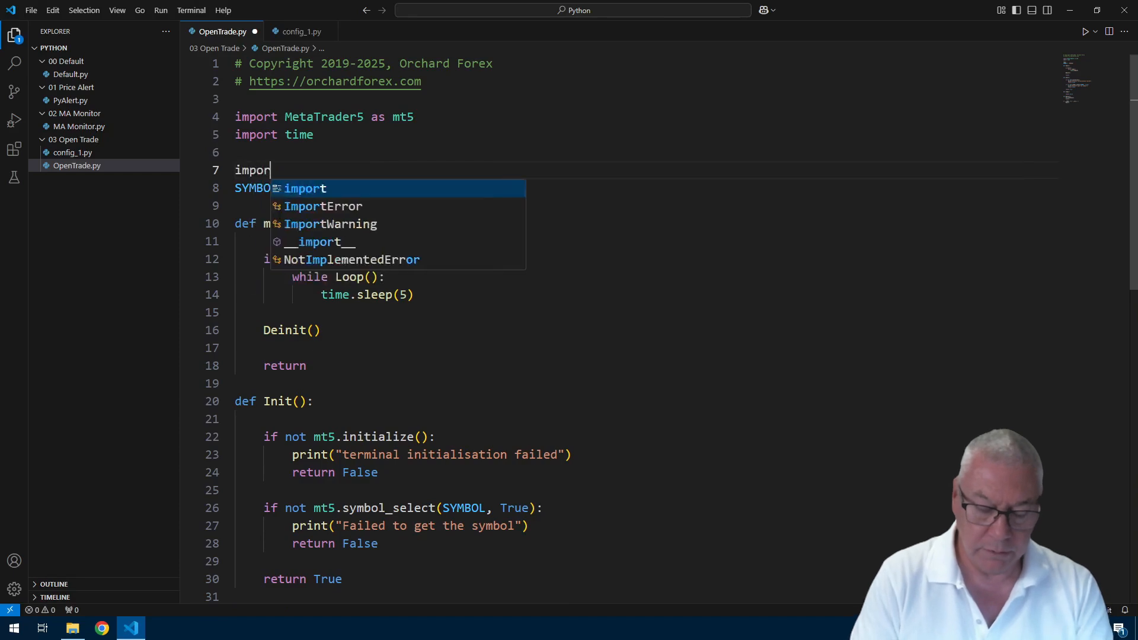
type("config_1 as config")
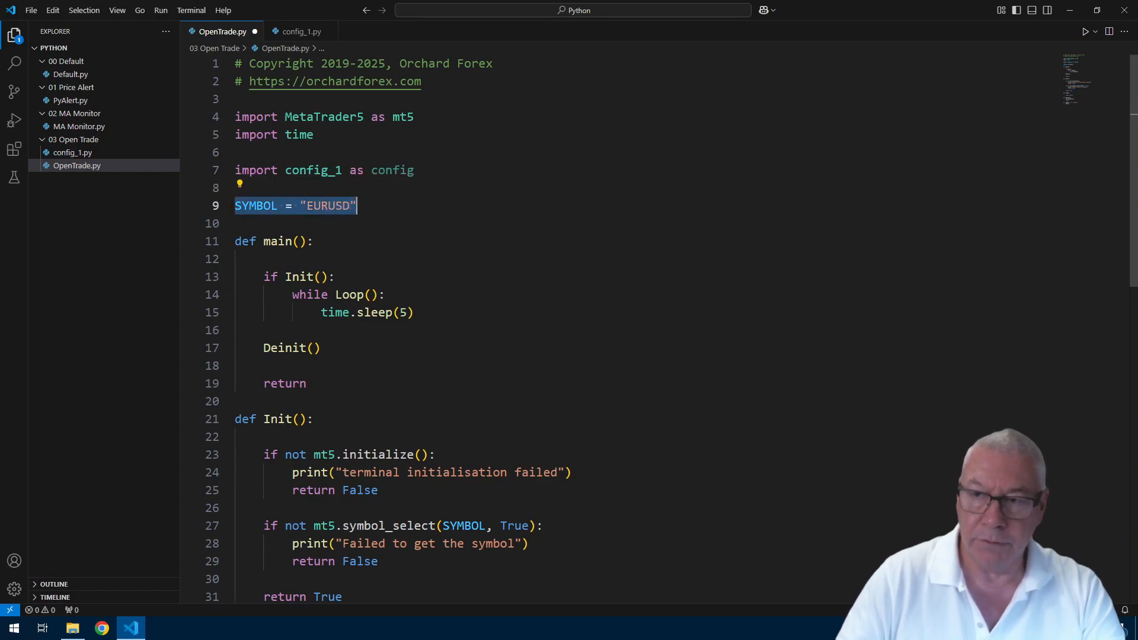
key("Delete")
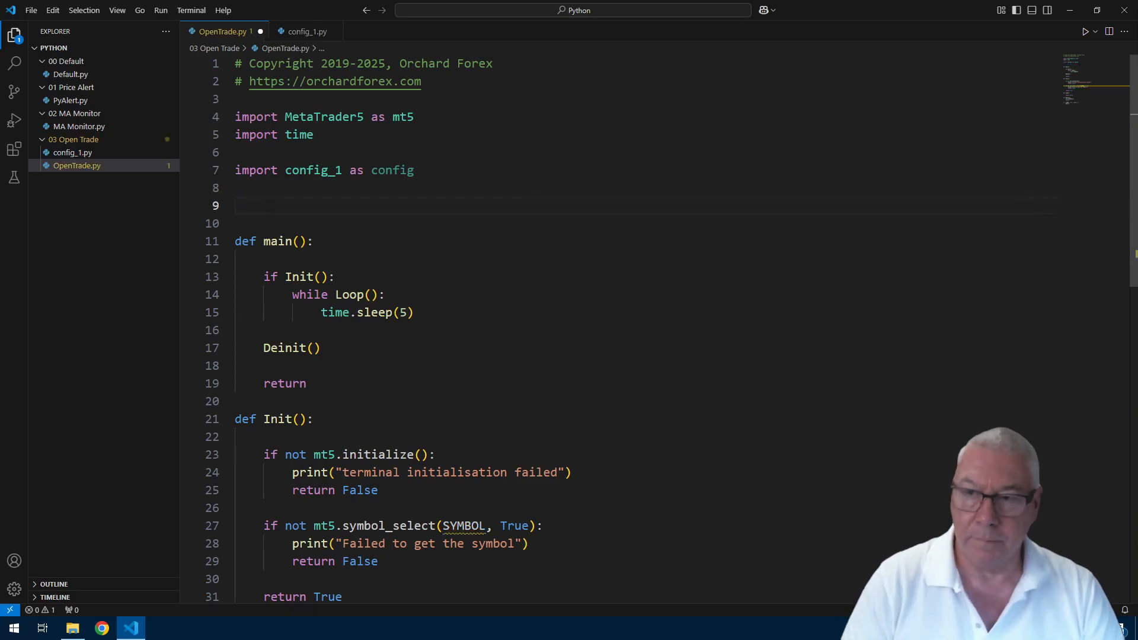
type("SY")
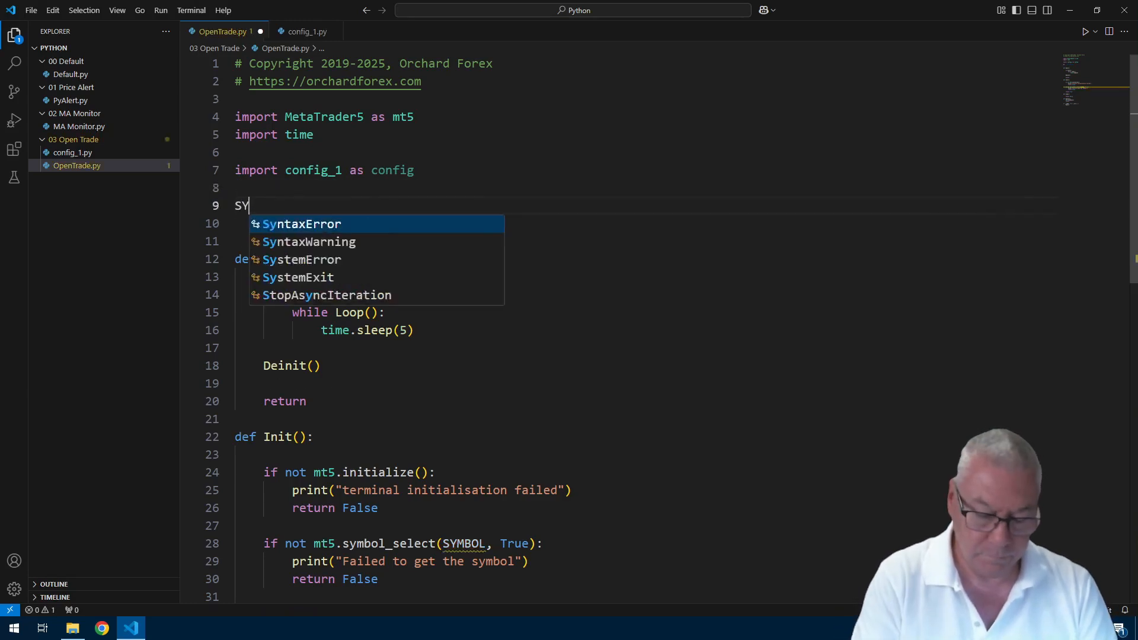
type("MBOL =")
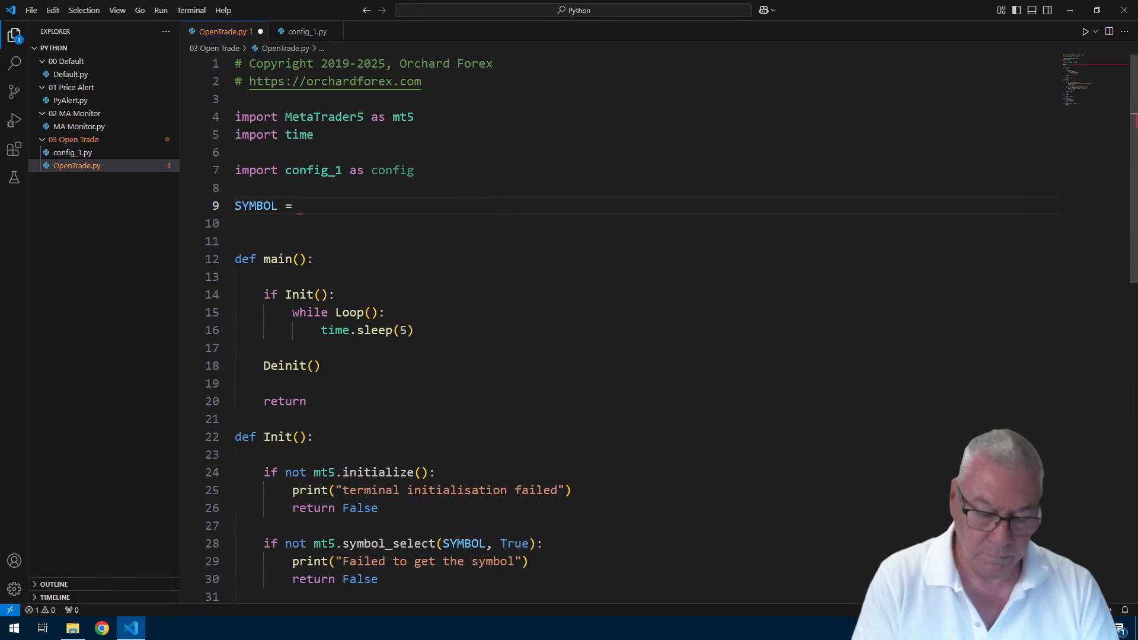
type("config.SYMBVO")
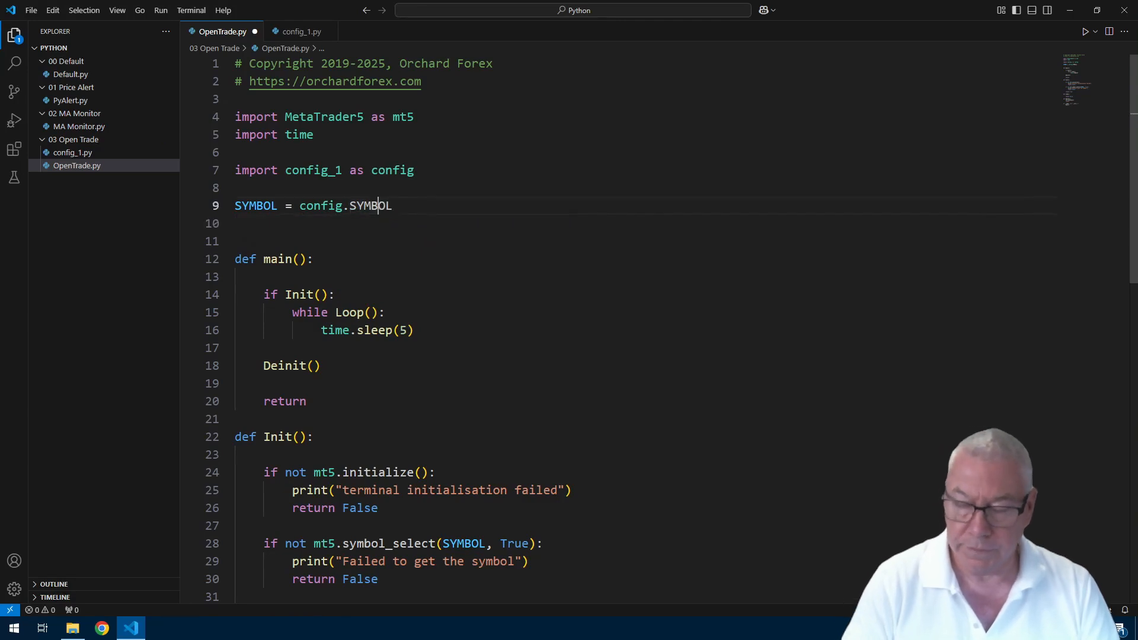
- Assign MAGIC, VOLUME, ORDER_TYPE, STOP_LOSS, TAKE_PROFIT and PRICE_DEVIATION from config
double_click(370, 206)
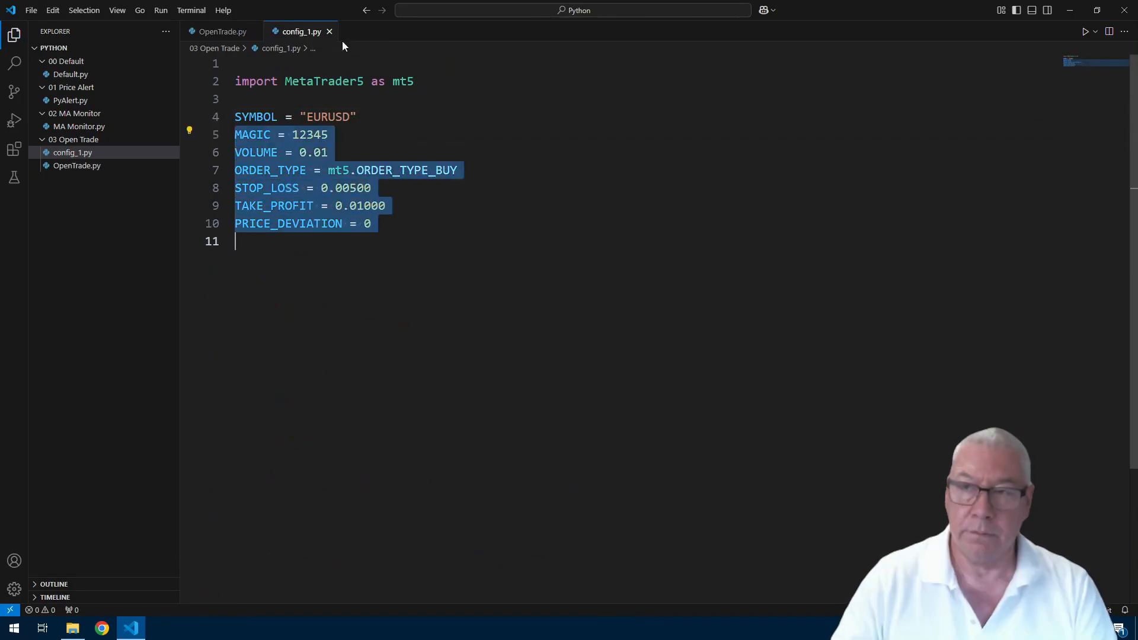
left_click(222, 31)
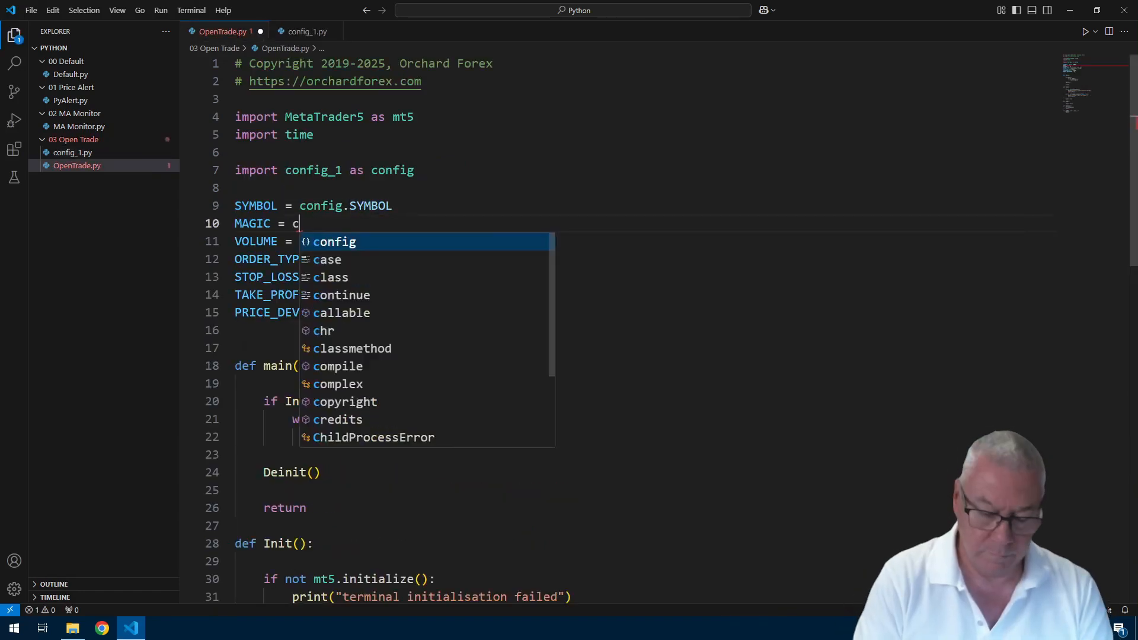
type("onfig.MAGIC")
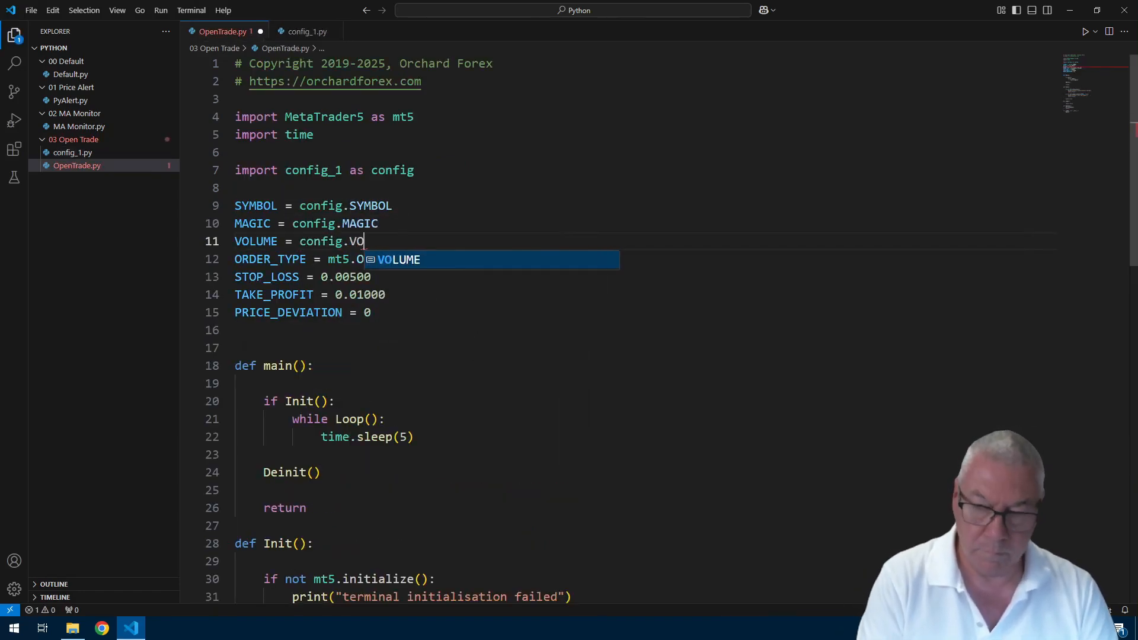
type("config")
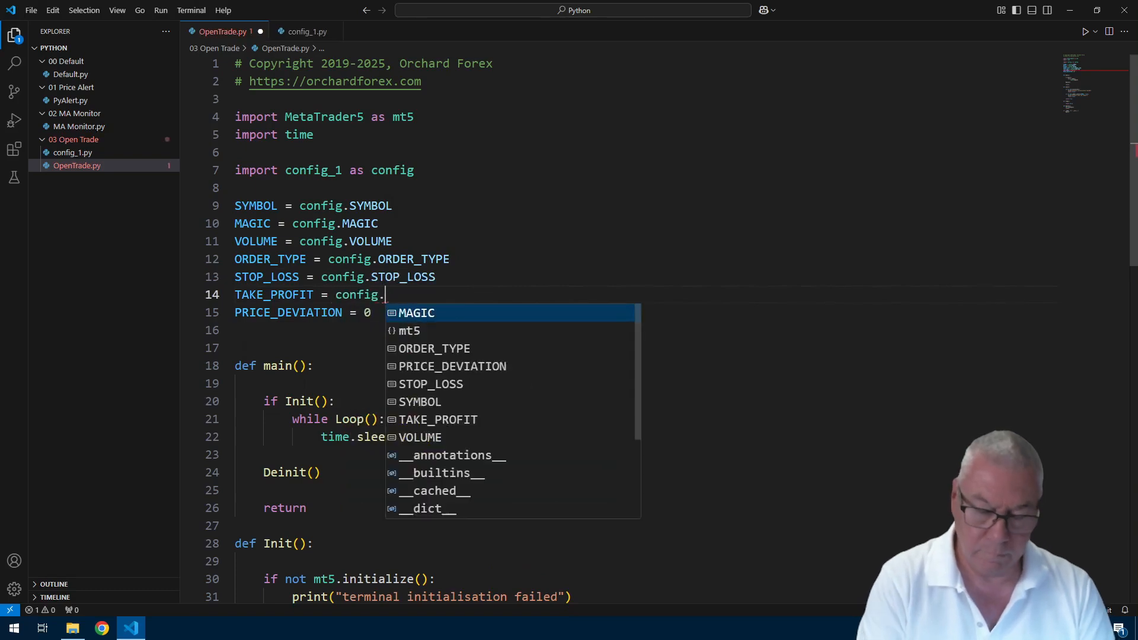
type("TAKE_PROFIT")
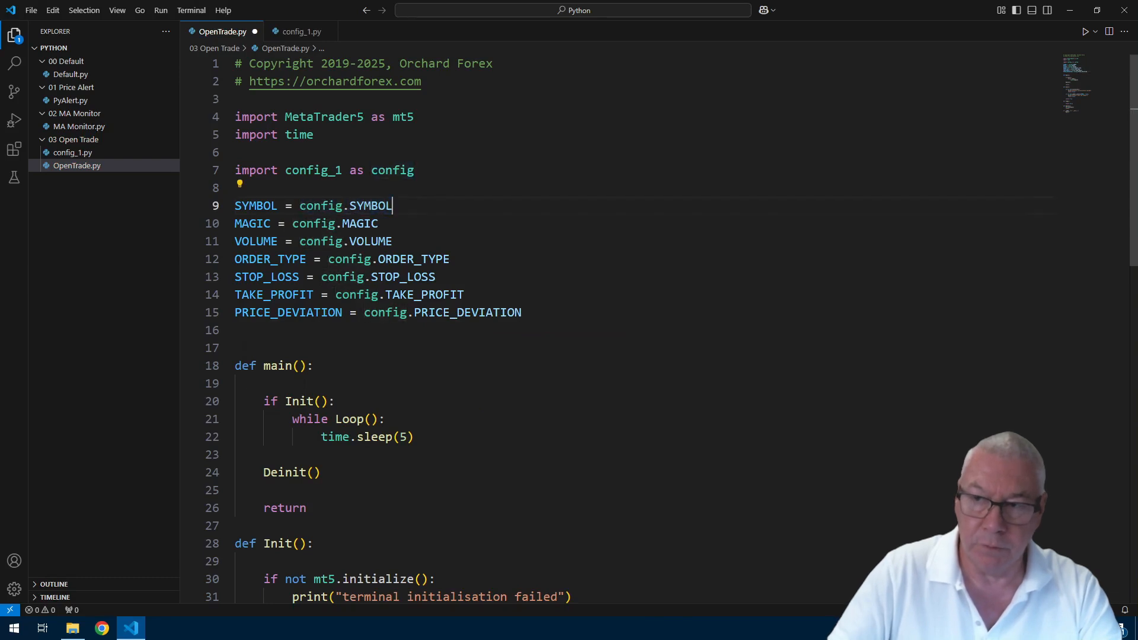
double_click(369, 206)
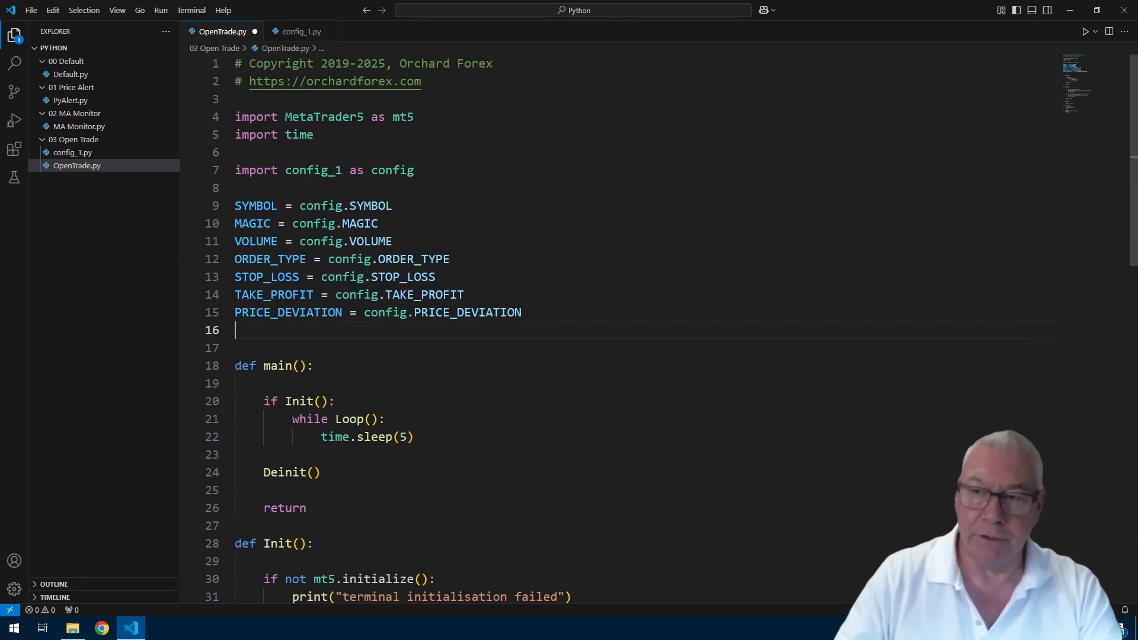
double_click(392, 170)
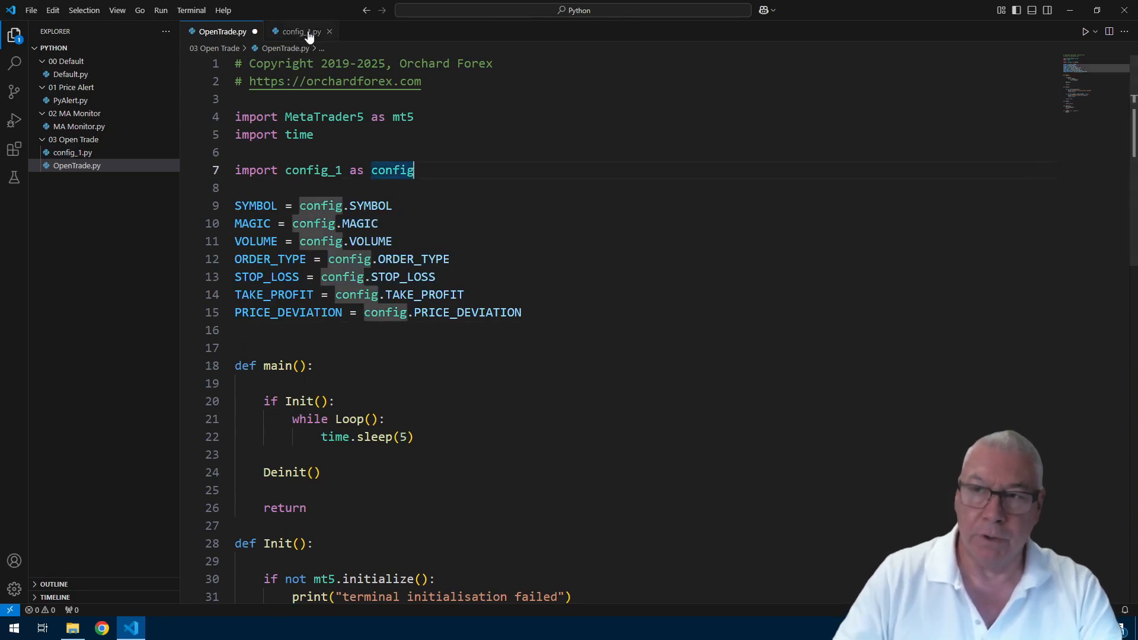
- Get price_info via mt5.symbol_info_tick(SYMBOL); if None, print 'Failed to get price information for {SYMBOL}' and return True
scroll("down", 3)
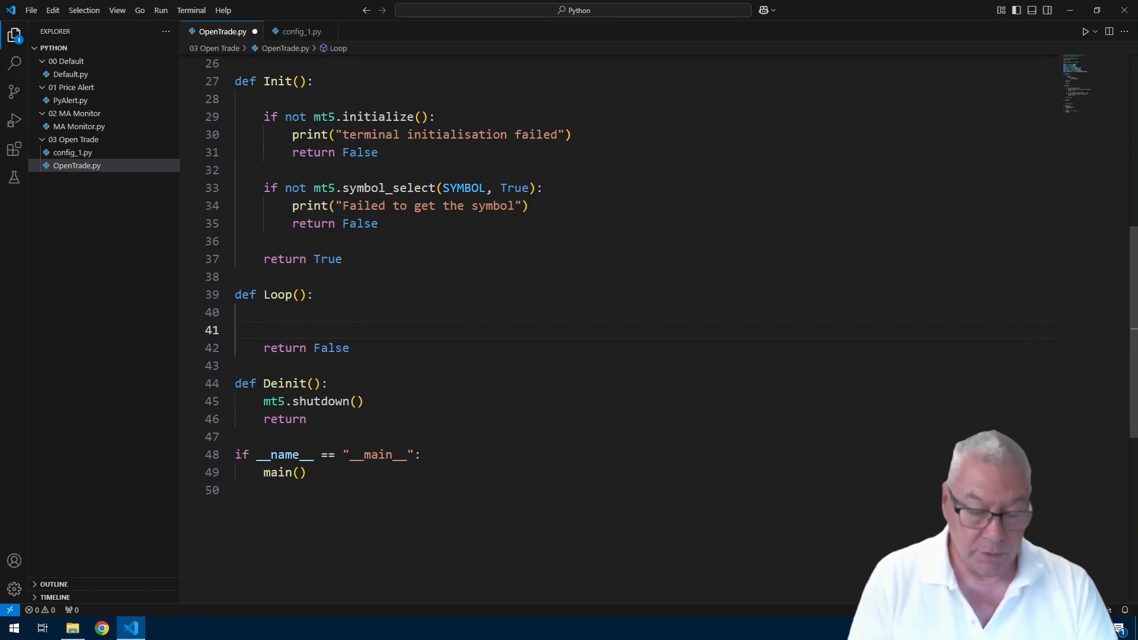
type("# current price information")
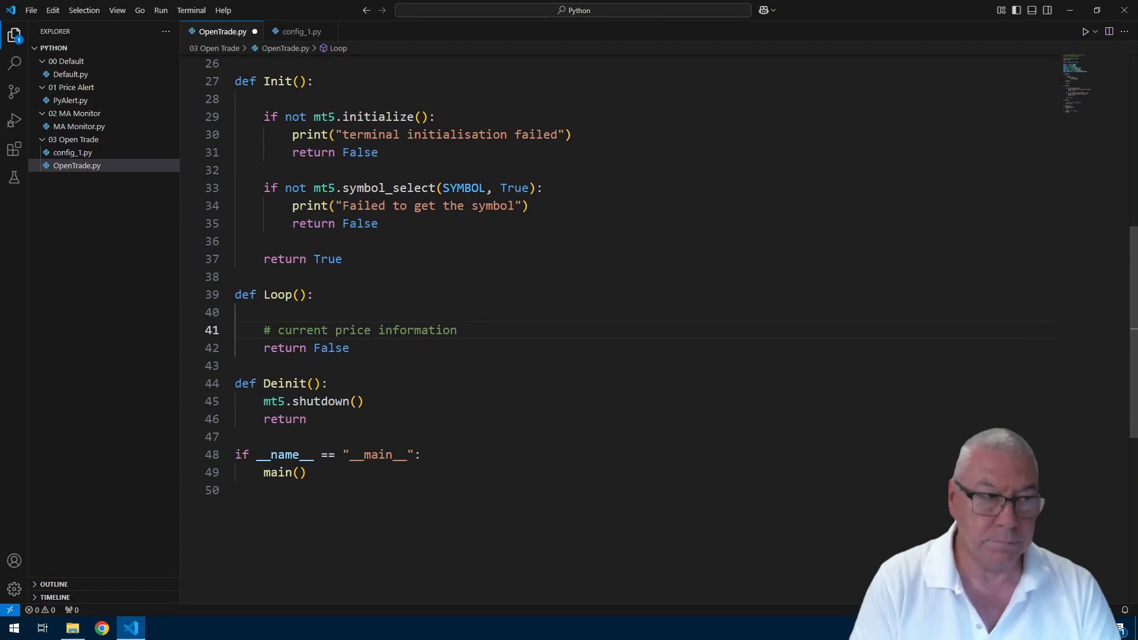
type("price_info = mt5")
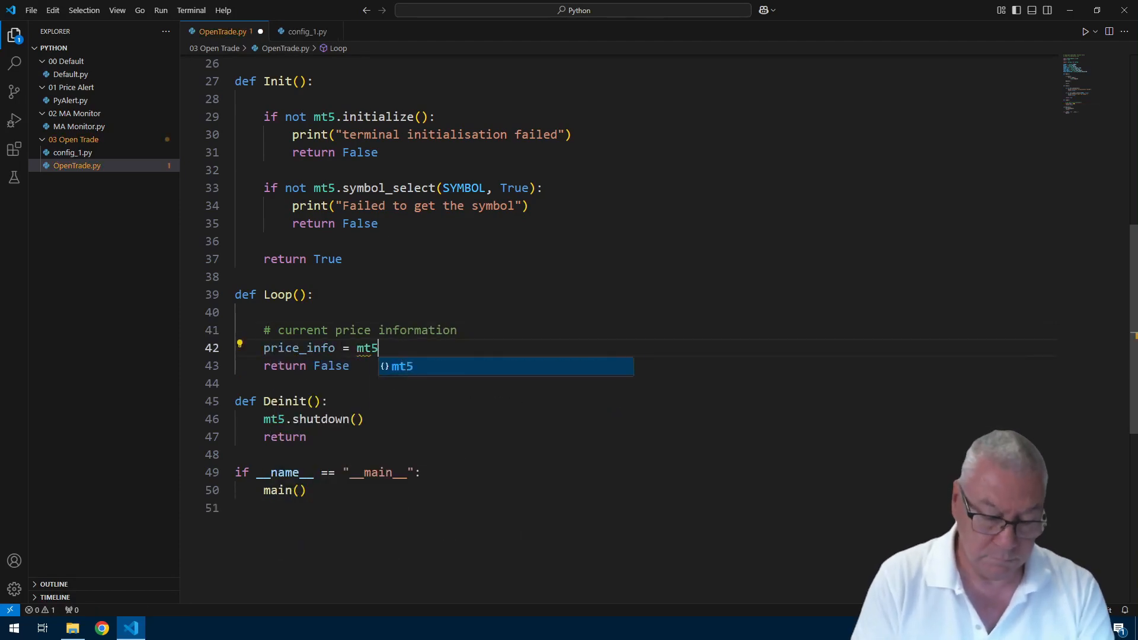
type(".symbol_info_tick(")
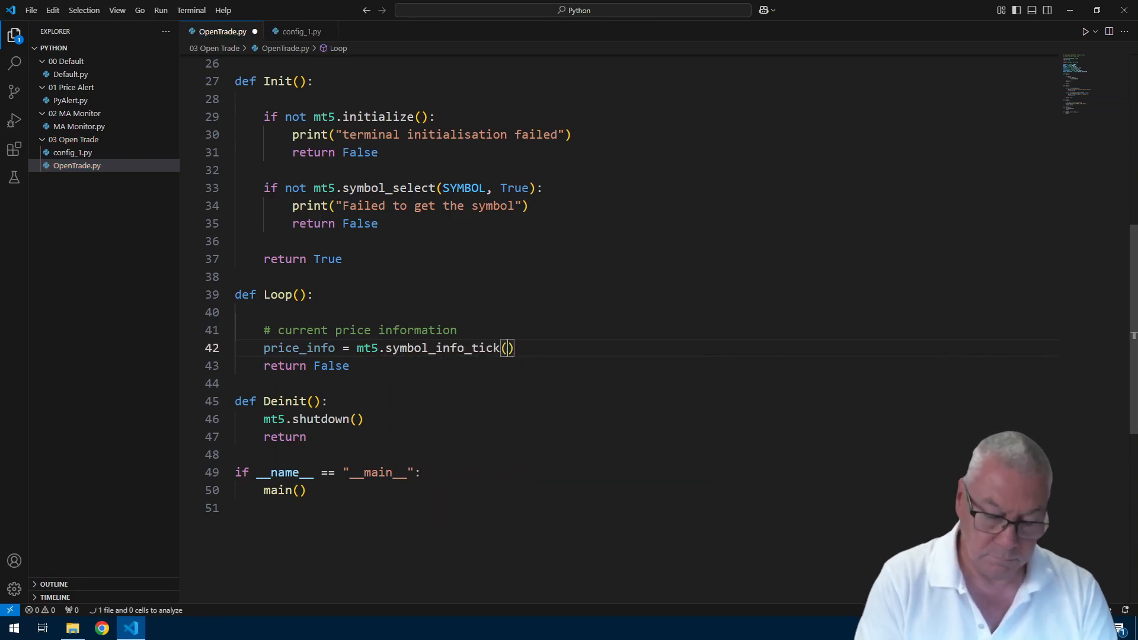
type("SYMBOL")
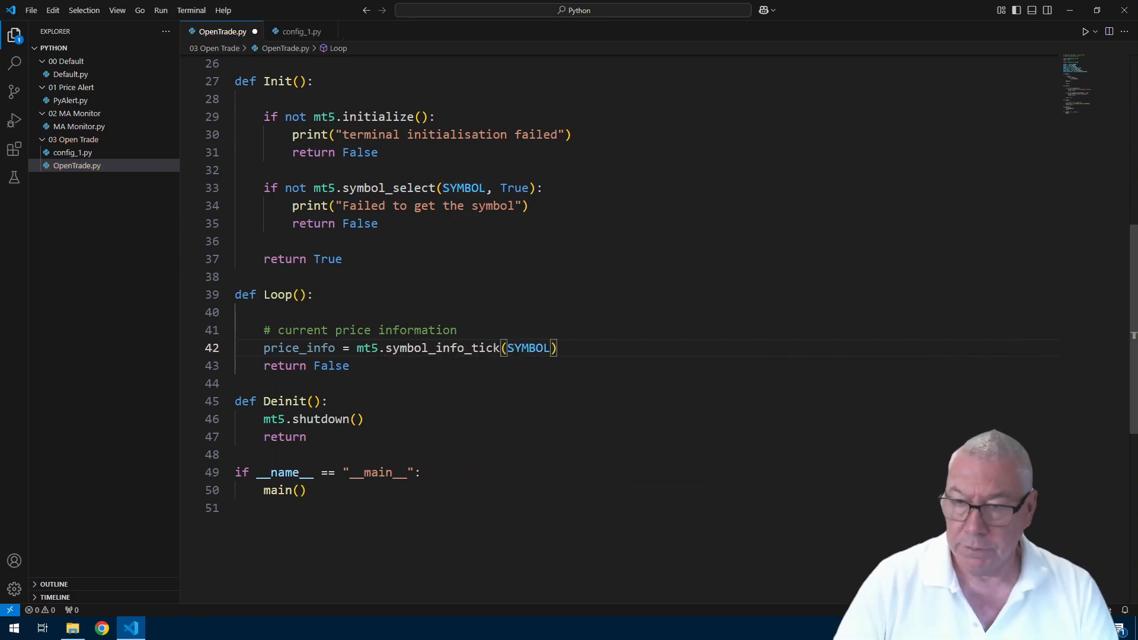
mouse_move(298, 348)
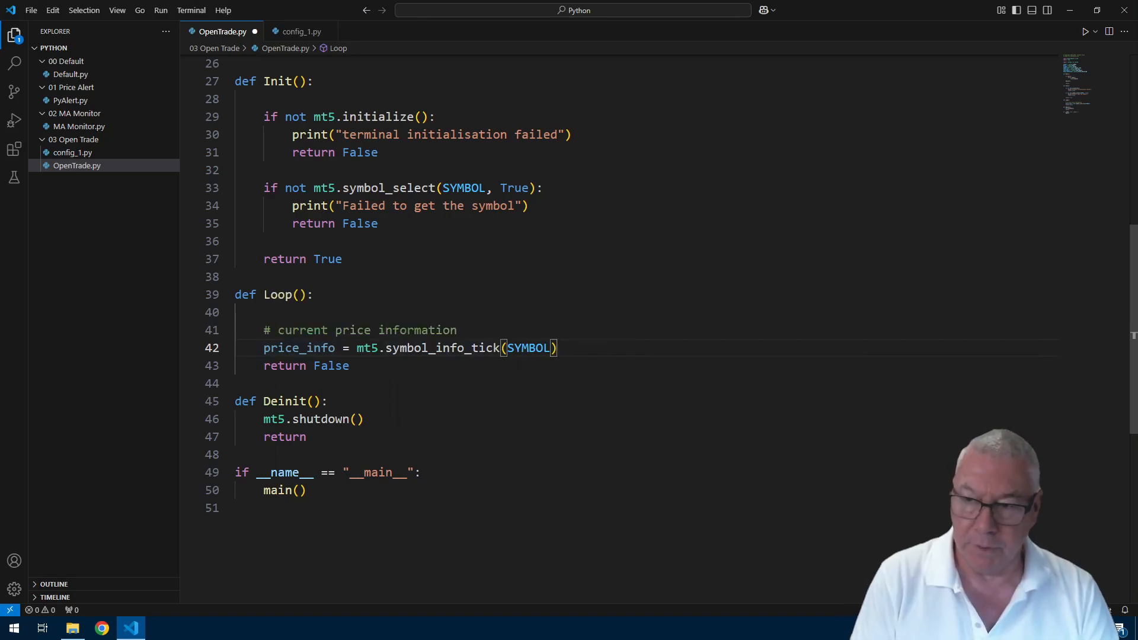
type("if pr")
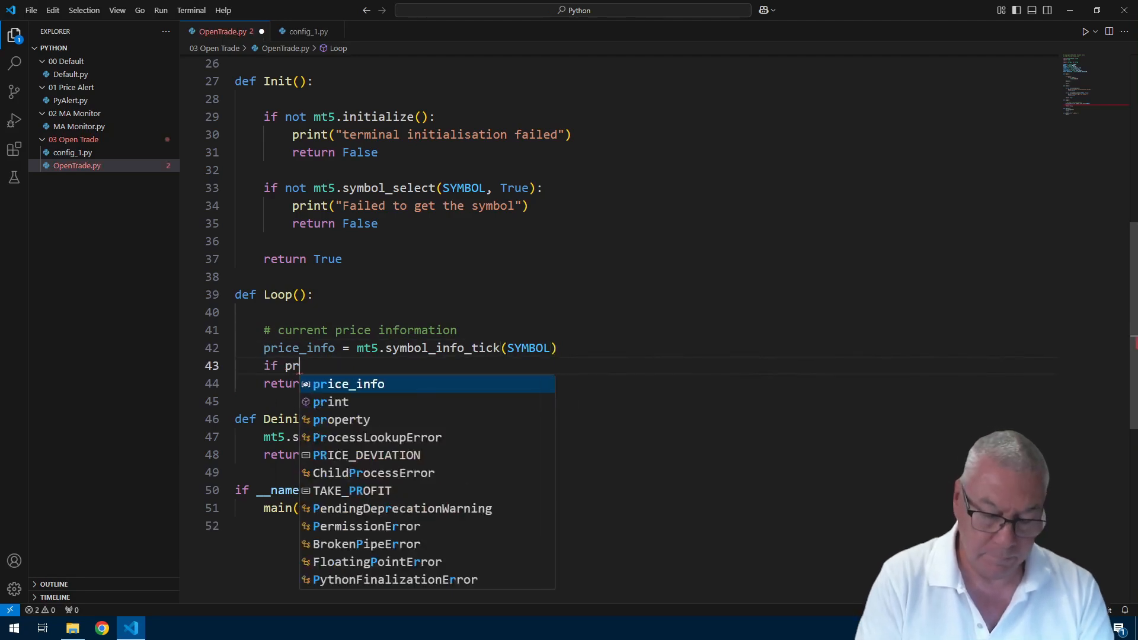
type("ice_info is N")
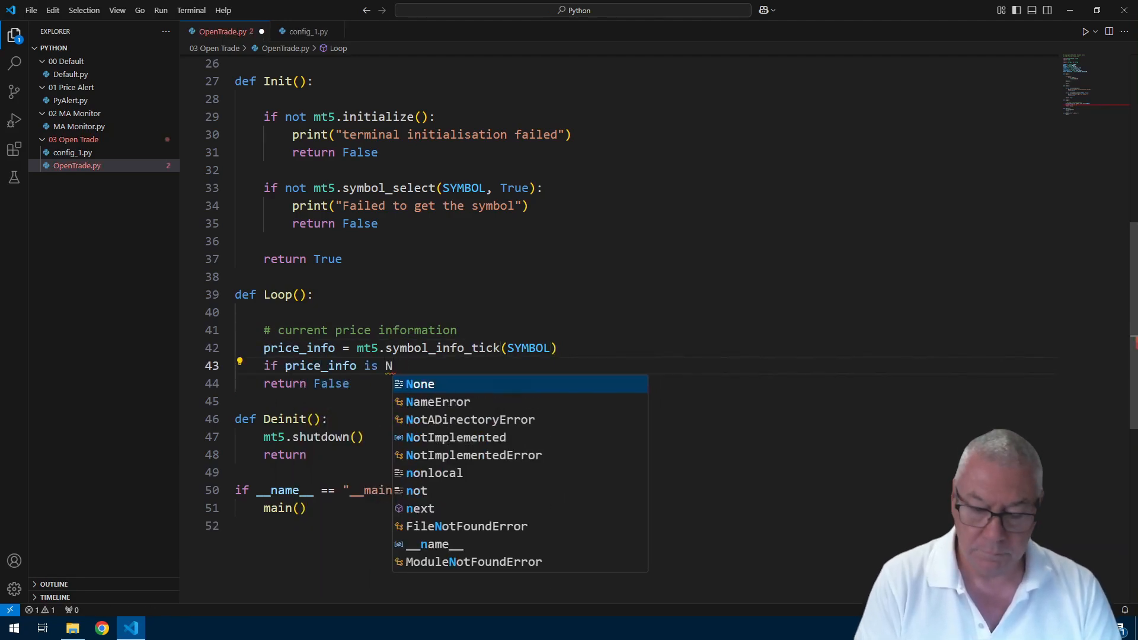
type("print(\"\")")
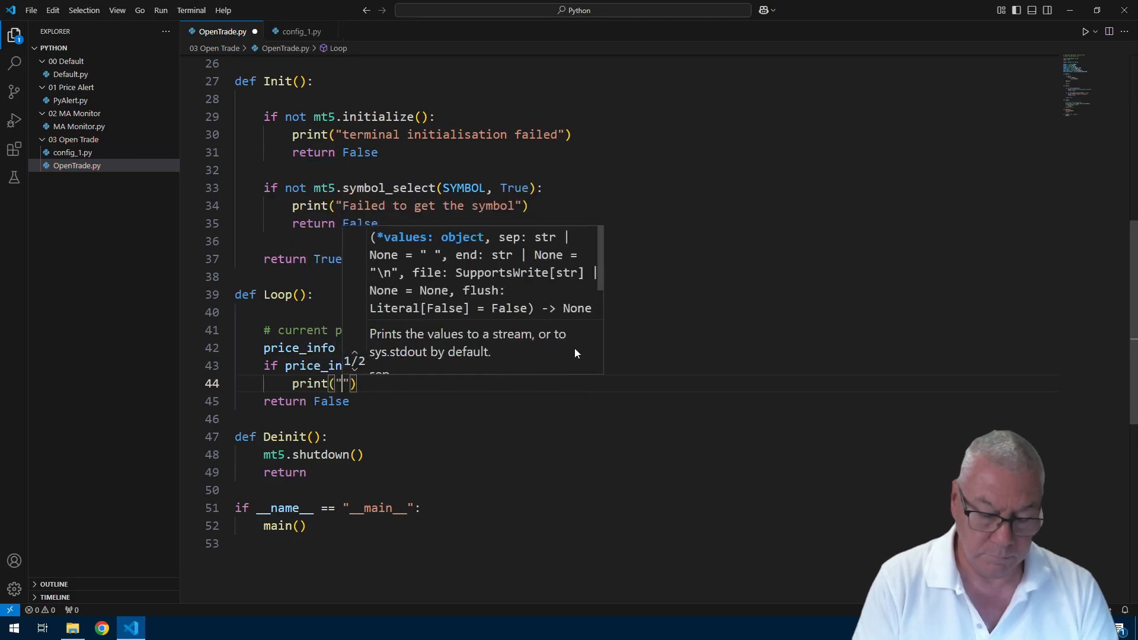
type("f")
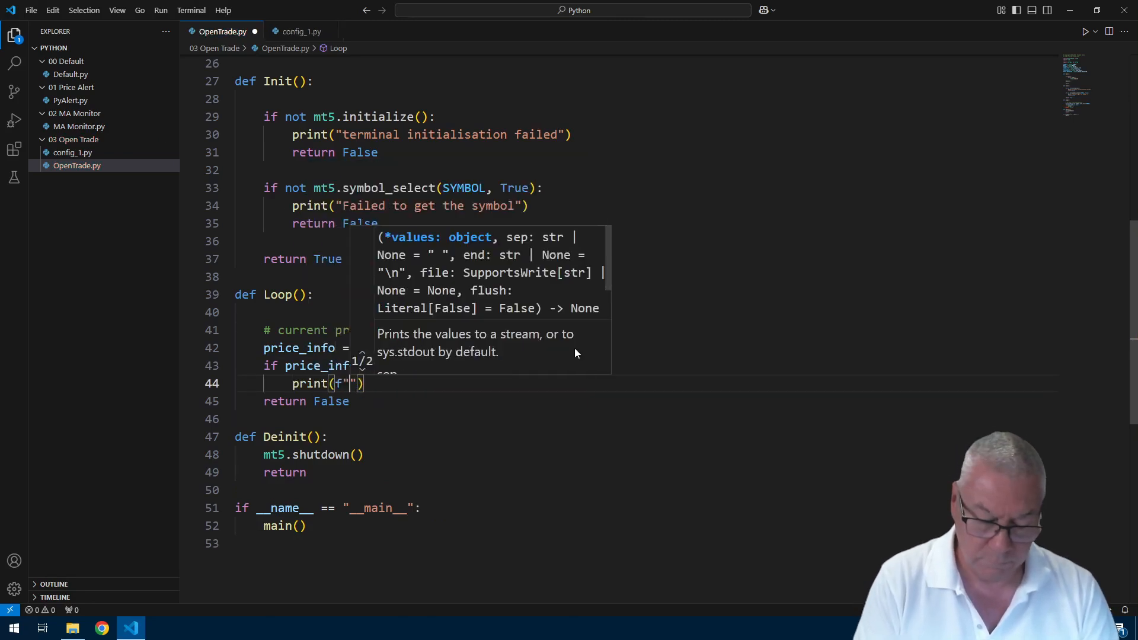
type("Failed to get price information for")
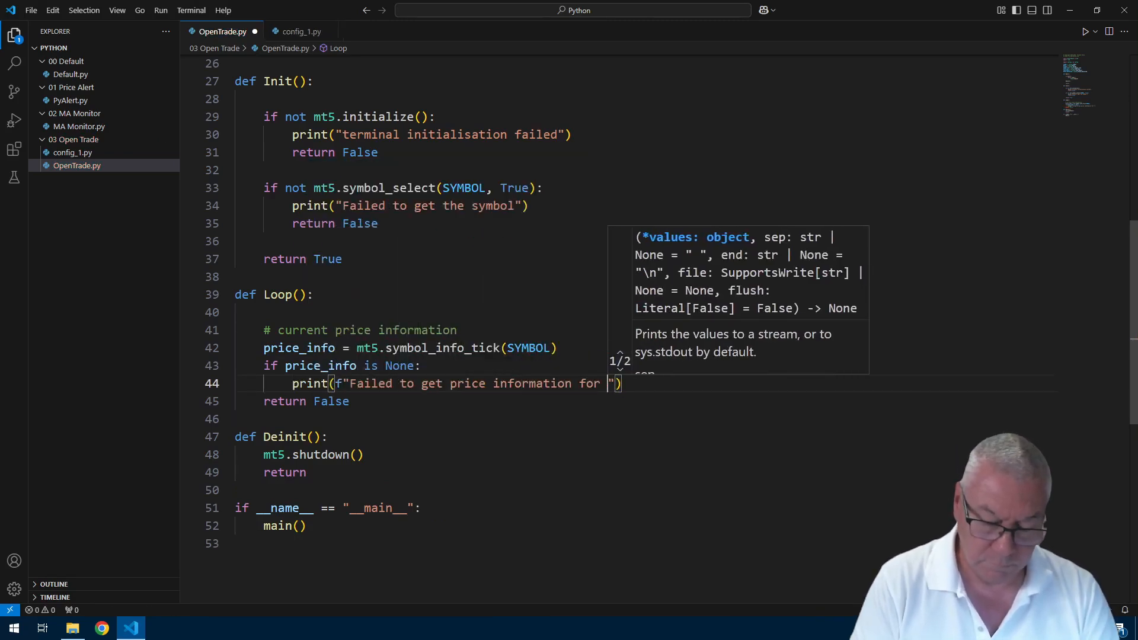
type("{SYMBOL}")
type("return True")
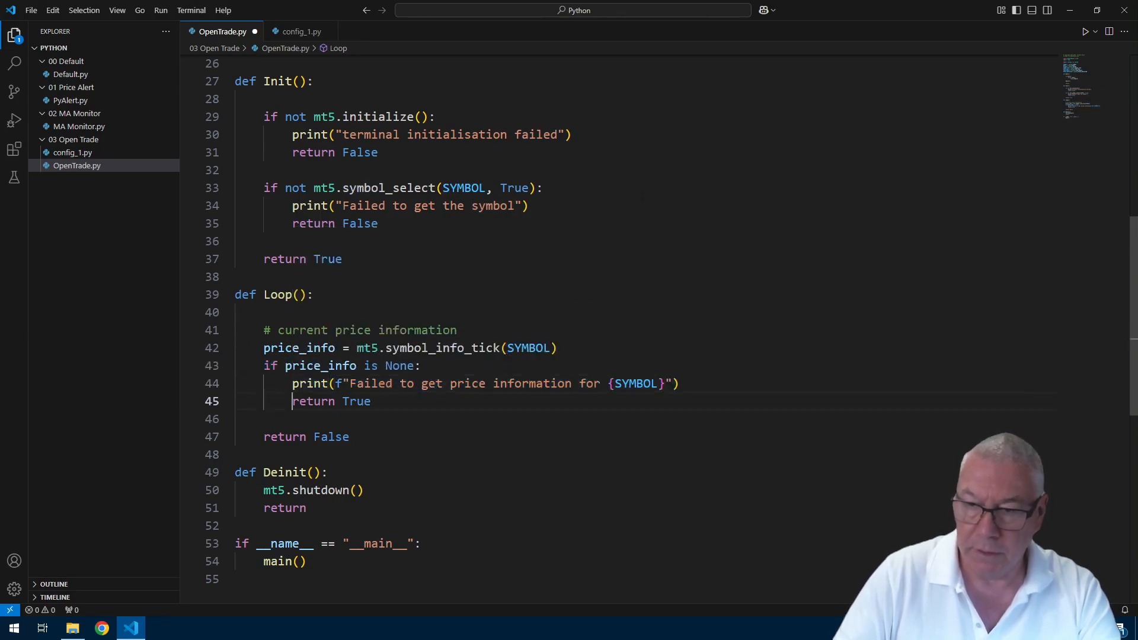
double_click(330, 437)
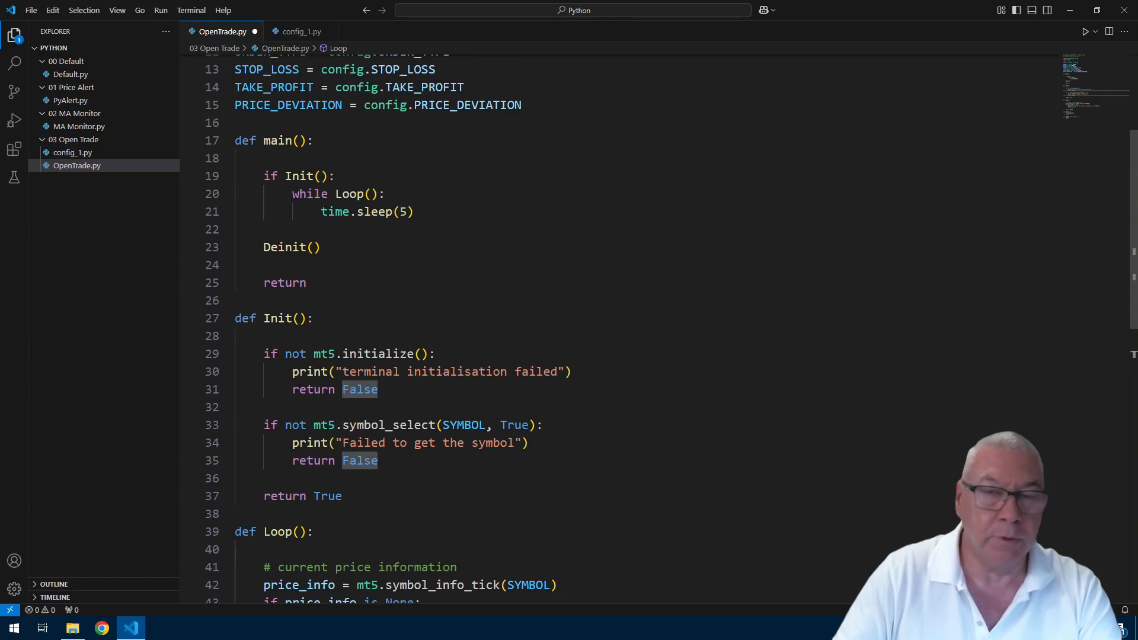
scroll("down", 3)
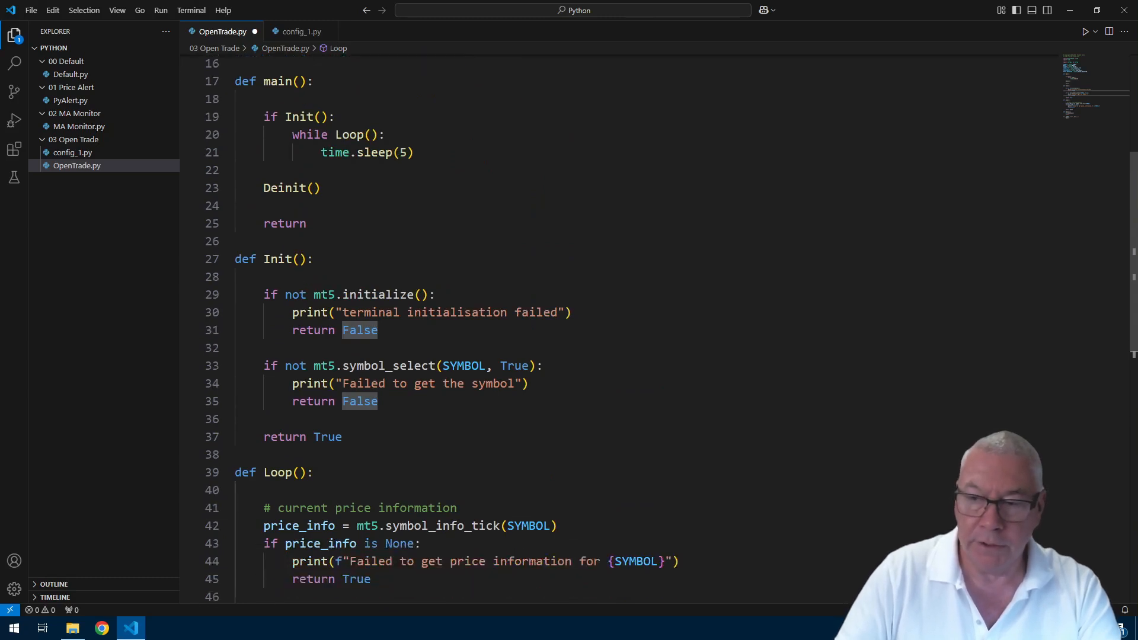
mouse_move(464, 366)
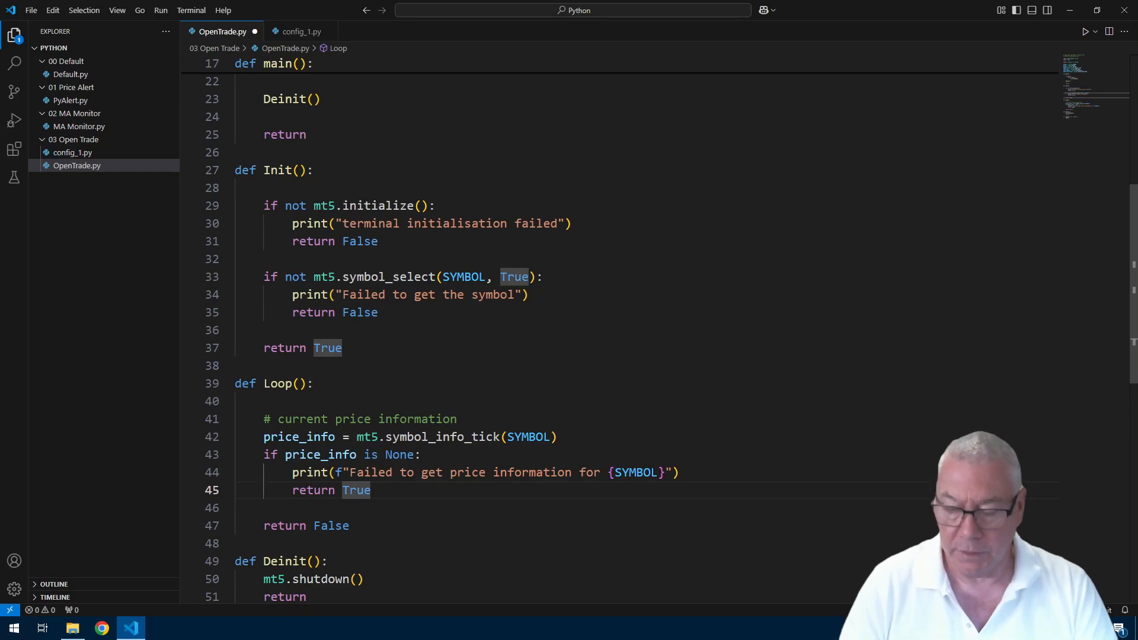
- Add an if ORDER_TYPE == mt5.ORDER_TYPE_BUY/else block setting price, stop_loss_price and take_profit_price from ask/bid
type("if")
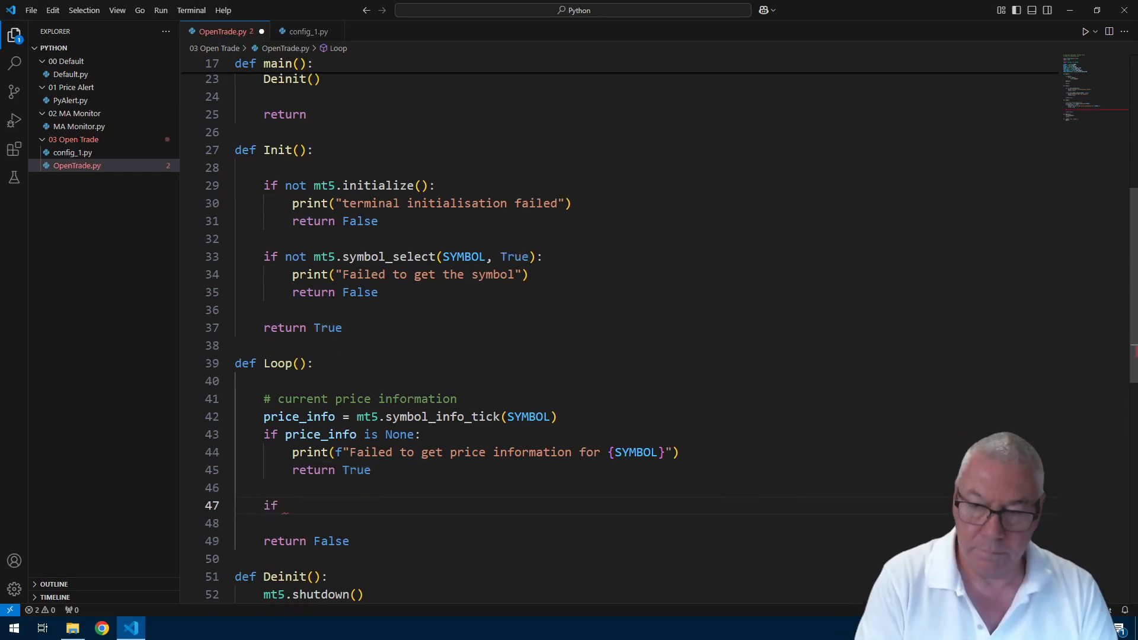
type("ORDER_TYPE ==")
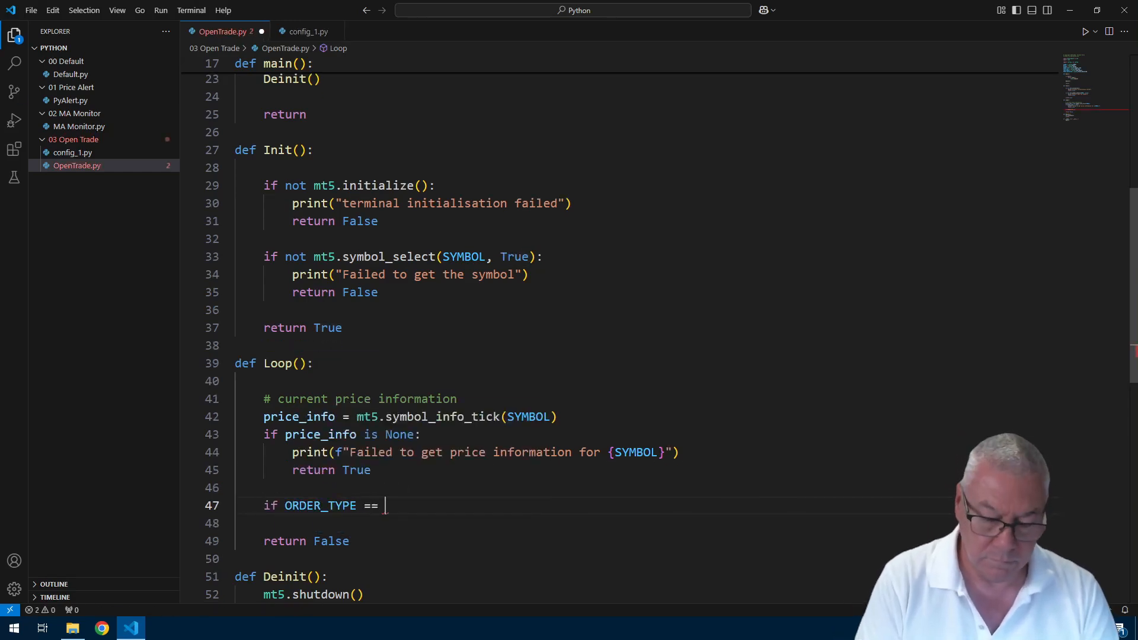
type("mt5.ORDER_TYPE_BUY:")
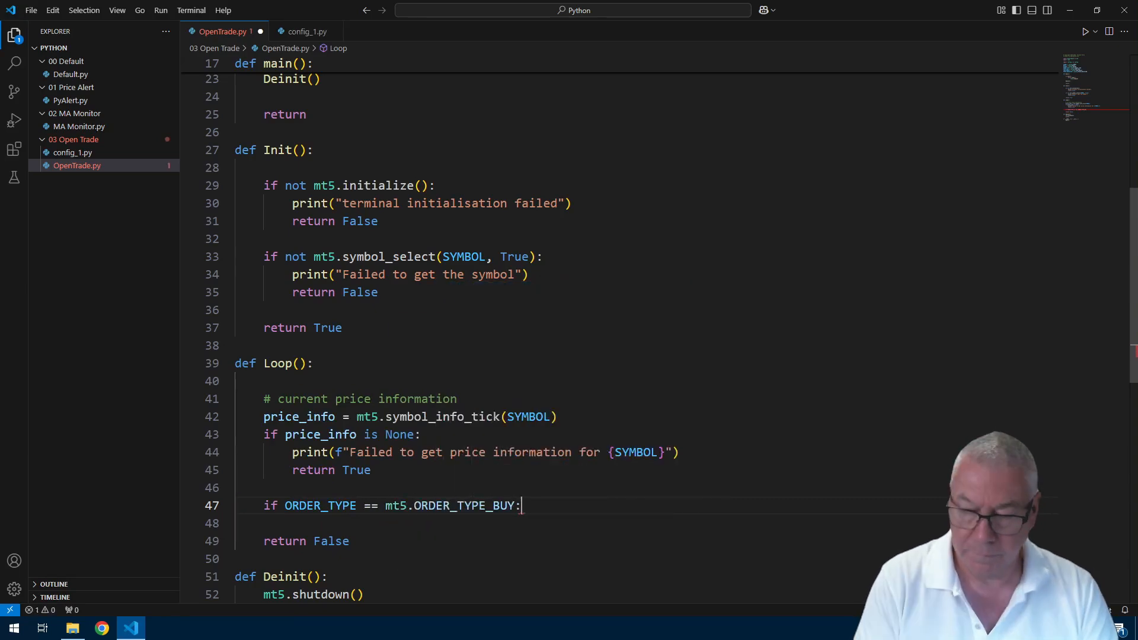
type("price = price_info.ask")
type("stop_loss_price = price -")
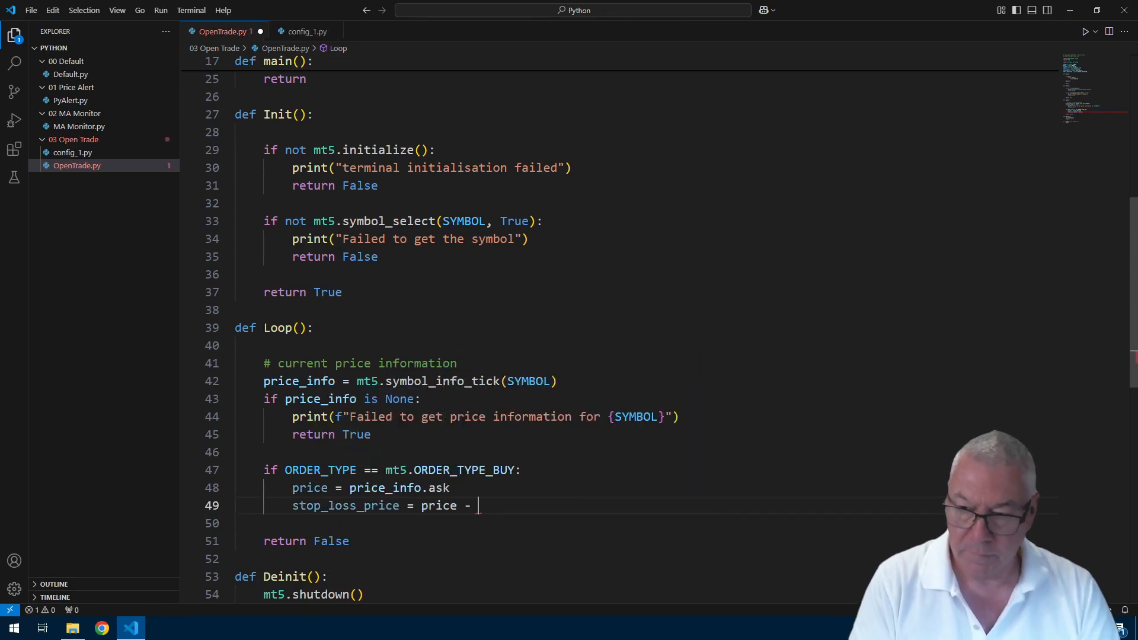
type("STOP_LOSS")
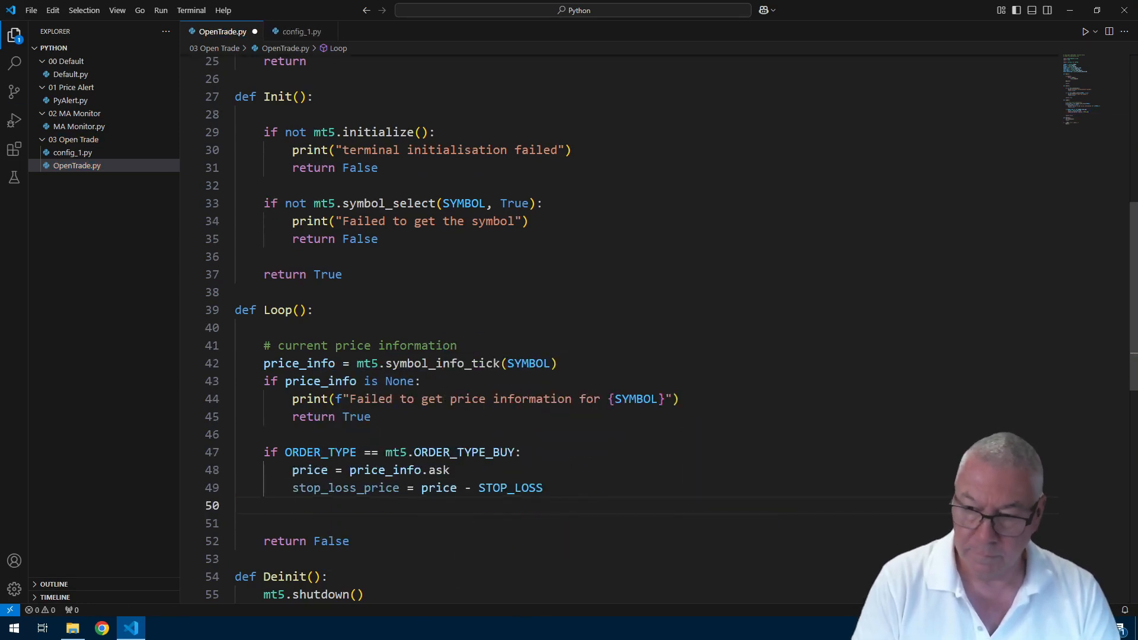
type("take_profit_price = price_info.bid + TAKE_PROFIT")
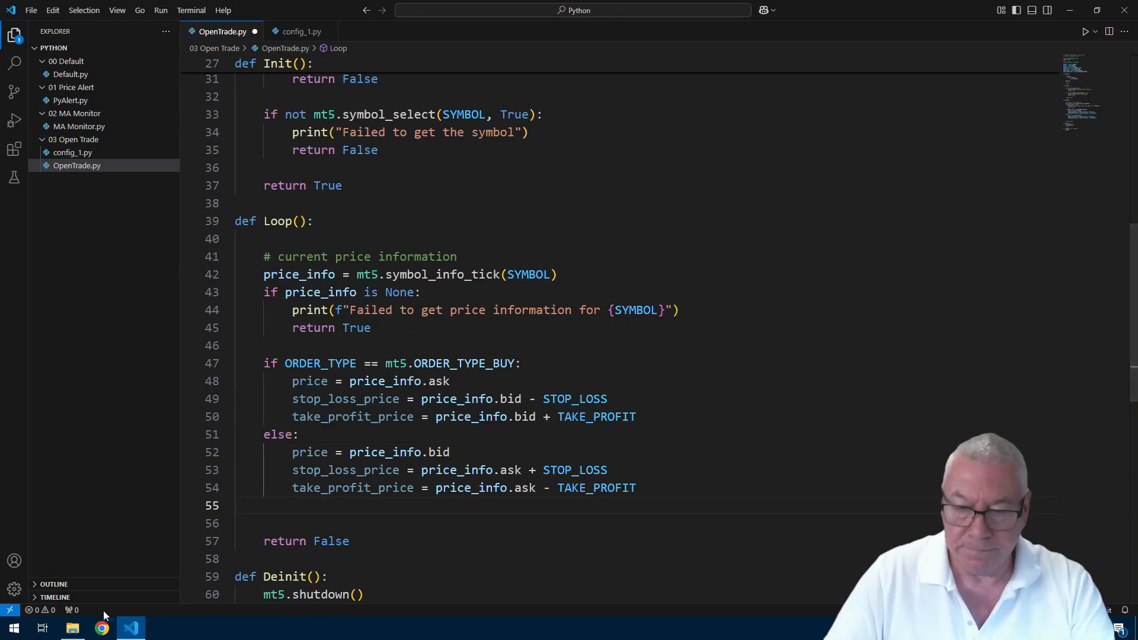
- Read the CTrade::PositionOpen m_request fields in MetaEditor's Trade.mqh
left_click(188, 628)
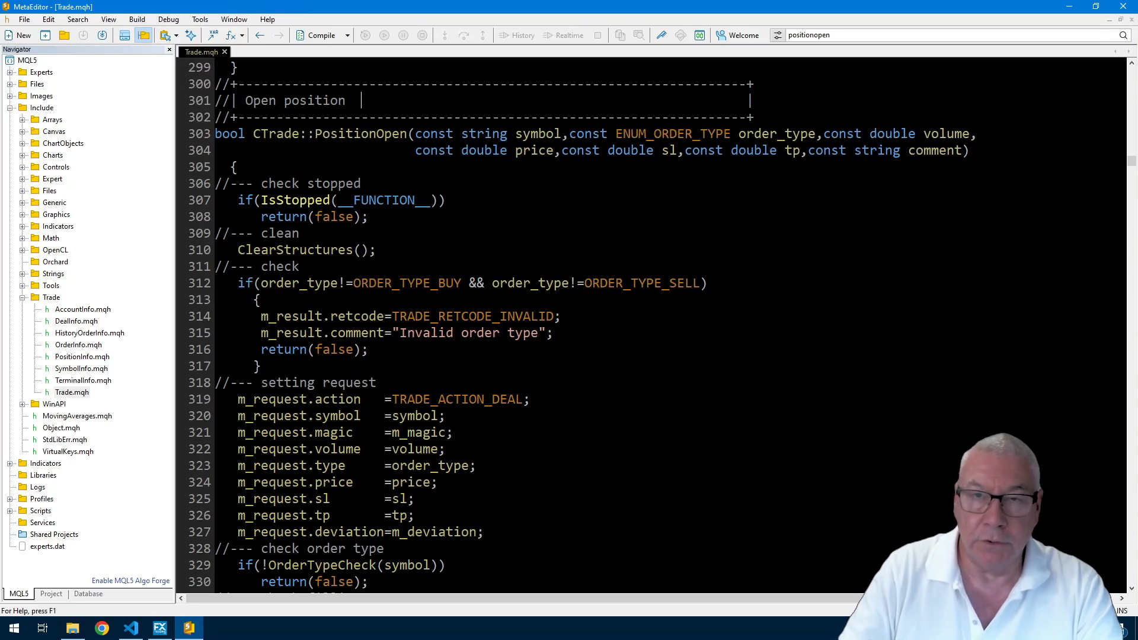
scroll("down", 3)
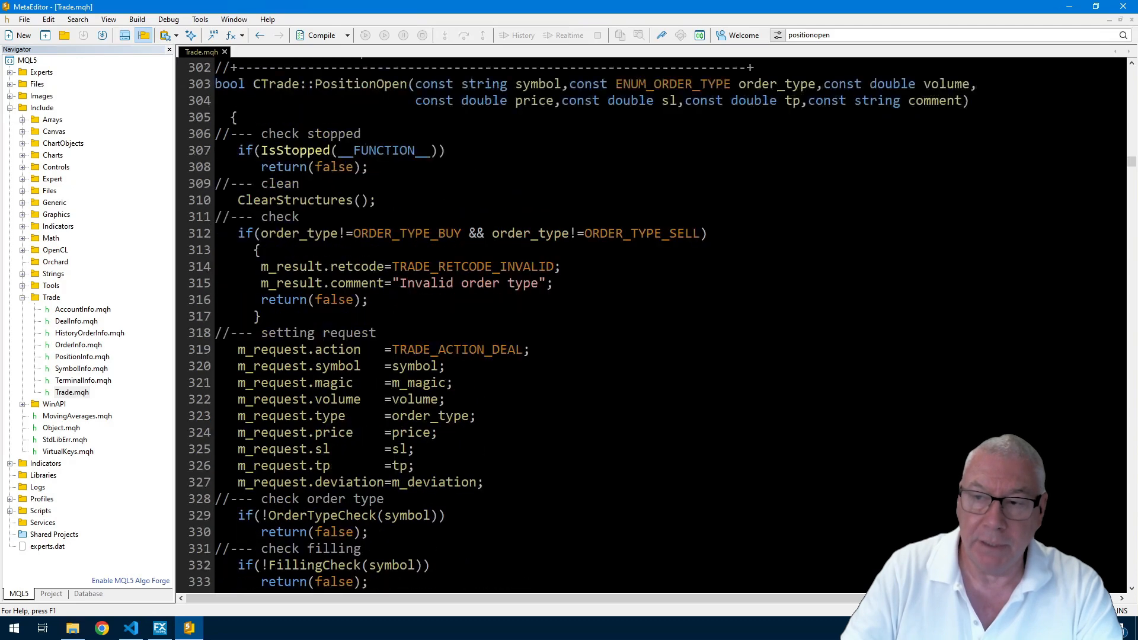
scroll("down", 3)
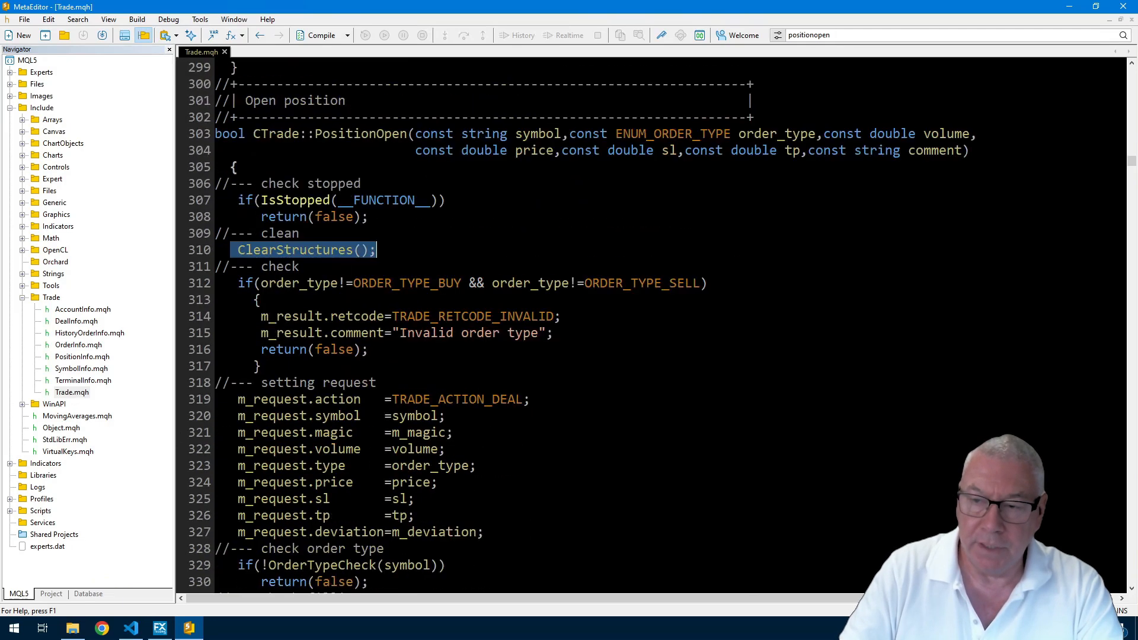
scroll("down", 3)
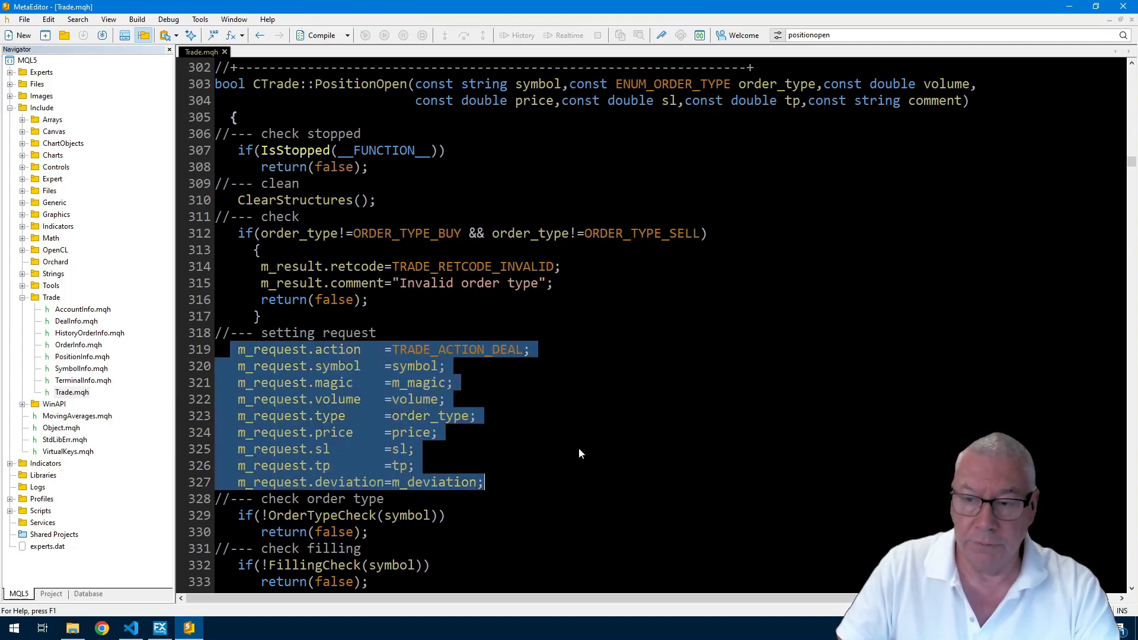
left_click(262, 316)
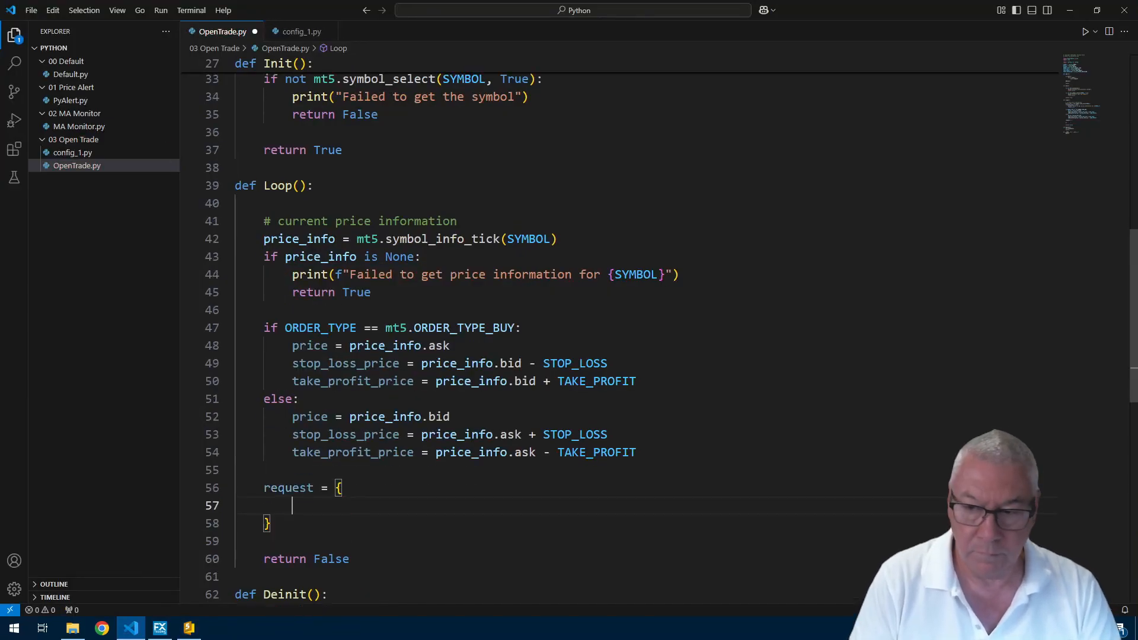
- Fill the request dict with action, symbol, type, price, tp, deviation PRICE_DEVIATION and ORDER_FILLING_IOC
type("\"action\": mt5.TRADE_ACTION_DEAL,")
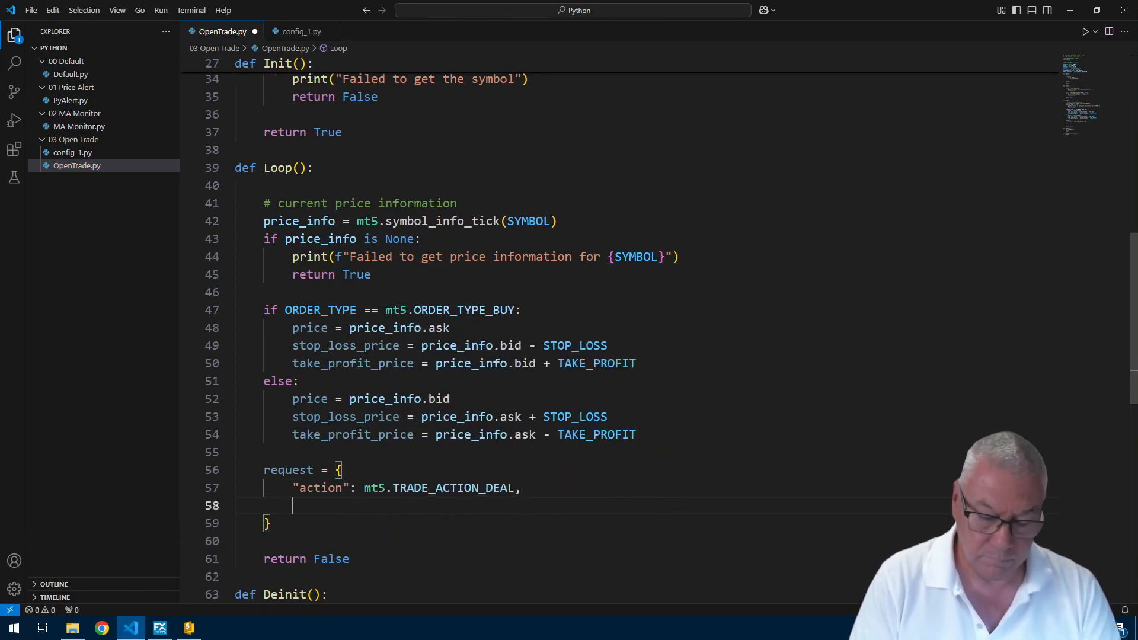
type("\"symbol\": SYMBOL,")
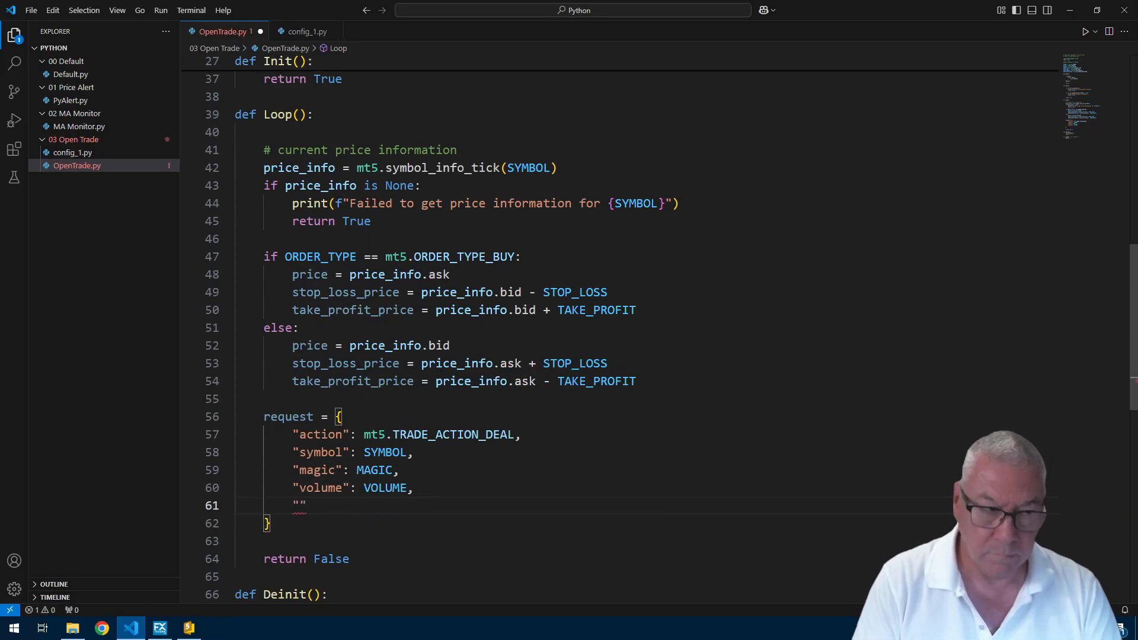
type("\"type\": ORDER_TYPE,")
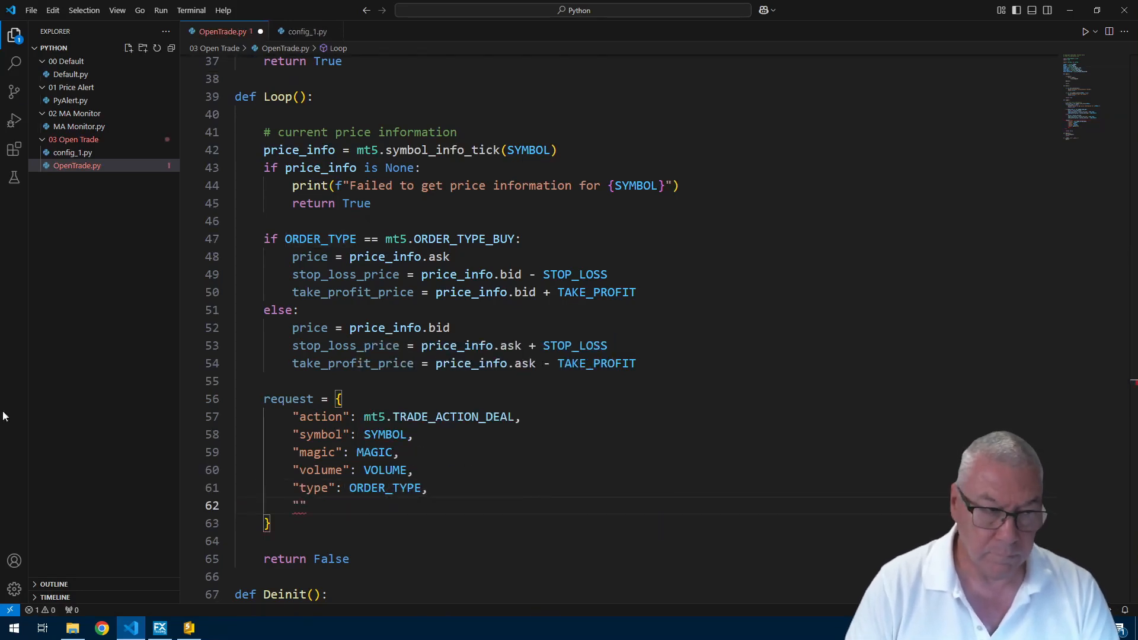
type("\"price\": price,")
type("\"sl\": stop_loss_price,")
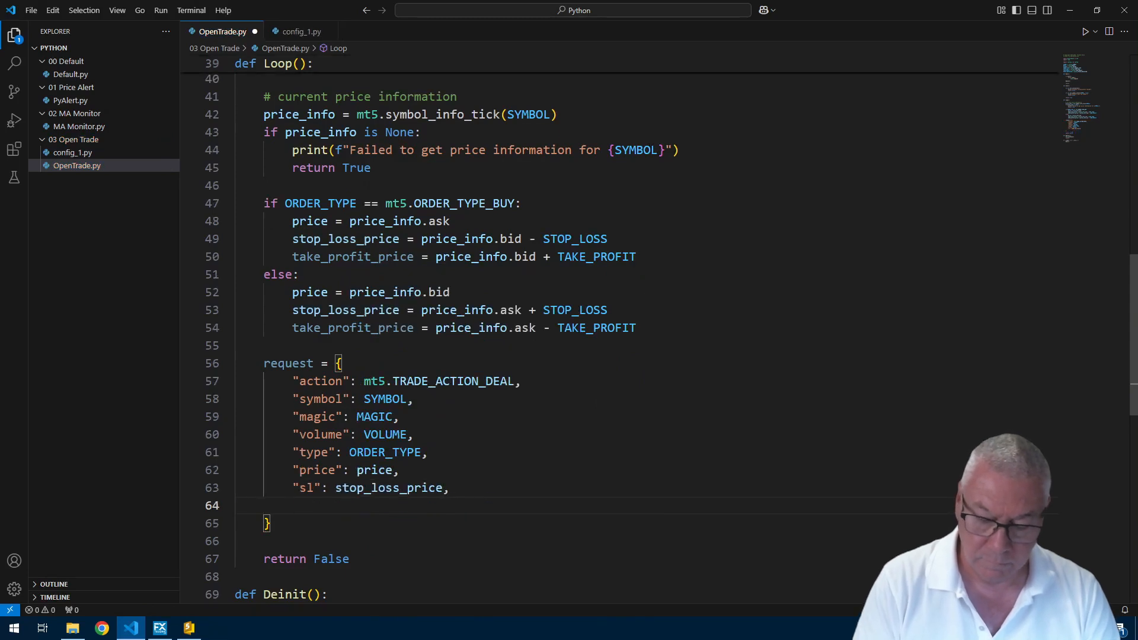
type("\"tp\": take_profit_price")
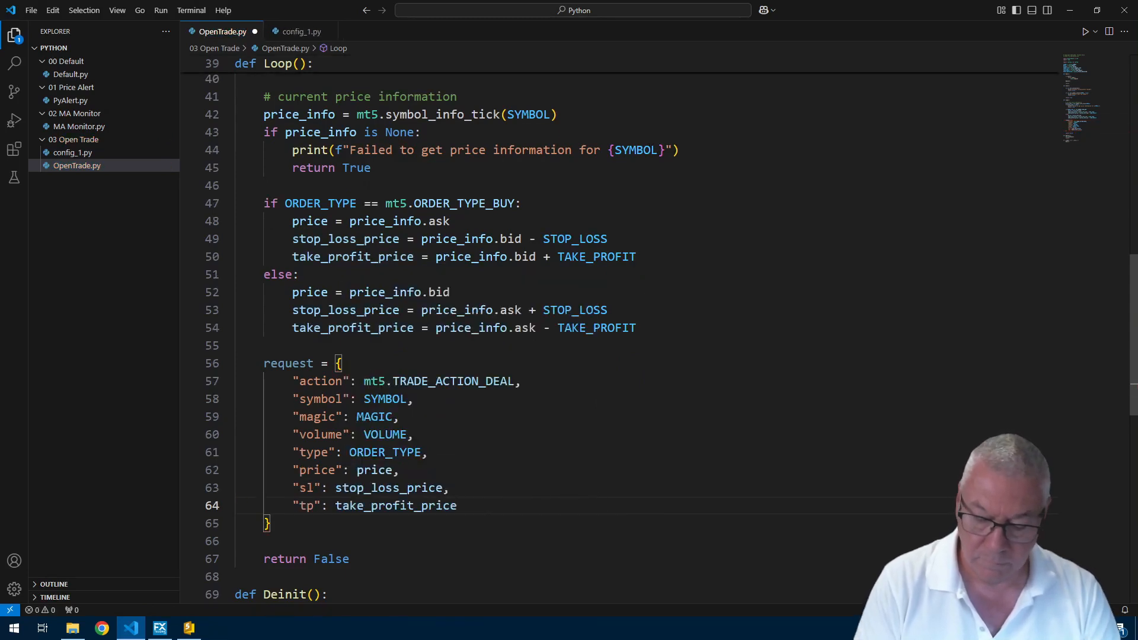
type("\"deviation\"")
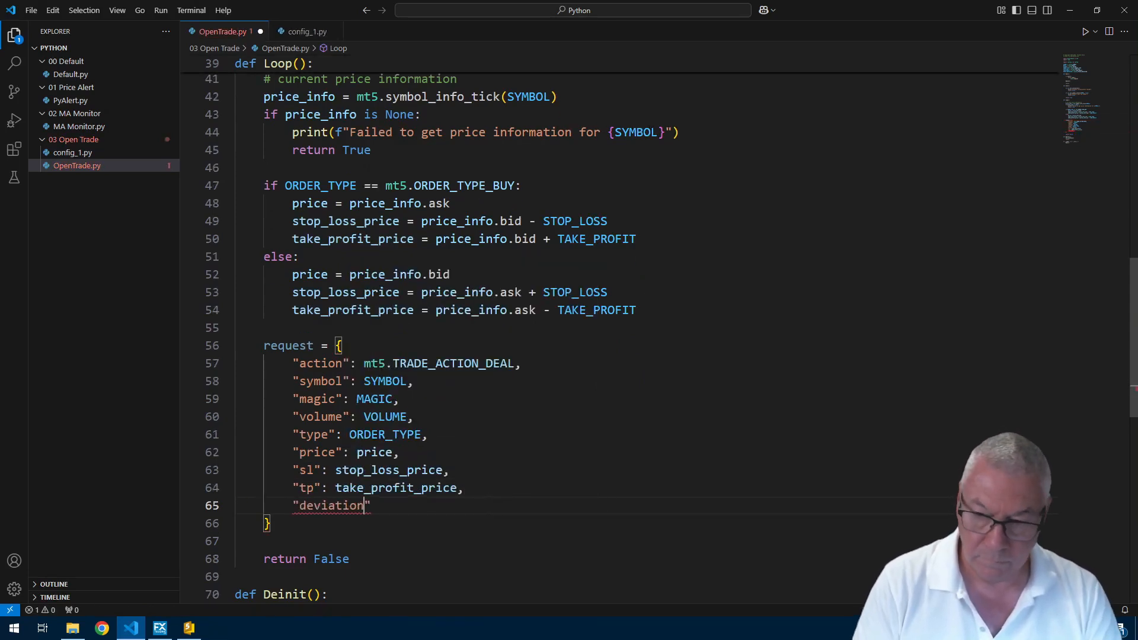
type(": DE")
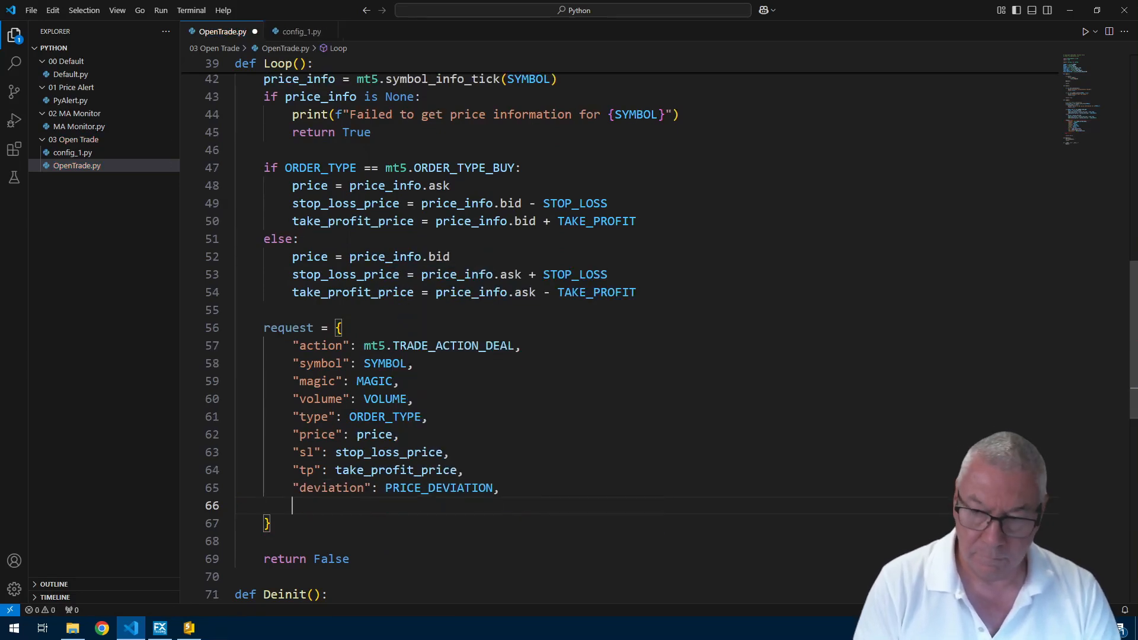
type("\"type_filling\": mt5.ORDER_FILL")
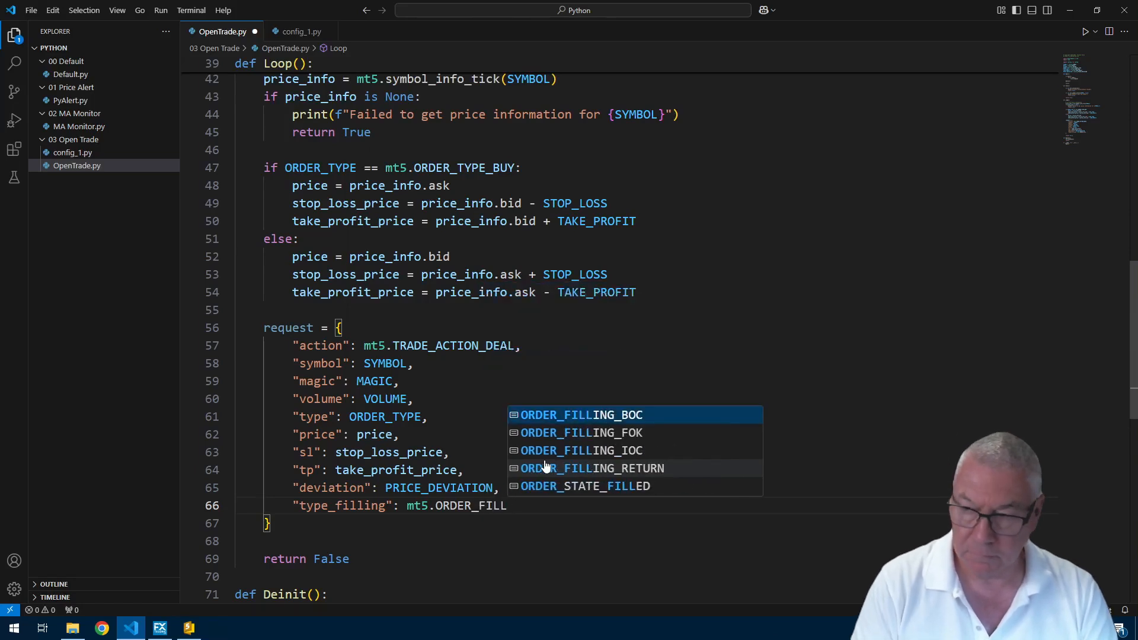
left_click(581, 450)
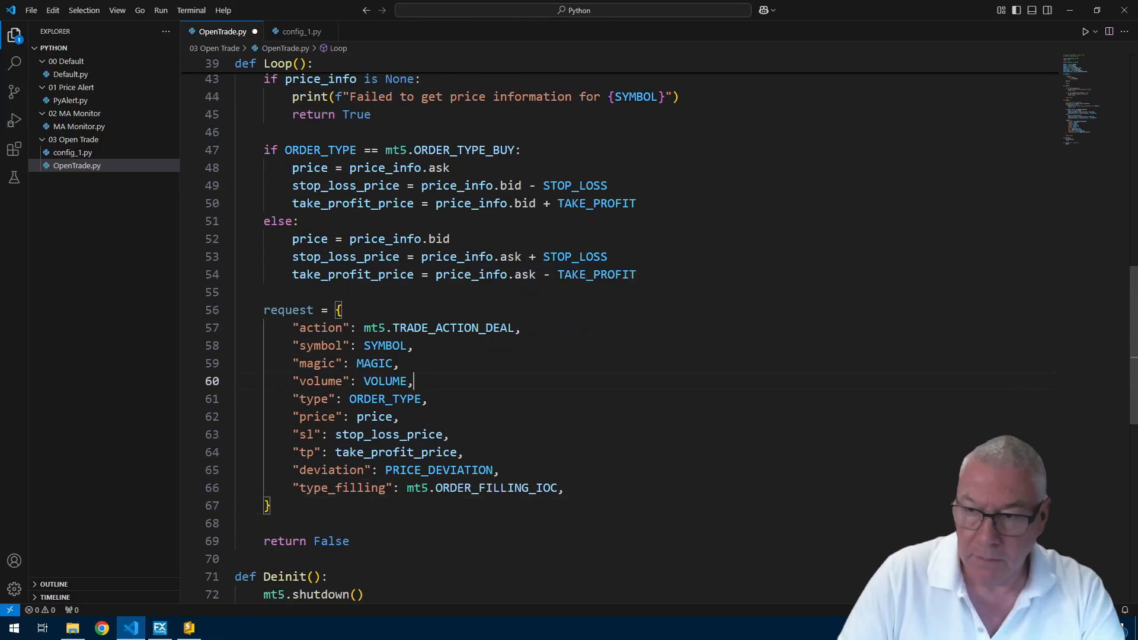
left_click_drag(414, 382, 352, 345)
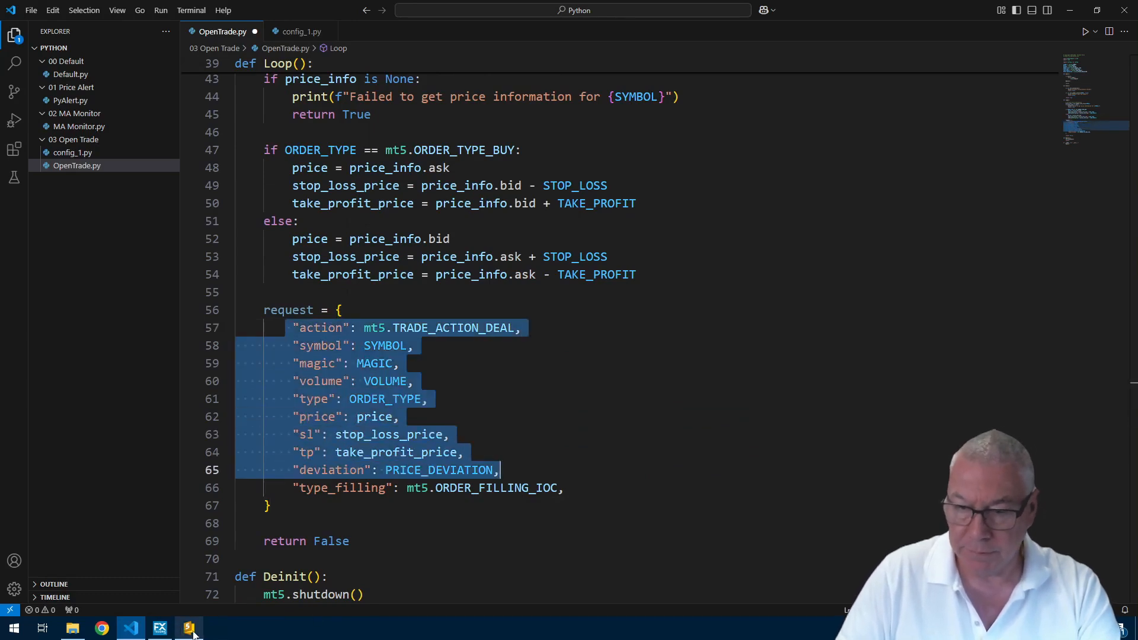
left_click(189, 627)
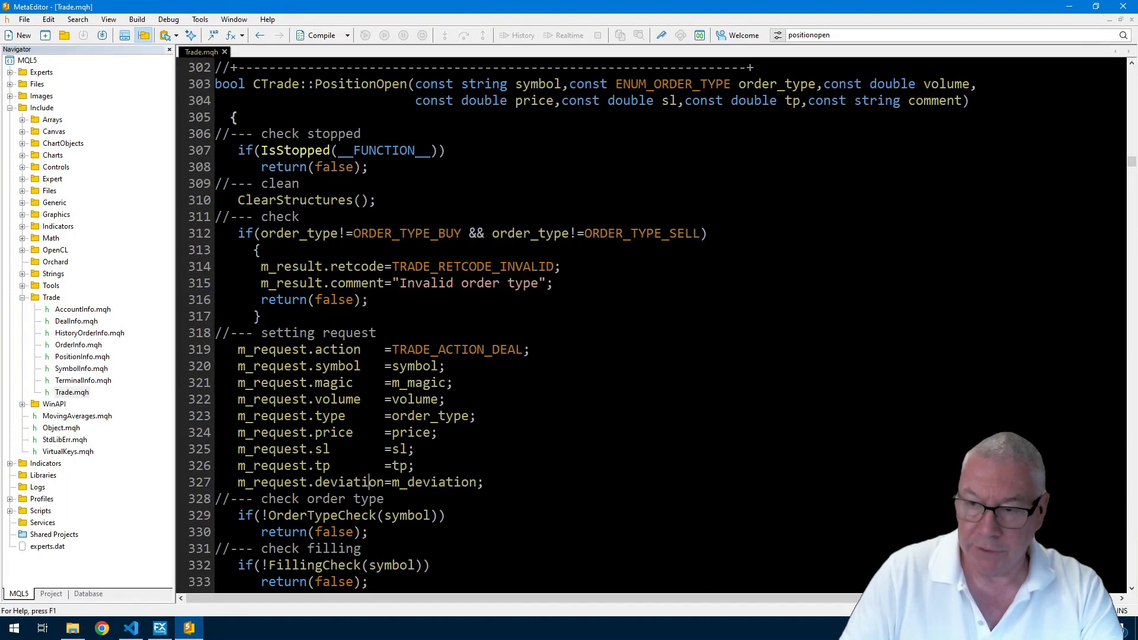
double_click(437, 349)
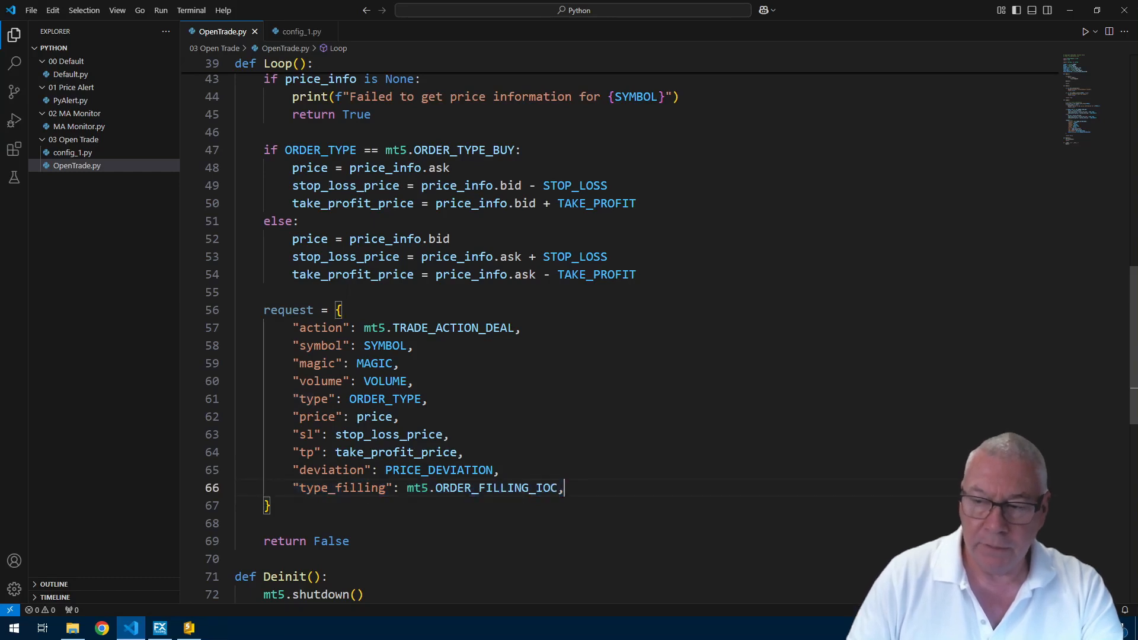
double_click(495, 488)
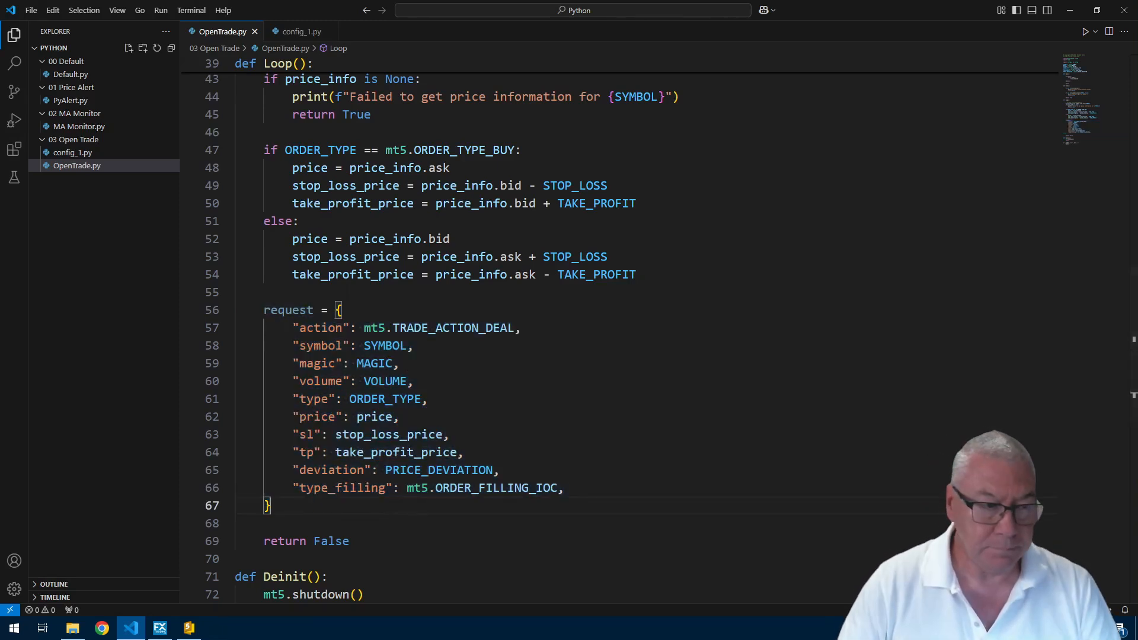
- Send the request with mt5.order_send, printing failure with retcode or success, plus the result
type("result = mt5")
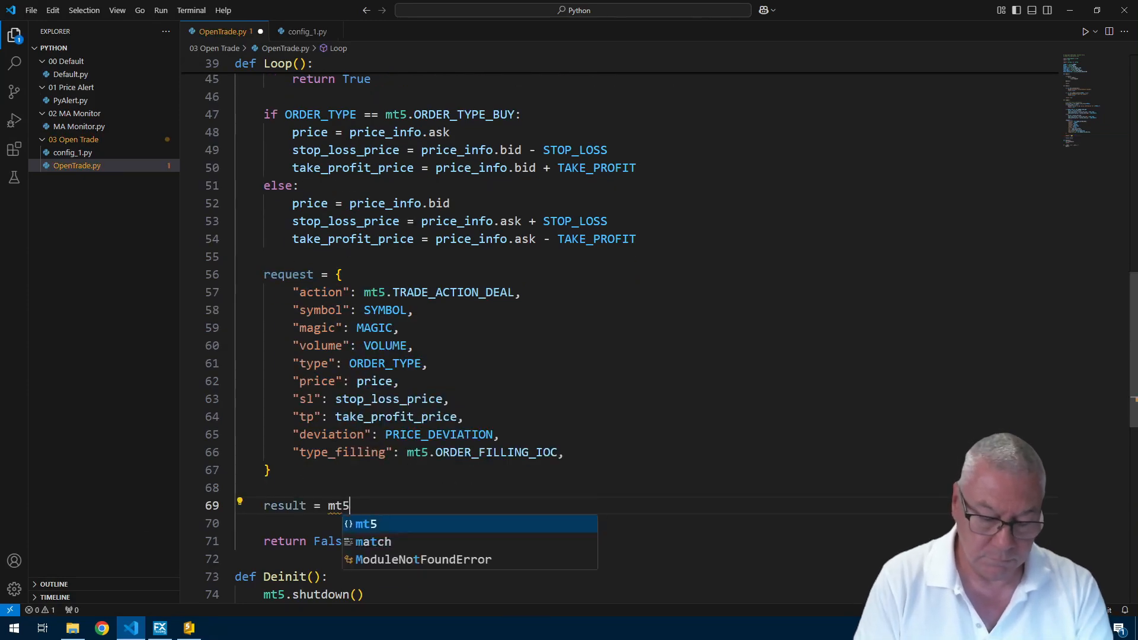
type(".order_send(request")
type("if")
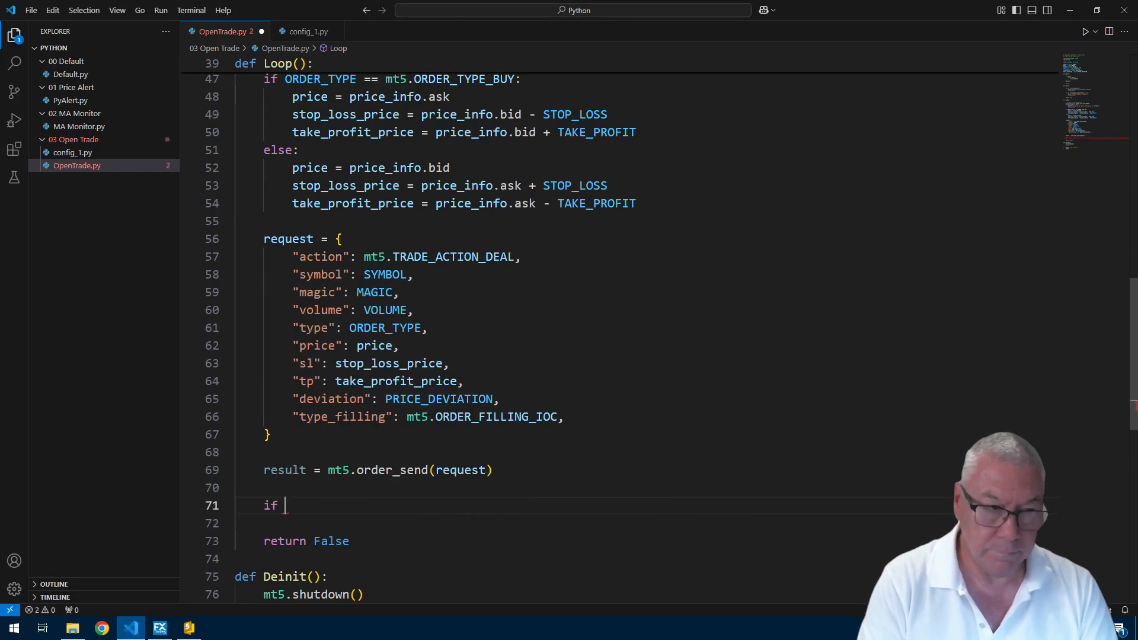
type("result.retcode !=")
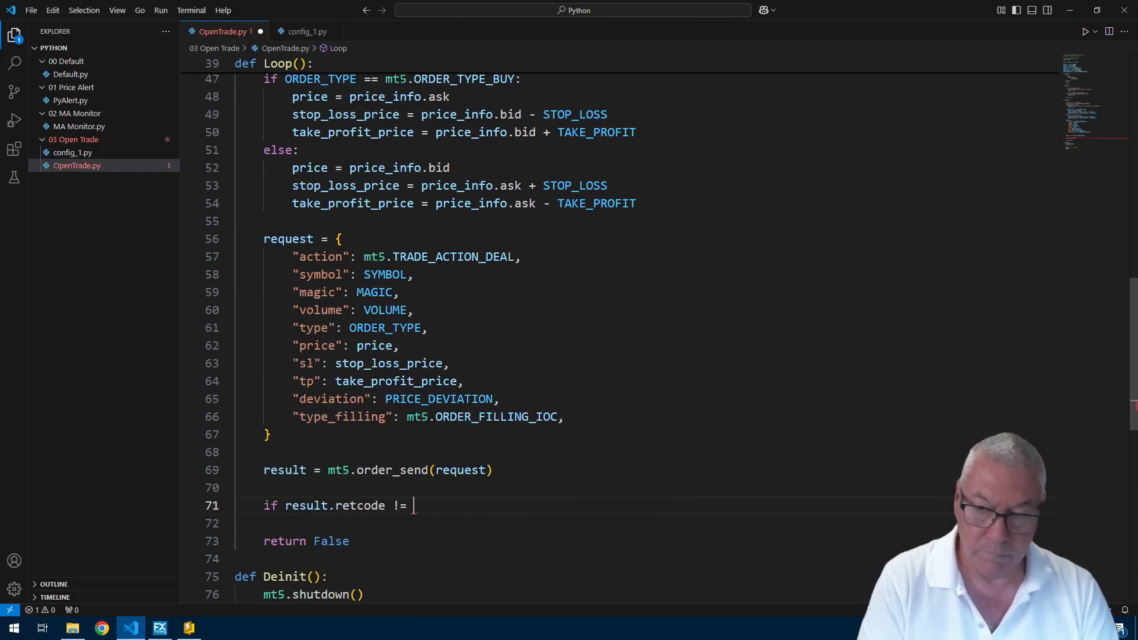
type("mt5.TRADE_RETCODE_DONE:")
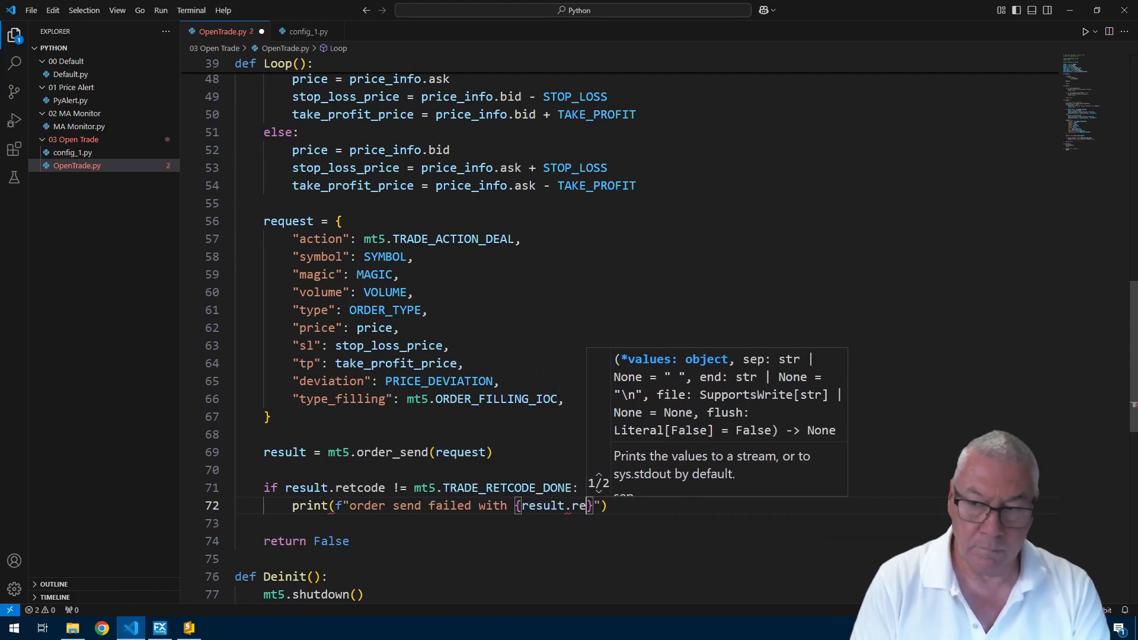
type("print(result")
type("# return fal")
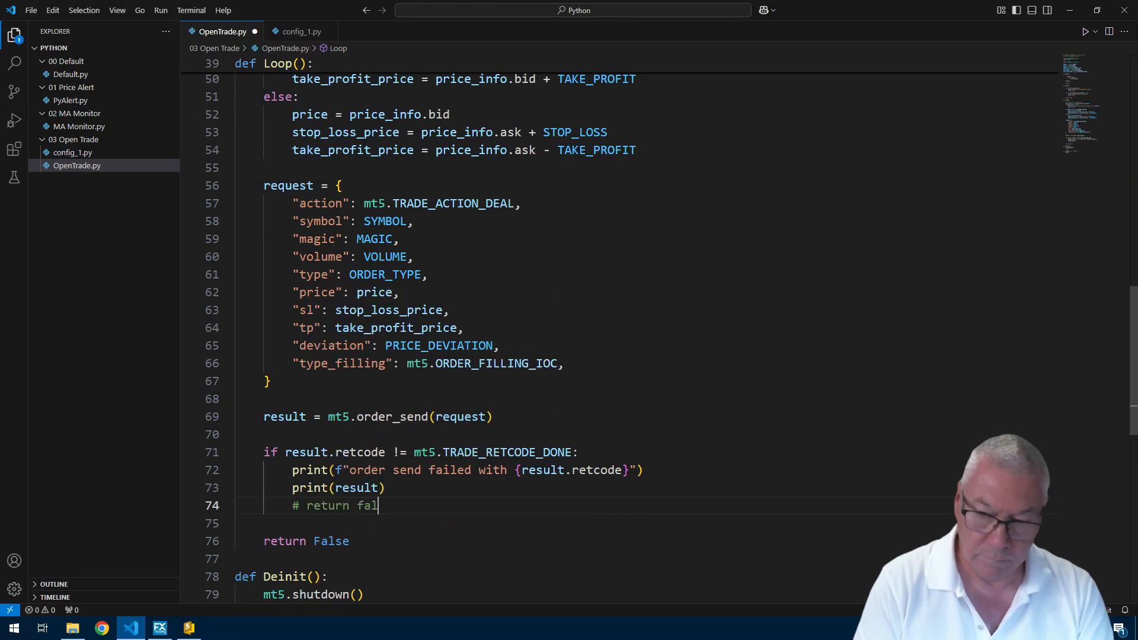
type("se")
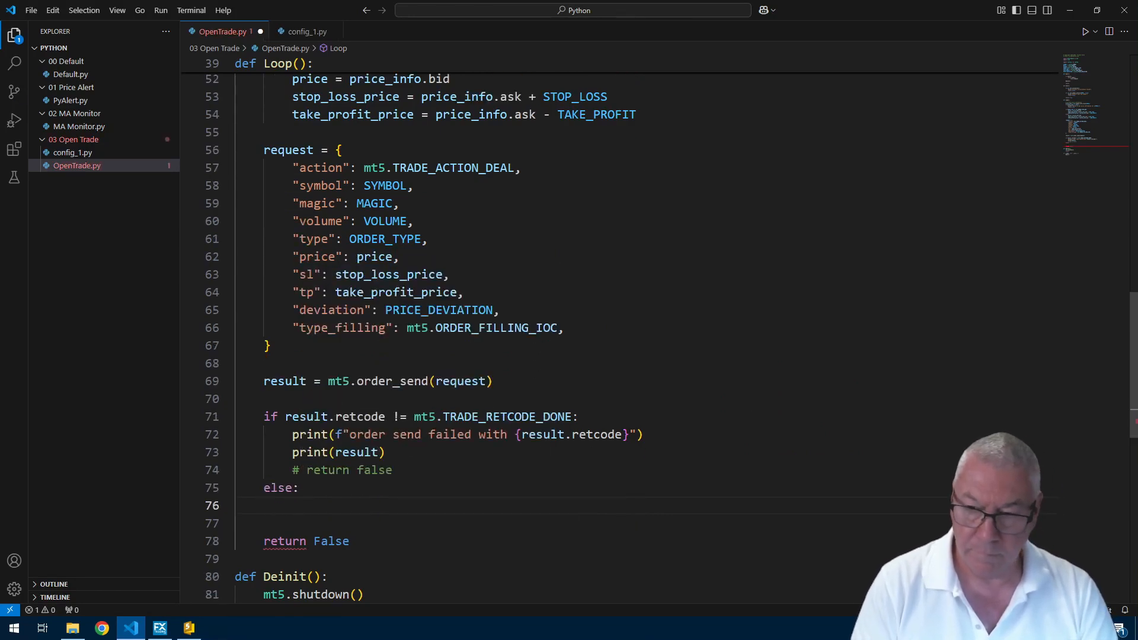
type("print(\"we had\")")
left_click(646, 523)
type("print(result)")
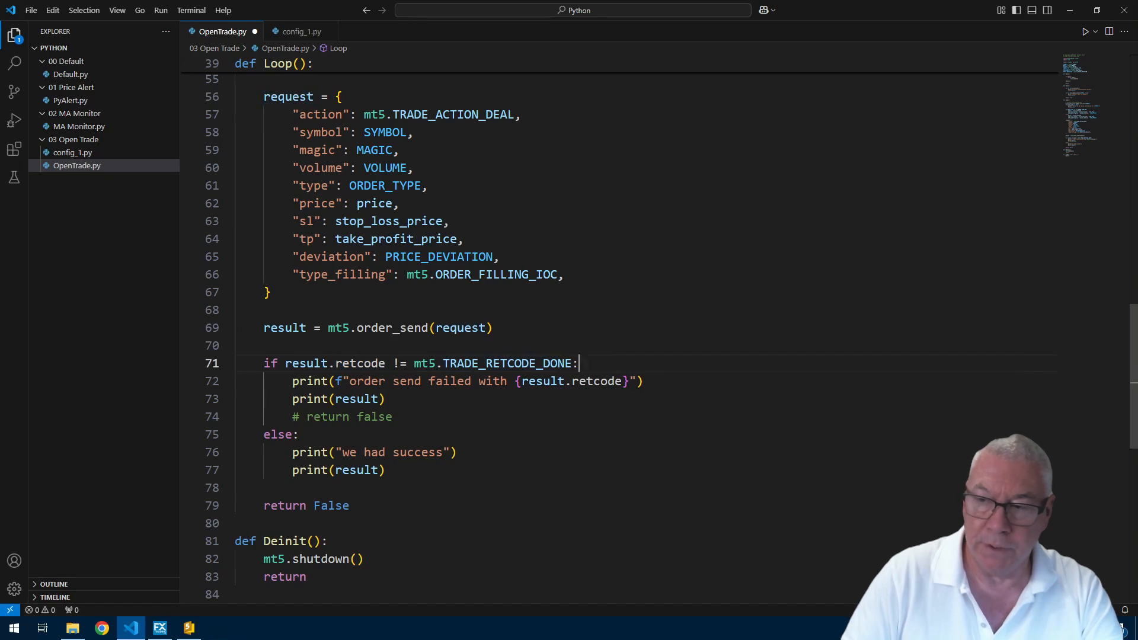
double_click(573, 381)
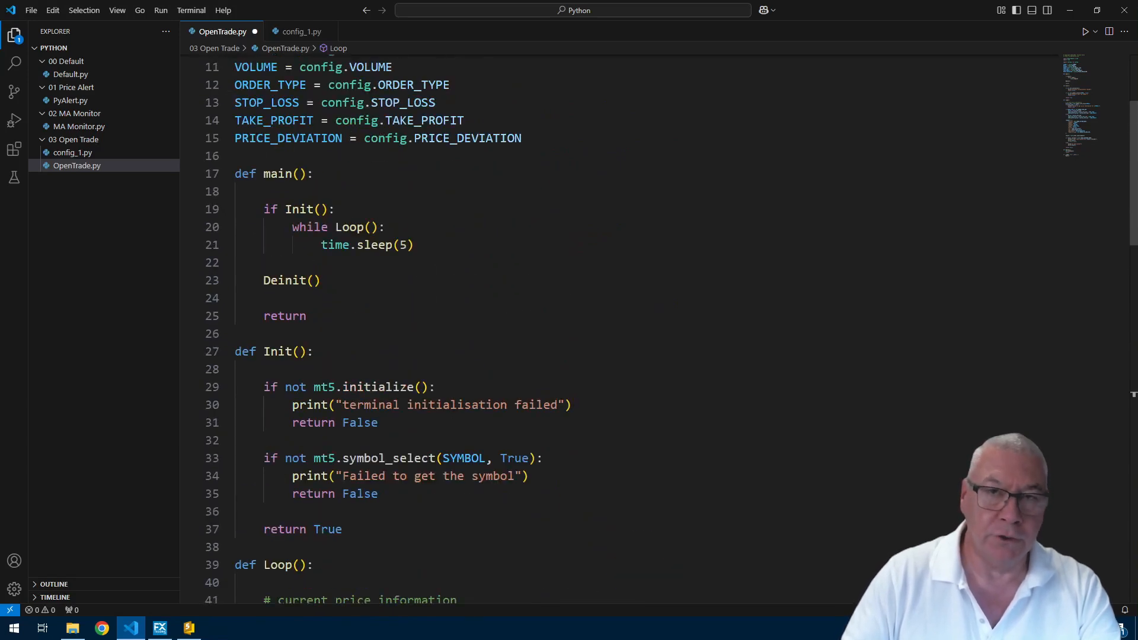
- Correct the commented line in the failure branch to '# return False'
scroll("down", 3)
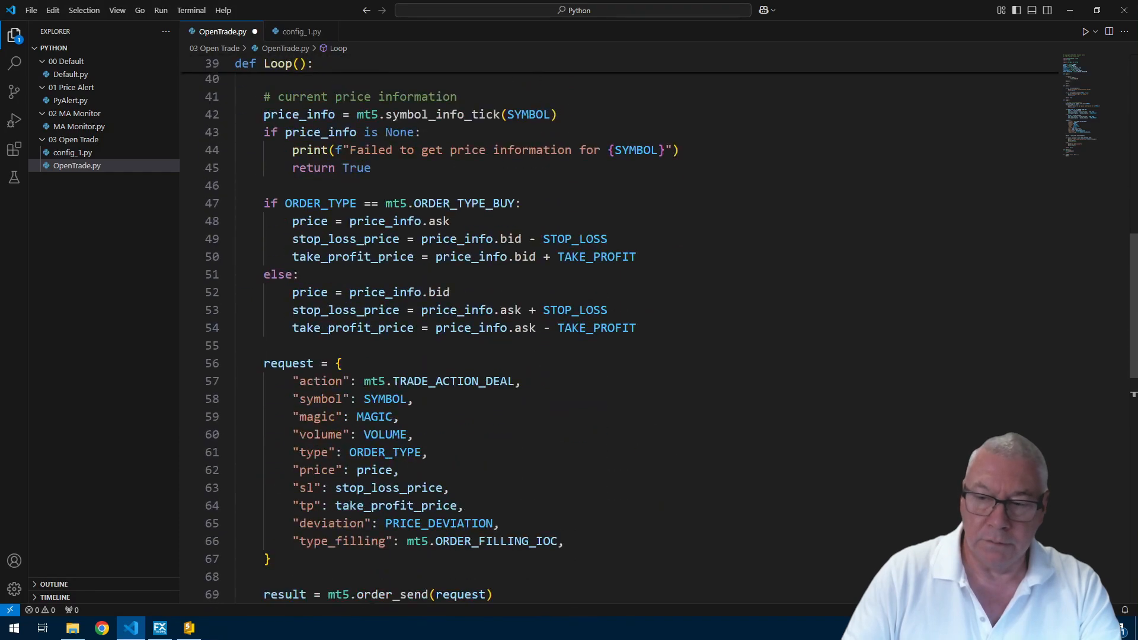
scroll("down", 3)
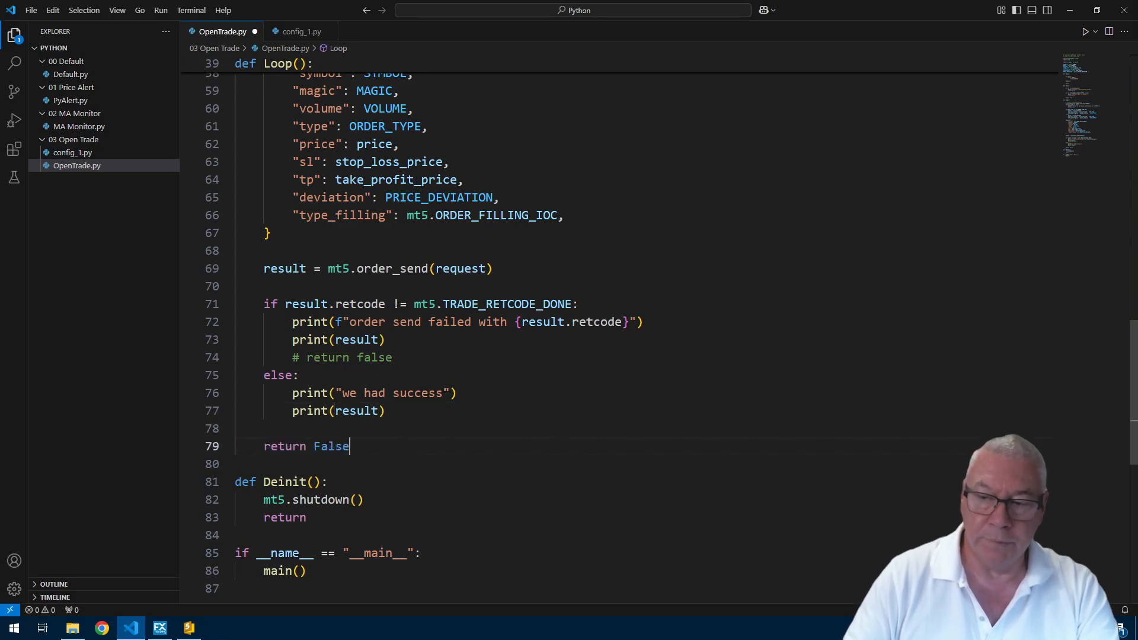
double_click(373, 357)
type("F")
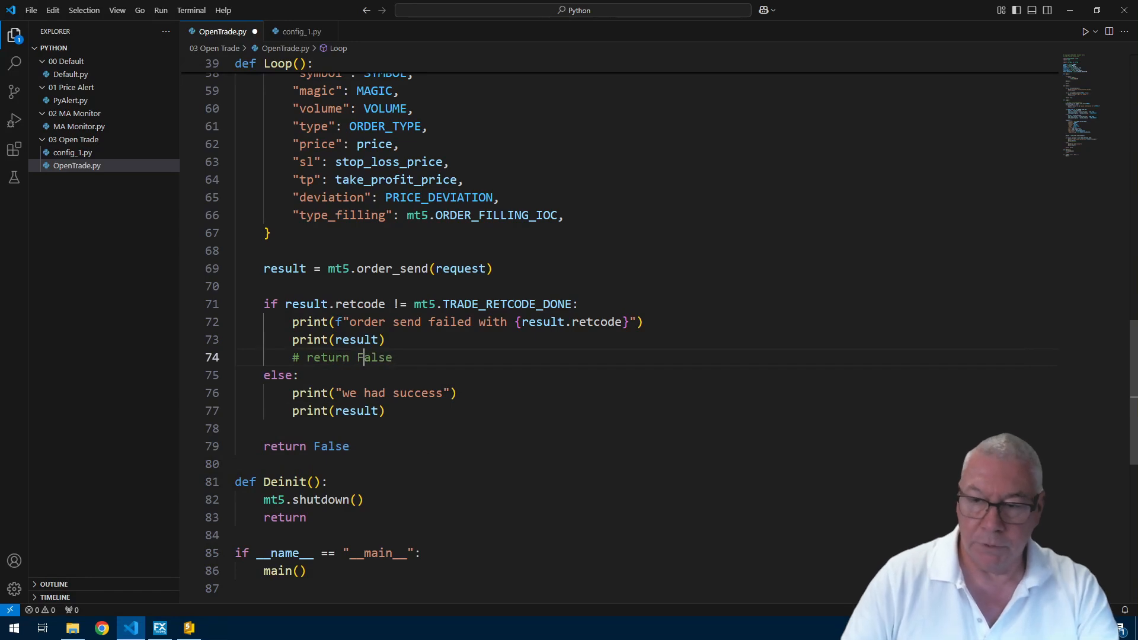
left_click(327, 482)
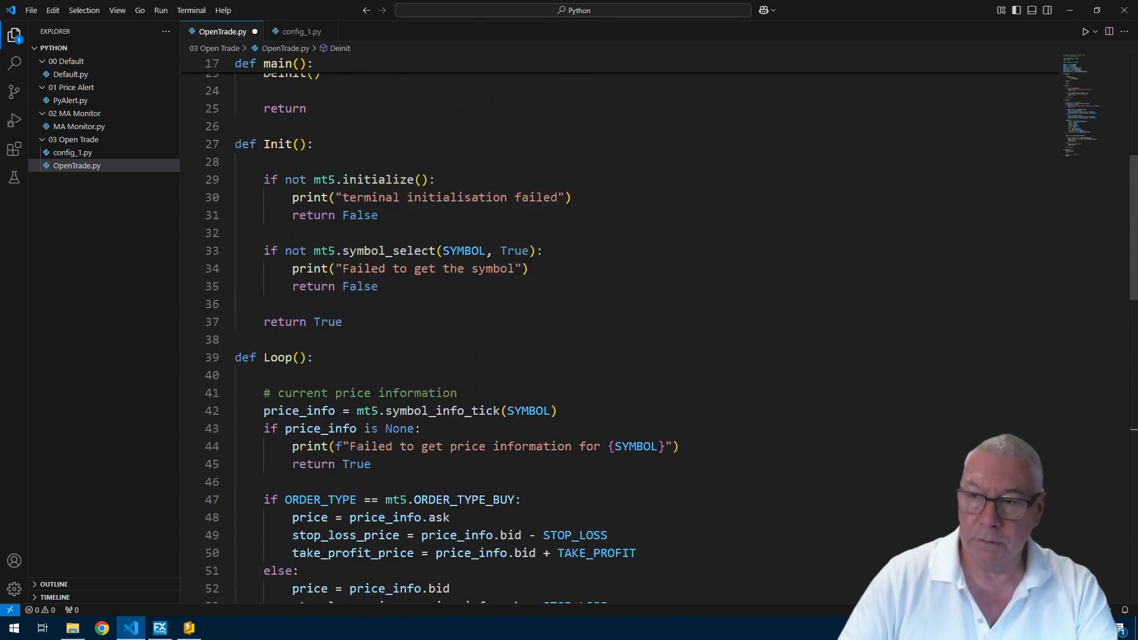
scroll("down", 3)
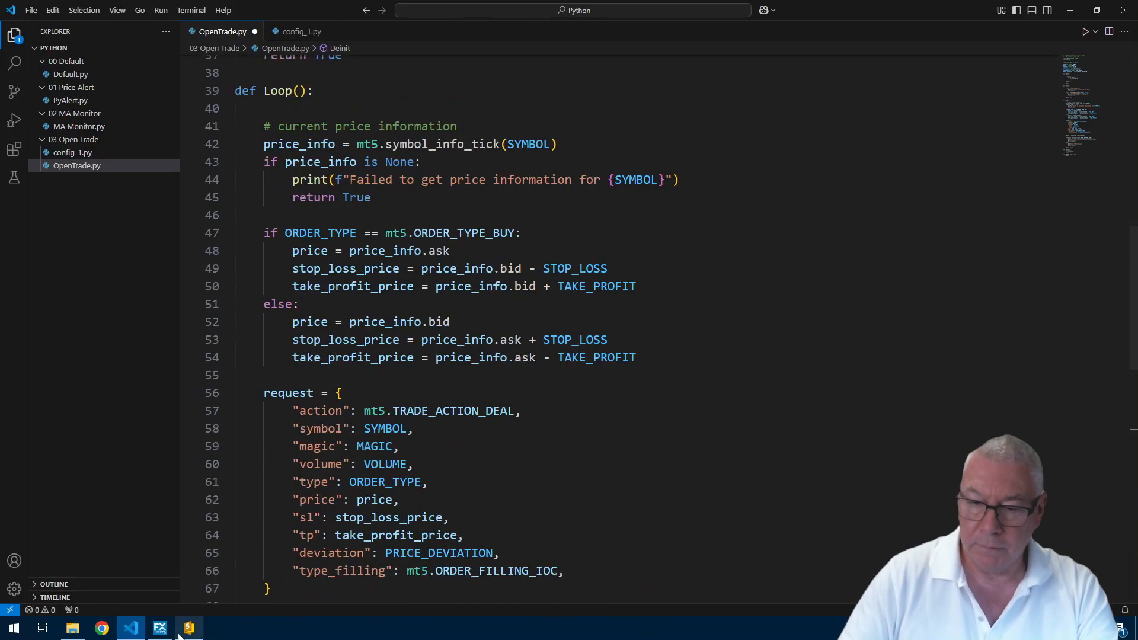
left_click(159, 628)
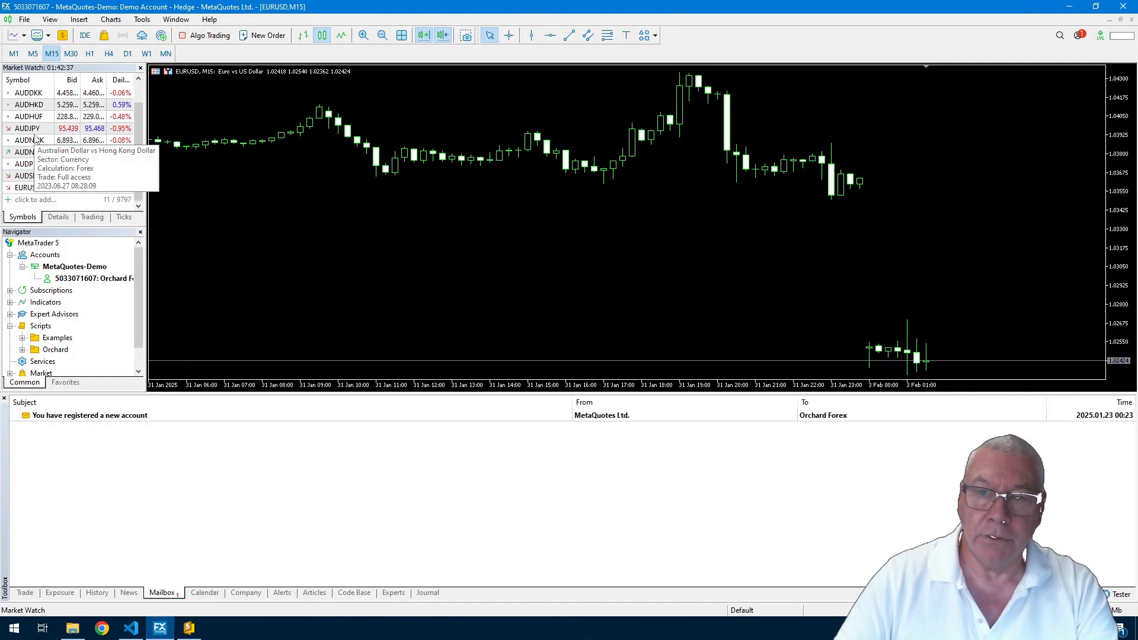
- Open a second EURUSD chart window from the Market Watch context menu
right_click(26, 187)
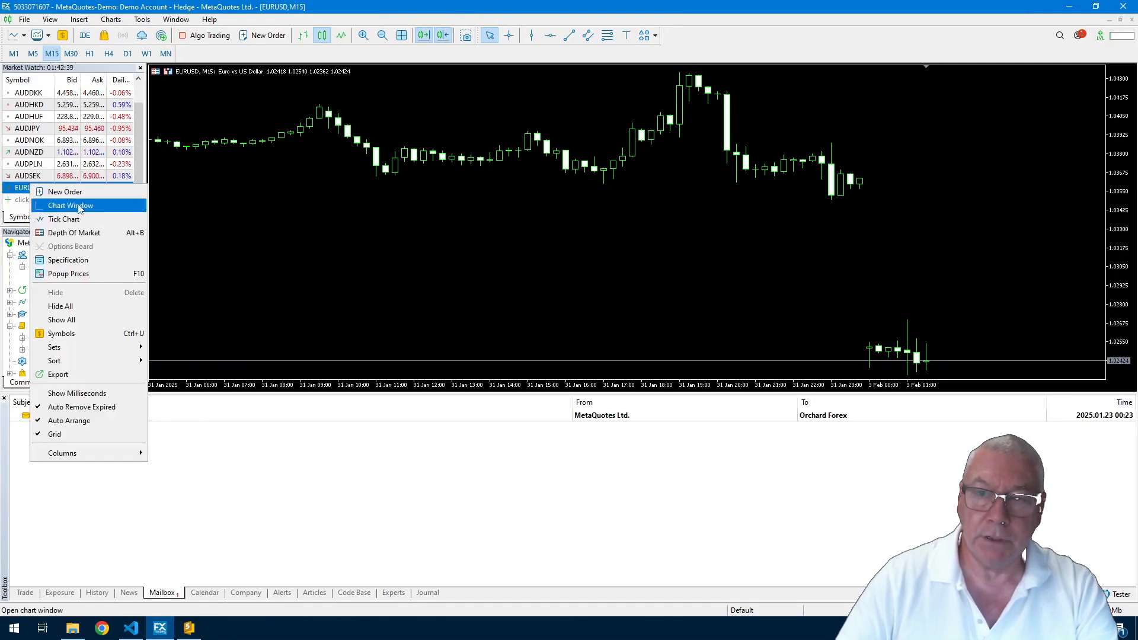
left_click(71, 206)
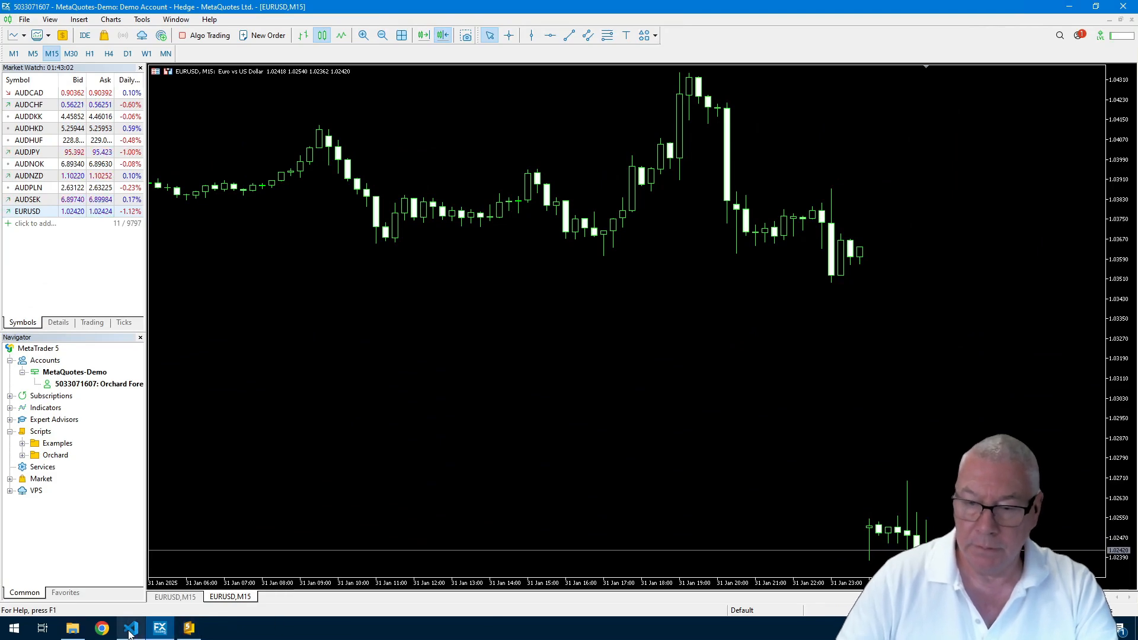
- Run OpenTrade.py and bring up MetaTrader 5 after the AutoTrading-disabled error
left_click(131, 628)
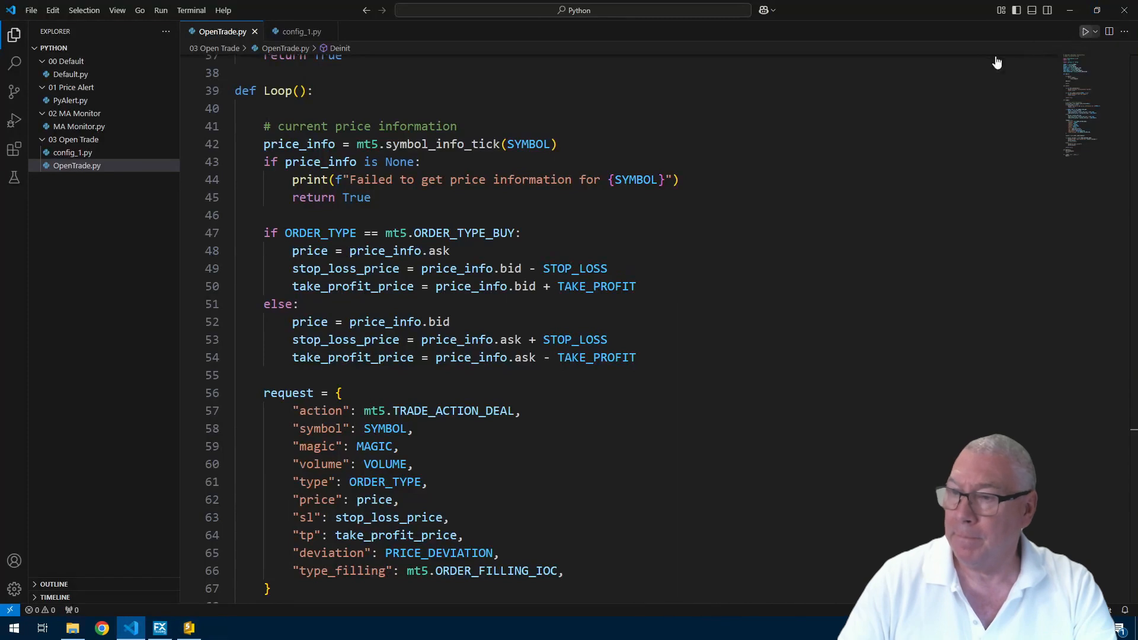
left_click(1084, 31)
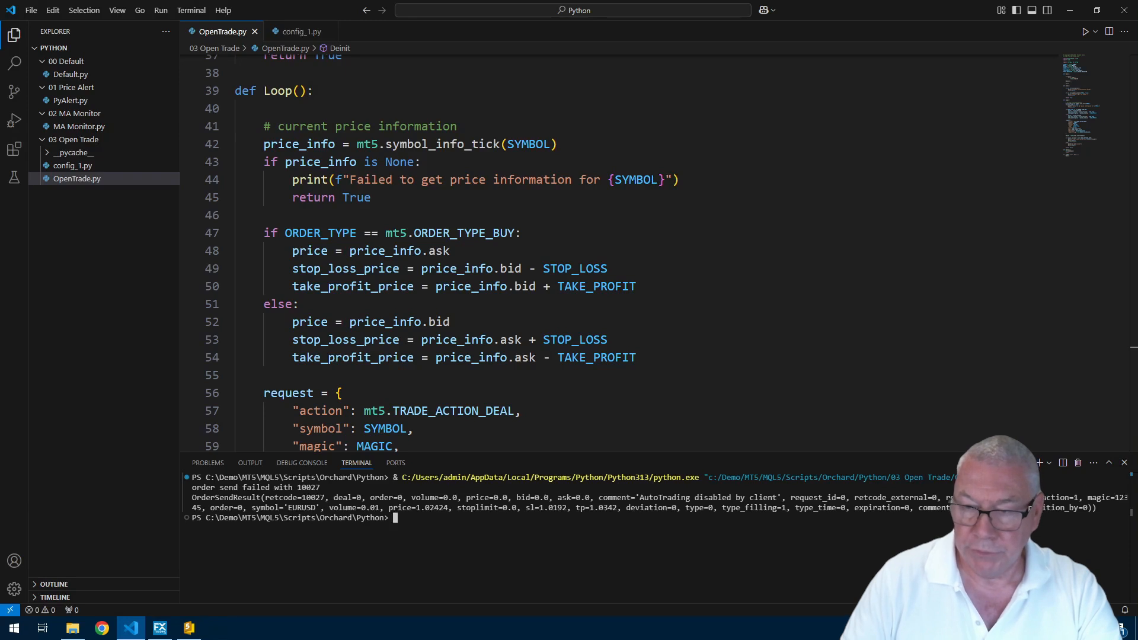
mouse_move(174, 617)
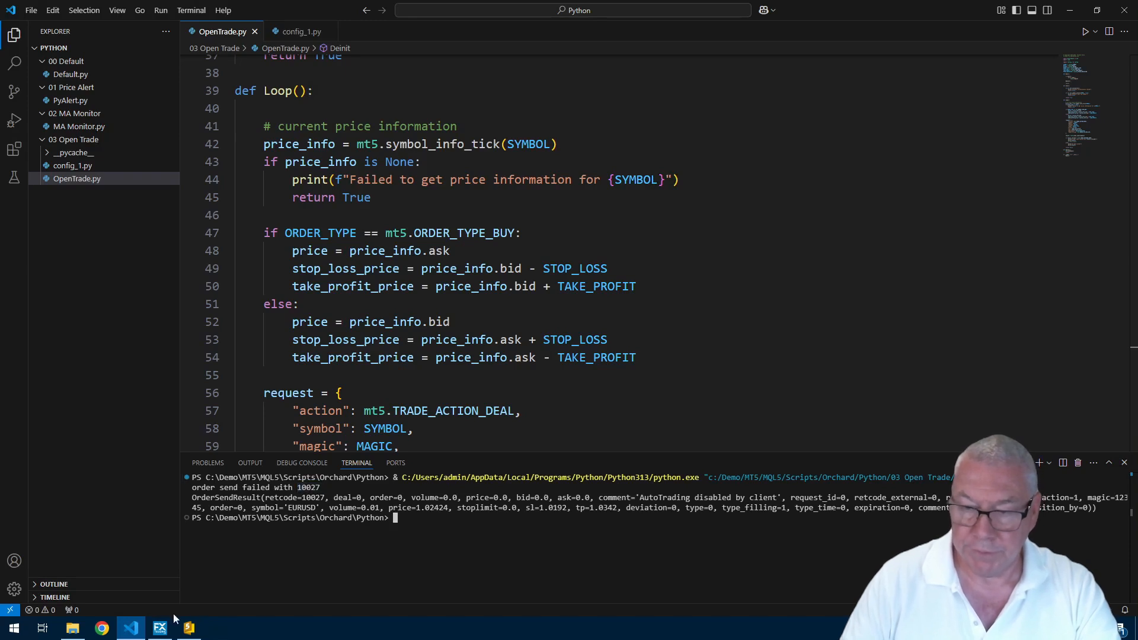
left_click(158, 628)
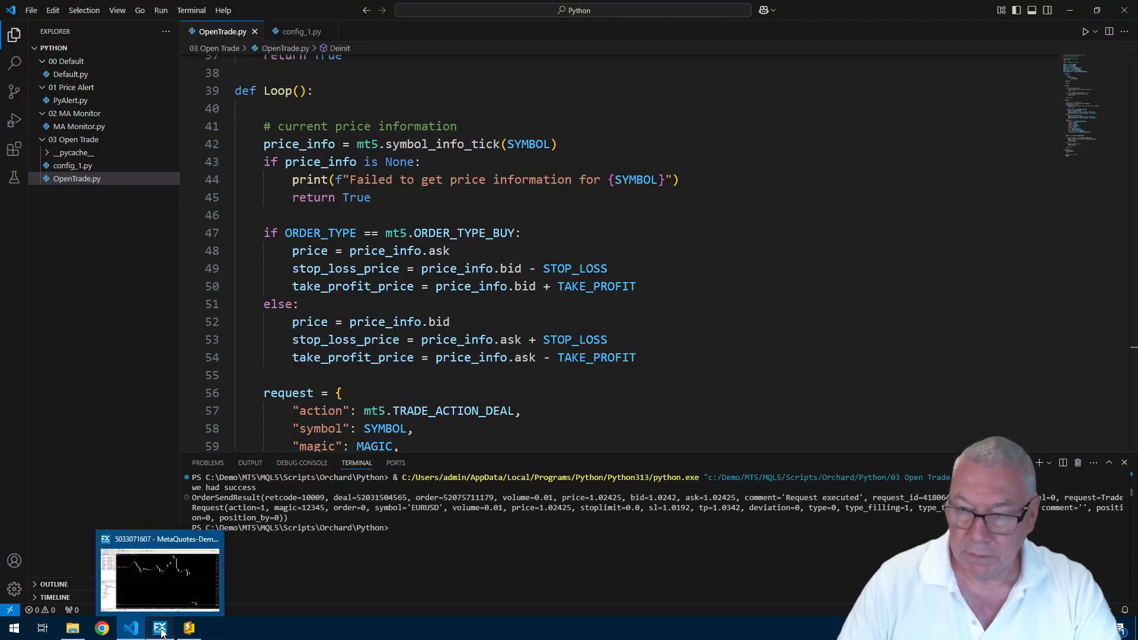
- Show the Toolbox to list the open 0.01-lot EURUSD buy with its SL and TP
left_click(159, 628)
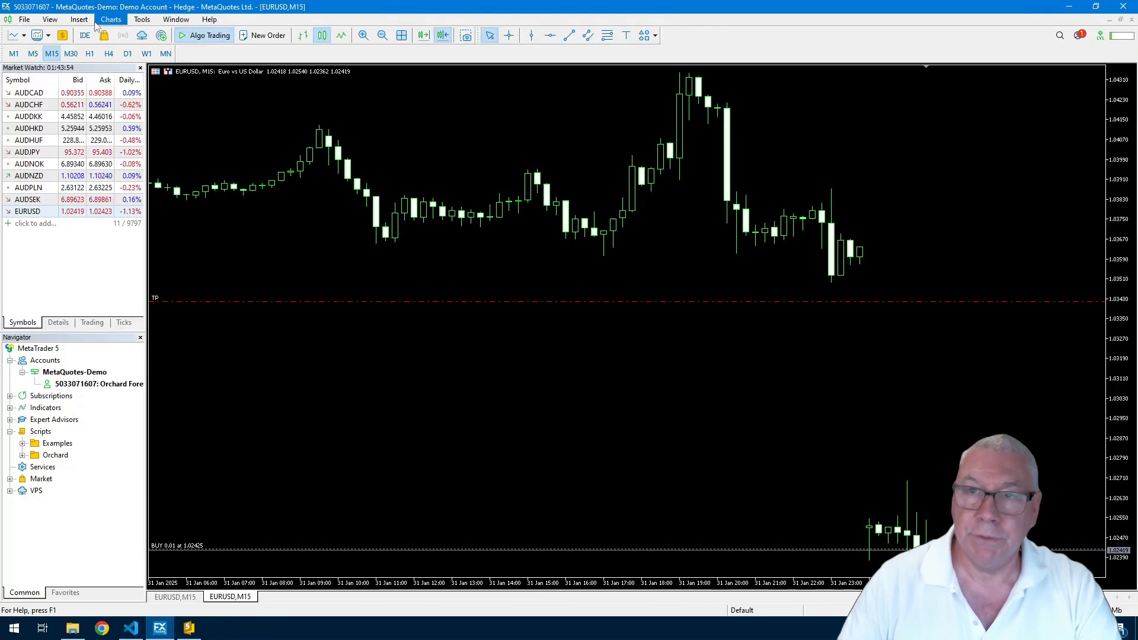
left_click(50, 19)
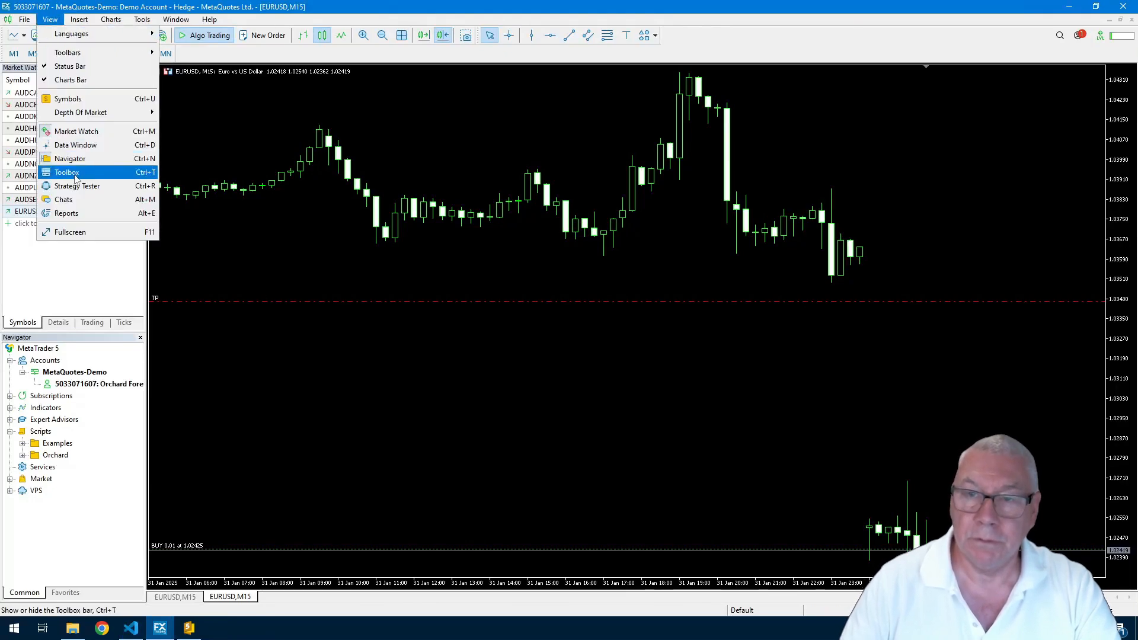
left_click(66, 172)
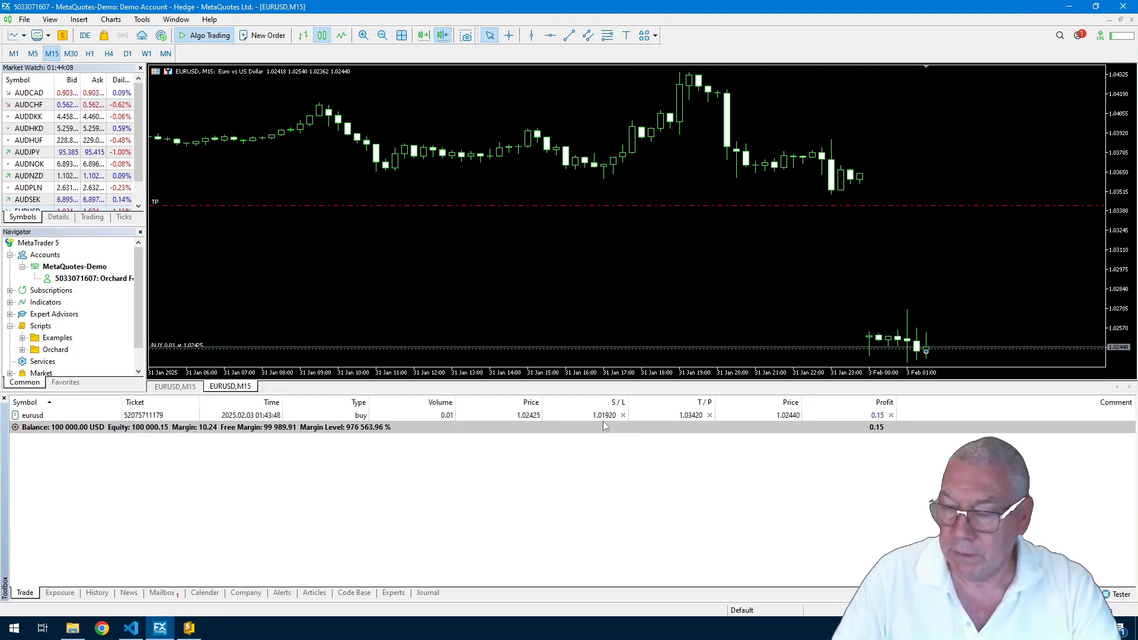
mouse_move(614, 421)
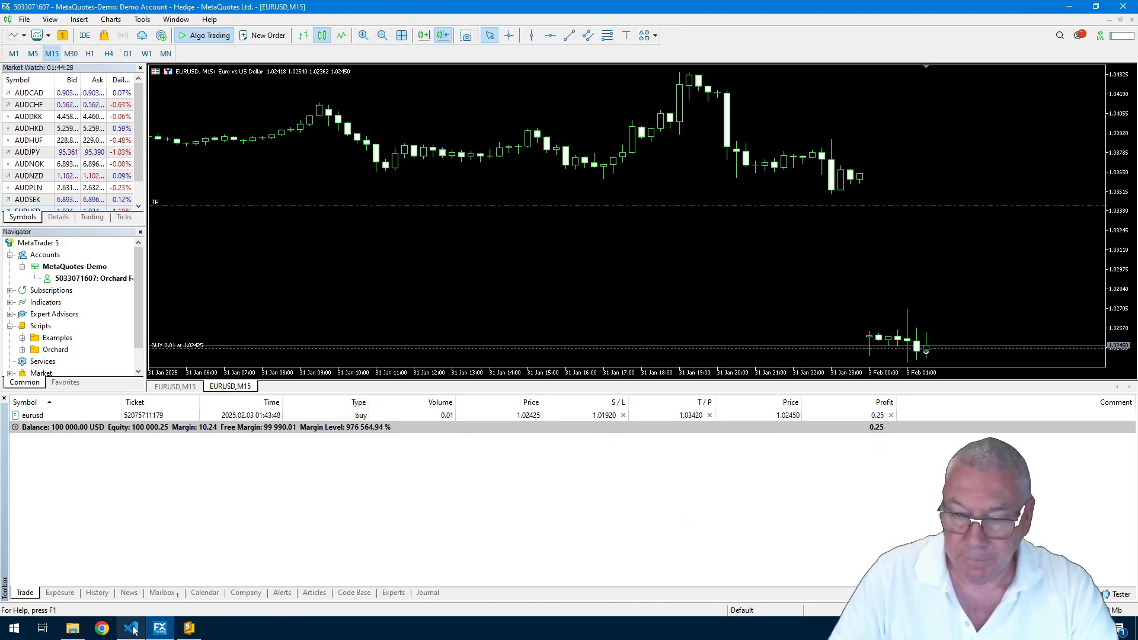
- Duplicate config_1.py in the Explorer into config_2.py and open it
left_click(131, 628)
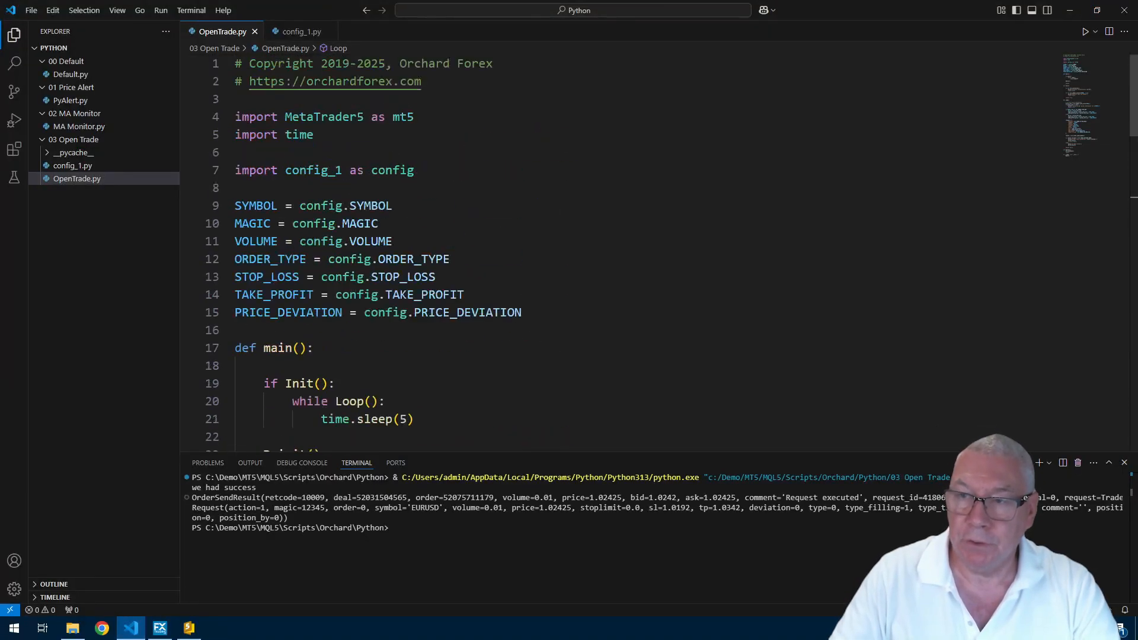
left_click(77, 179)
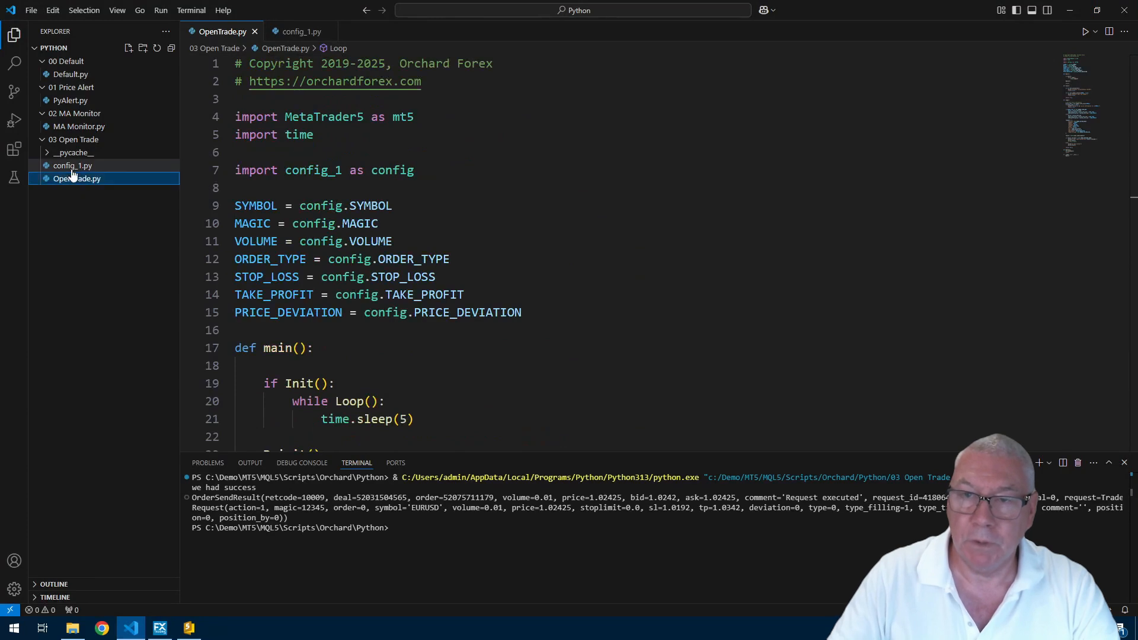
left_click(72, 166)
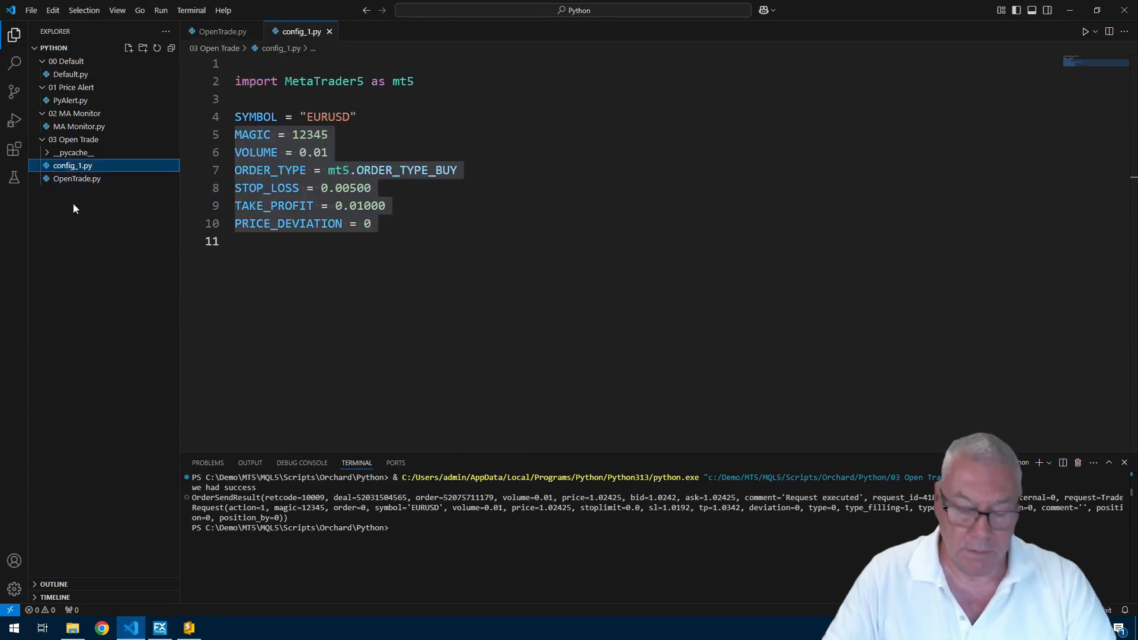
left_click(73, 179)
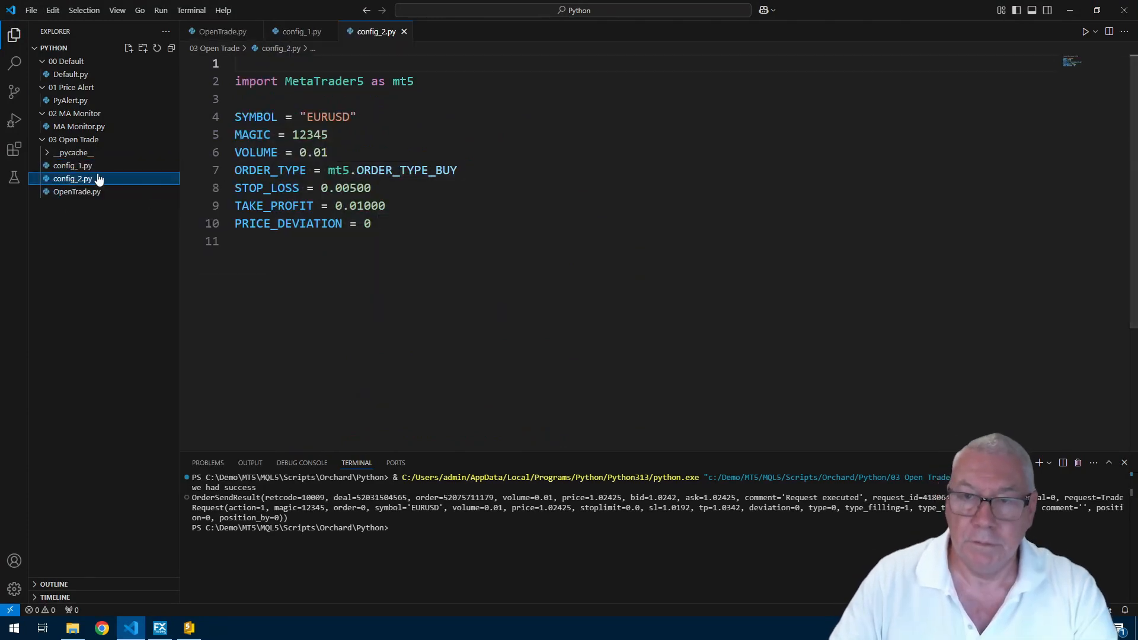
mouse_move(72, 178)
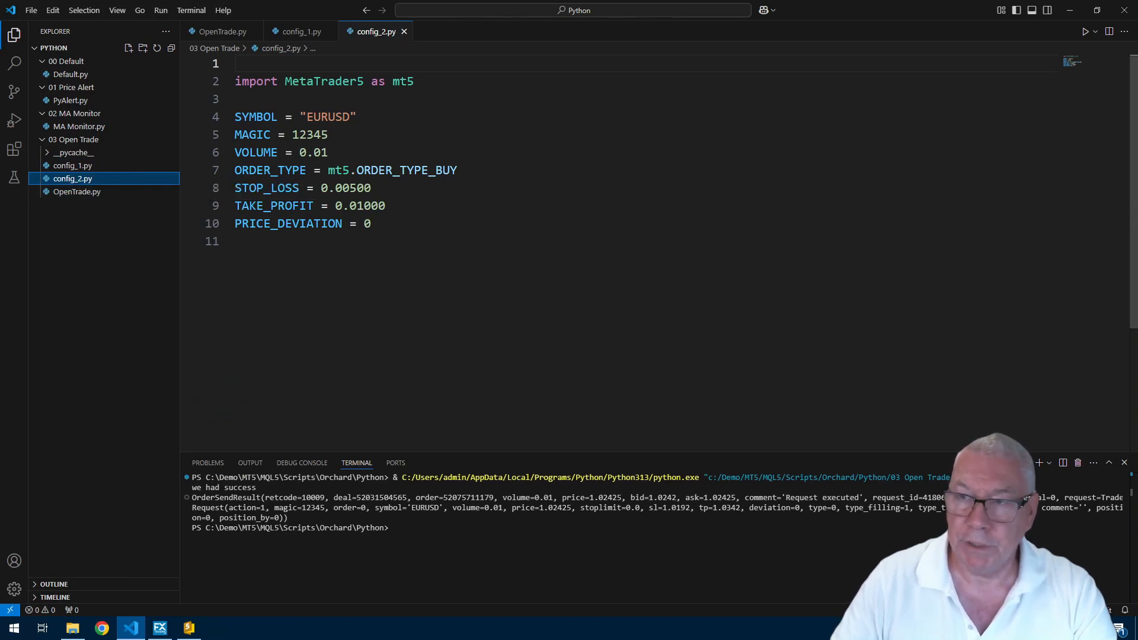
- Set SYMBOL to "XAUUSD", STOP_LOSS to 5, TAKE_PROFIT to 10, and save
double_click(327, 116)
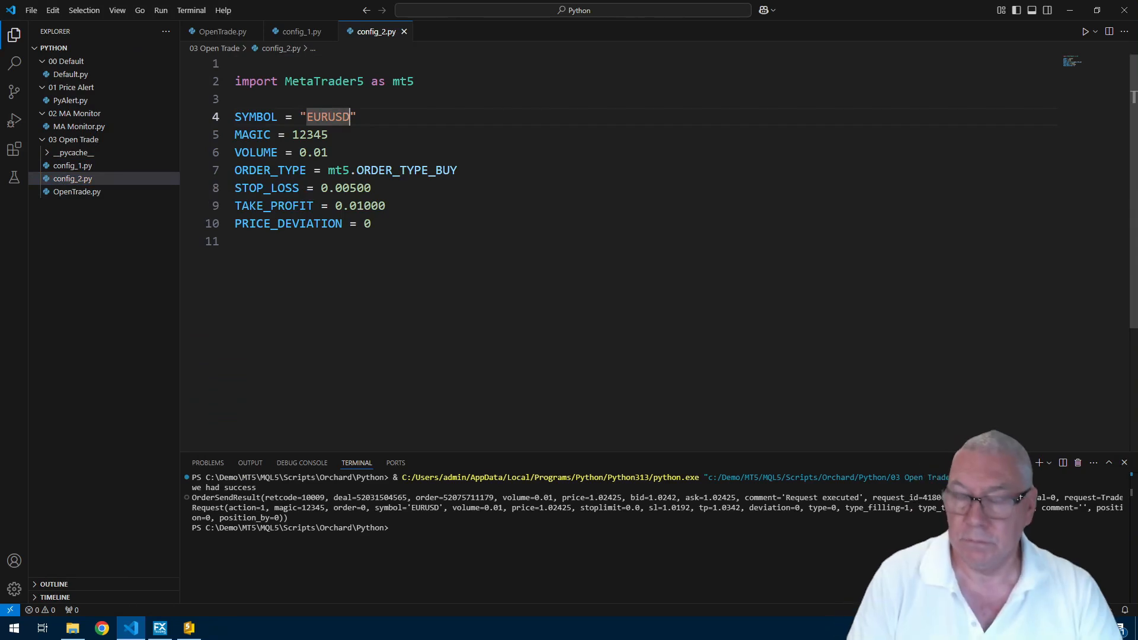
type("XA")
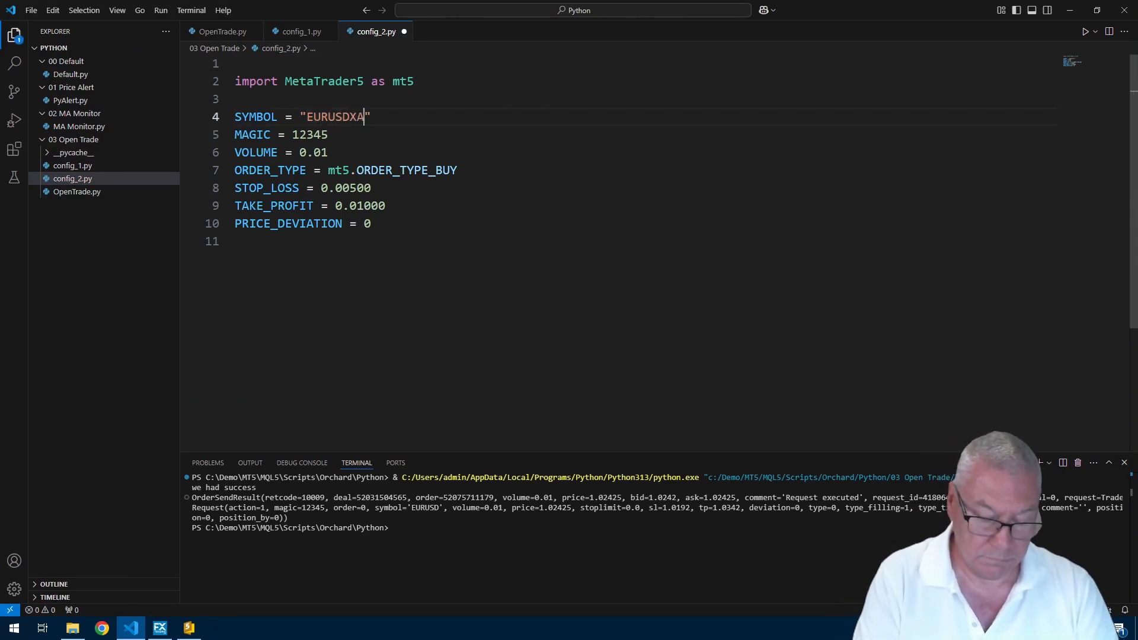
type("UUSD")
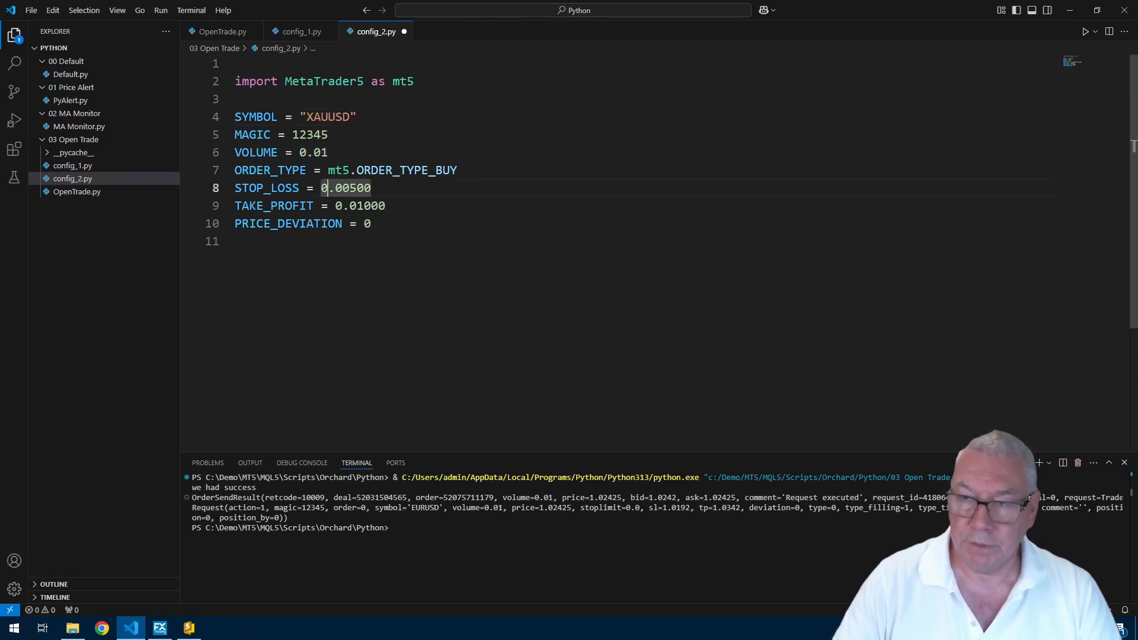
type("5")
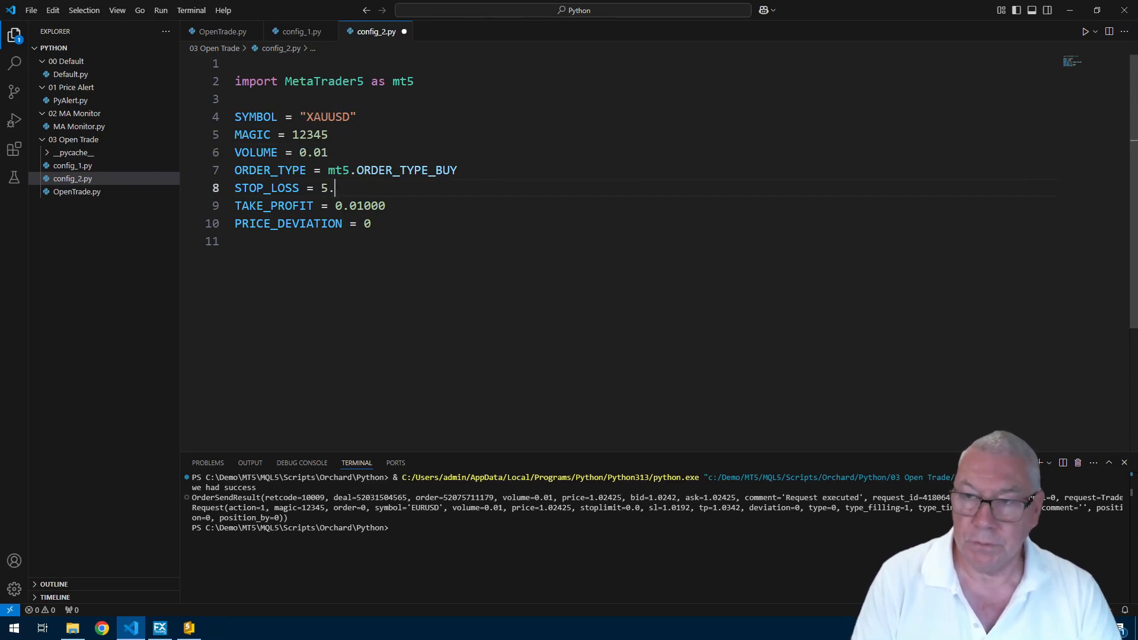
key("Backspace")
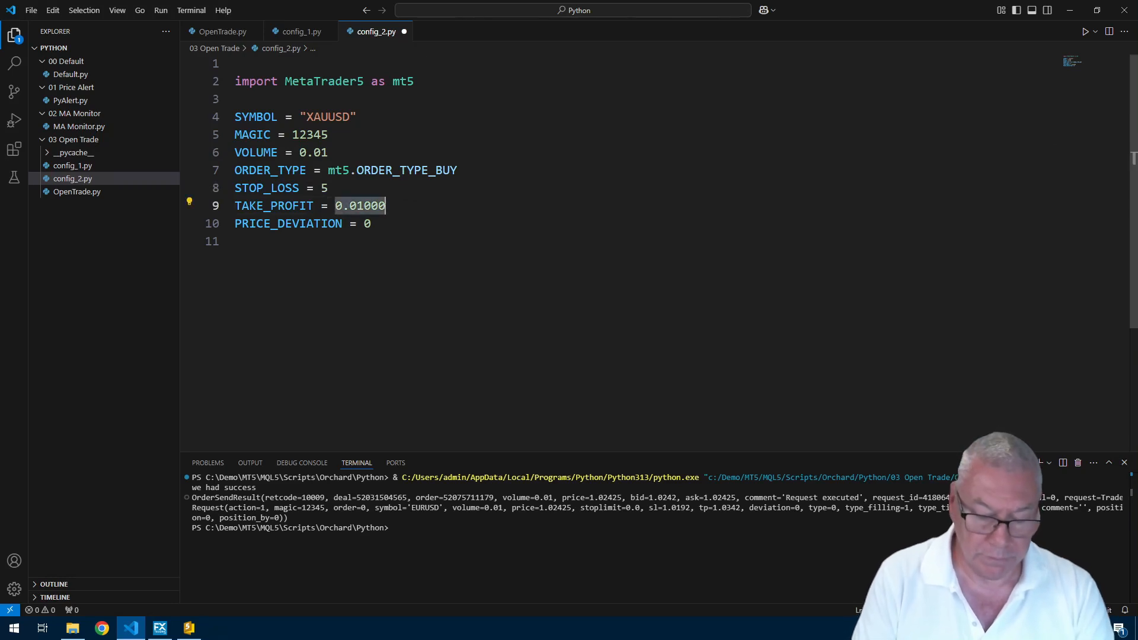
type("10")
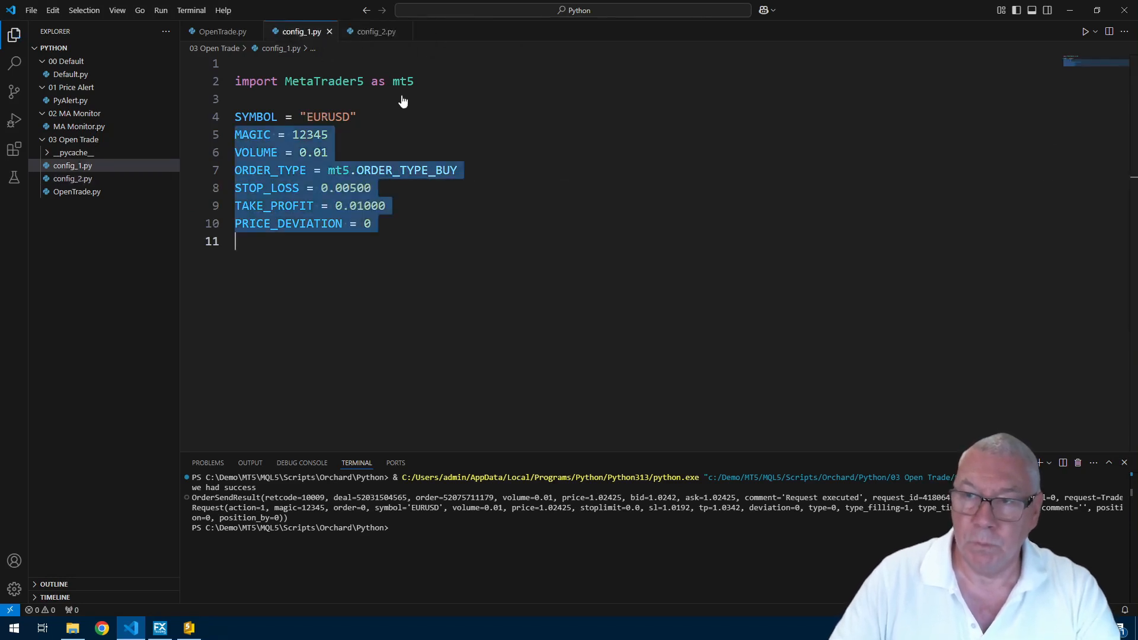
left_click(376, 31)
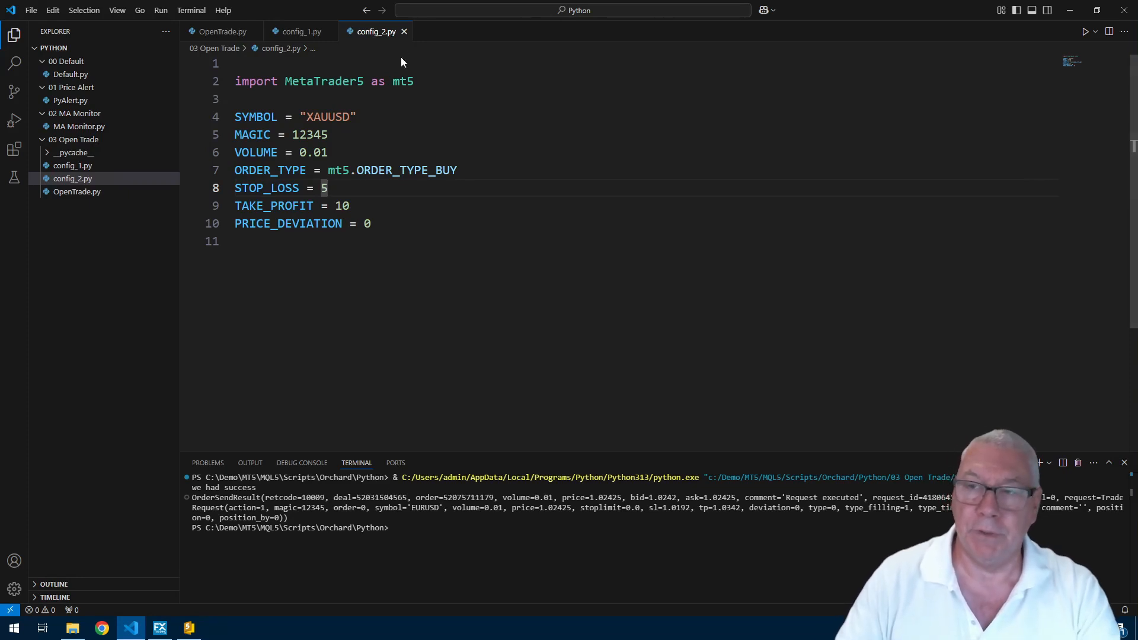
- Import config_2 in OpenTrade.py and run it, getting retcode 10016 invalid stops
left_click(222, 31)
type("import config_2 as config")
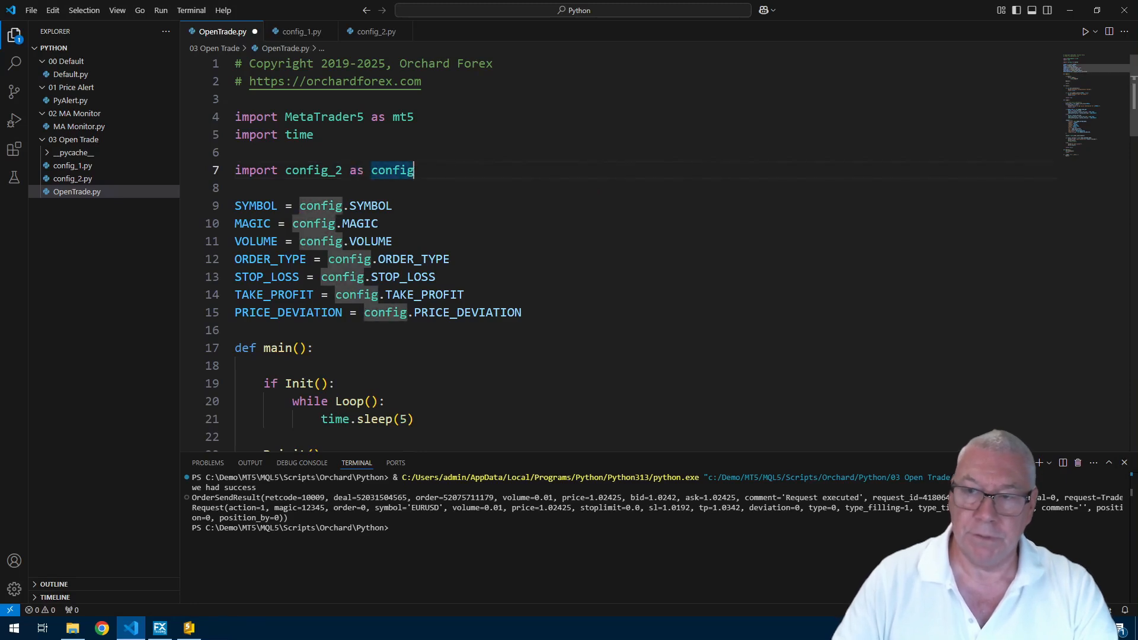
left_click(356, 205)
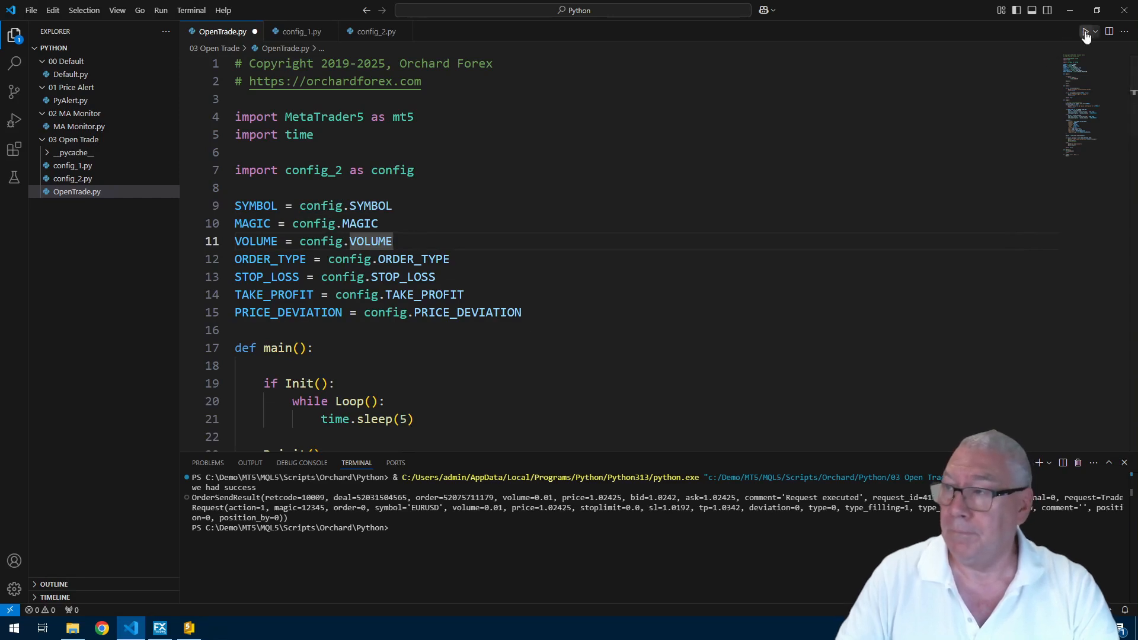
left_click(1085, 32)
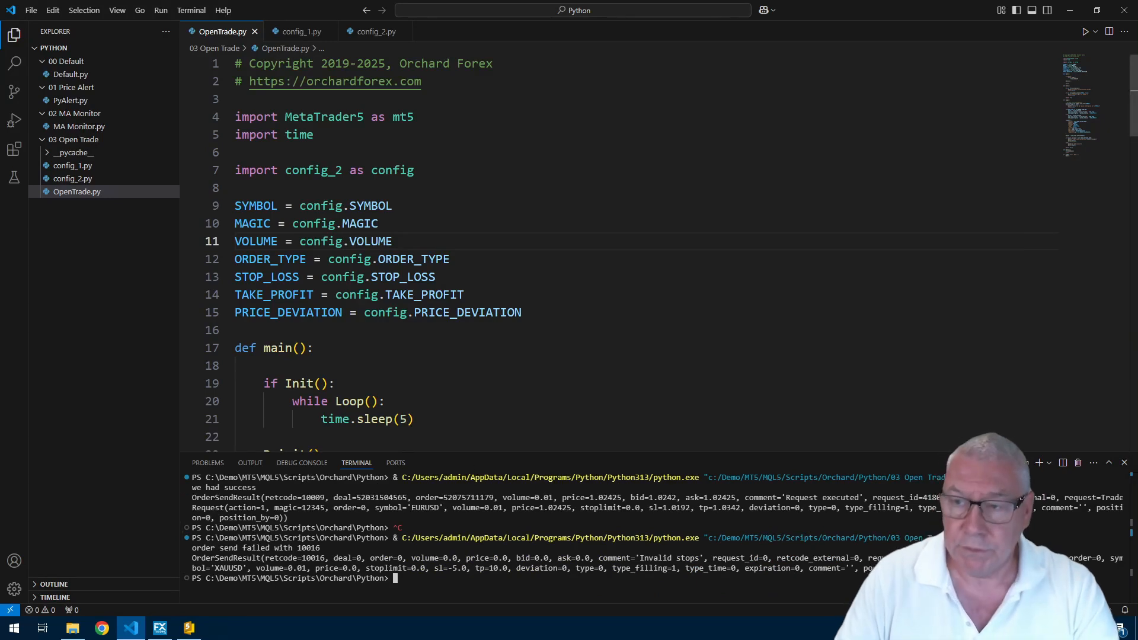
mouse_move(350, 55)
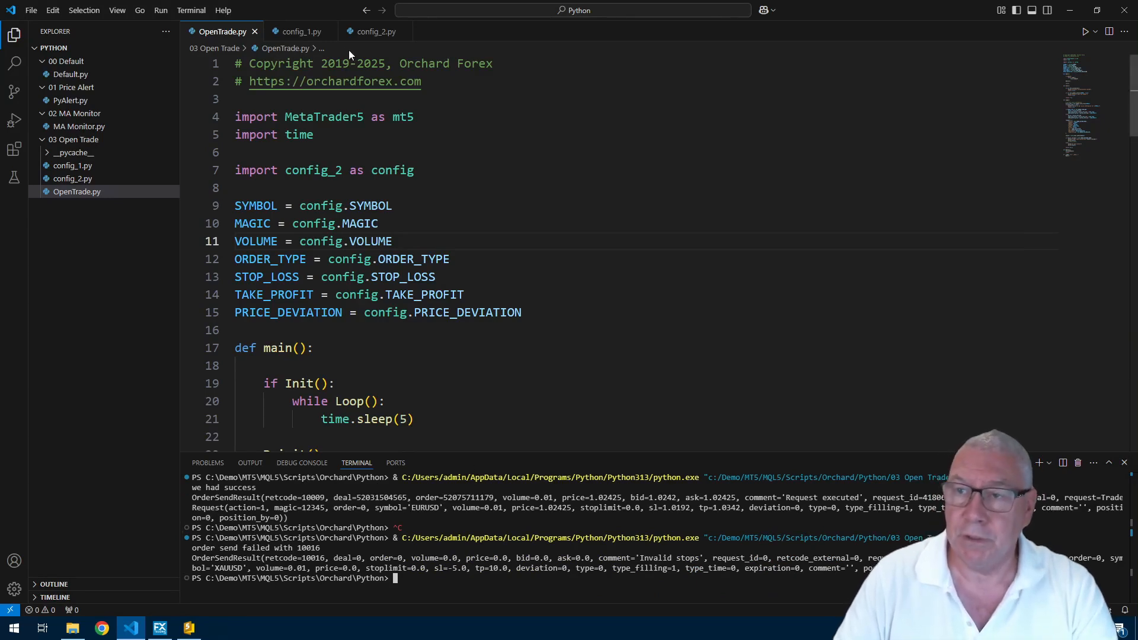
- Raise config_2's STOP_LOSS to 50 and TAKE_PROFIT to 100, then rerun OpenTrade.py
left_click(376, 31)
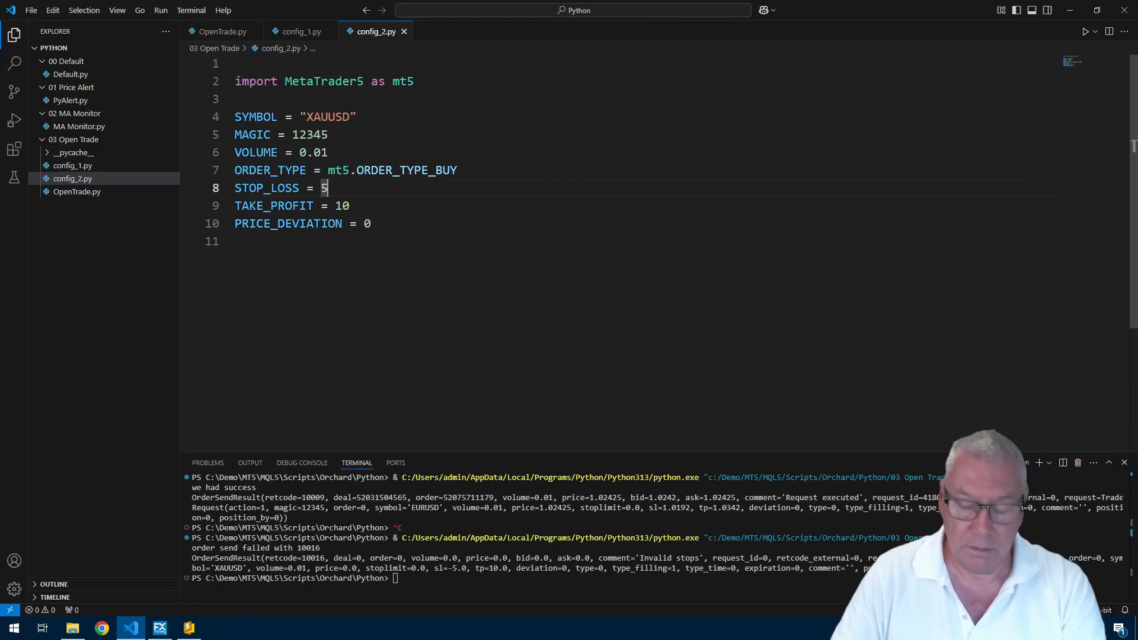
type("0")
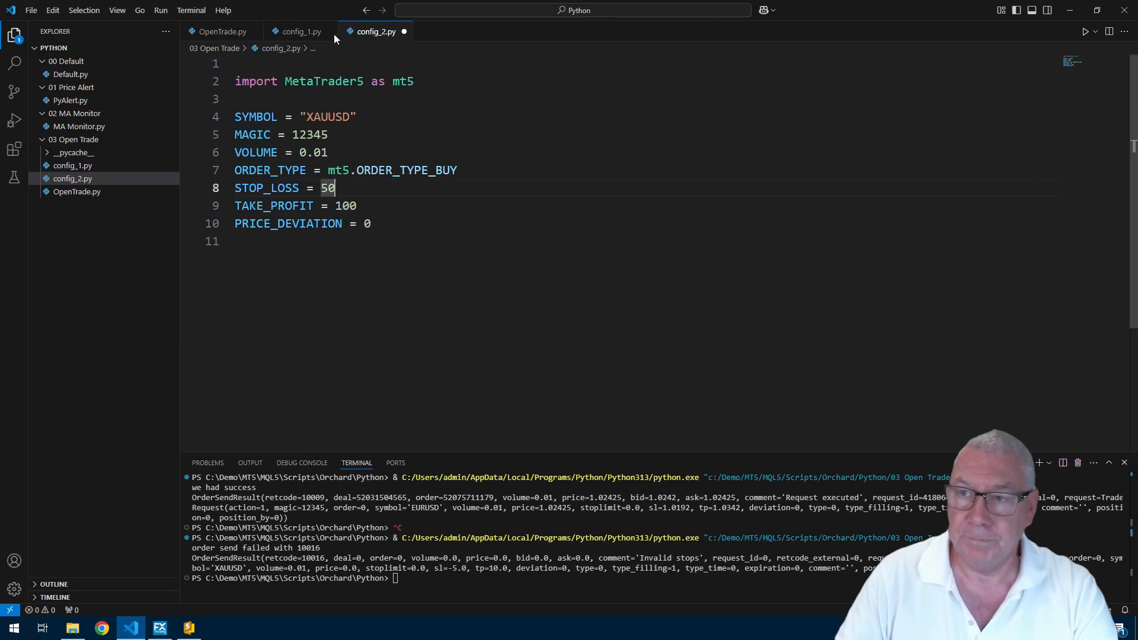
left_click(221, 32)
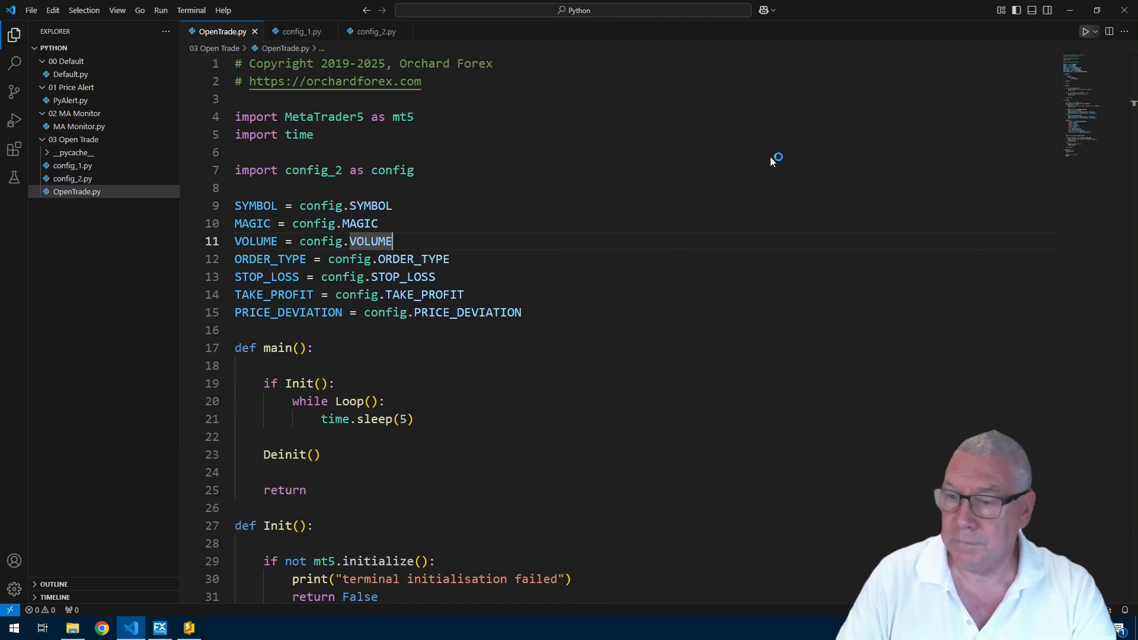
left_click(191, 10)
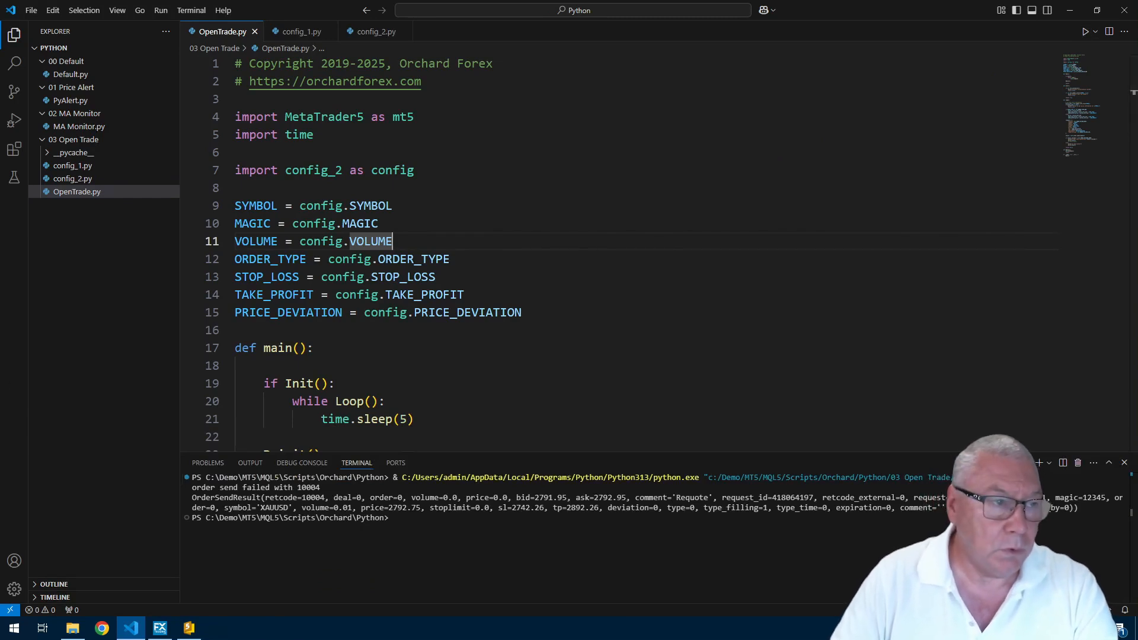
mouse_move(204, 355)
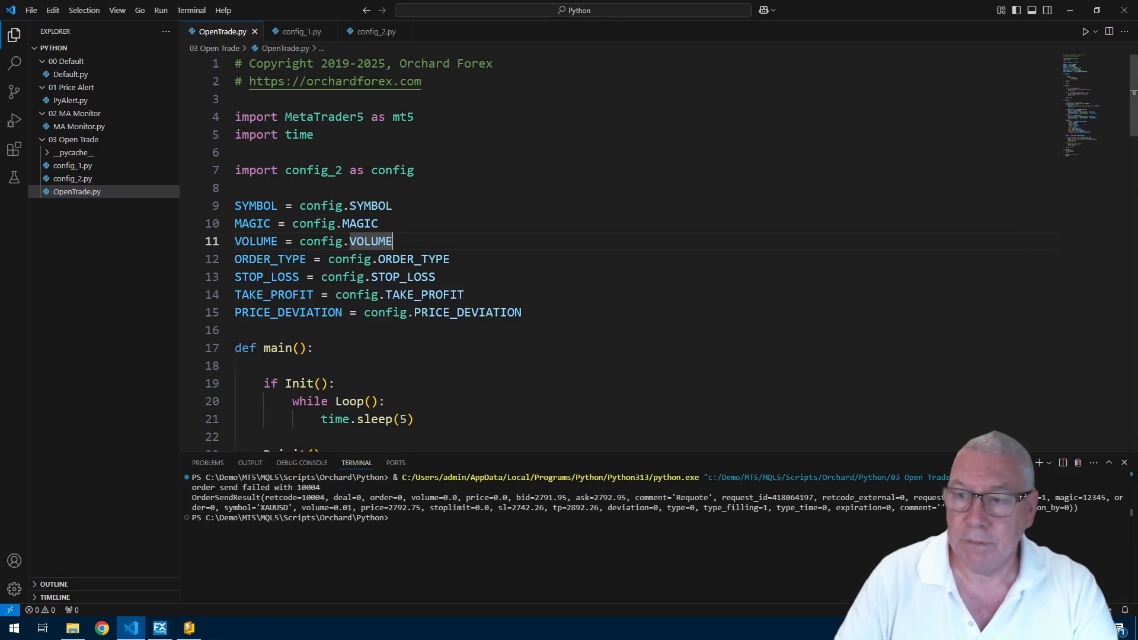
mouse_move(1078, 43)
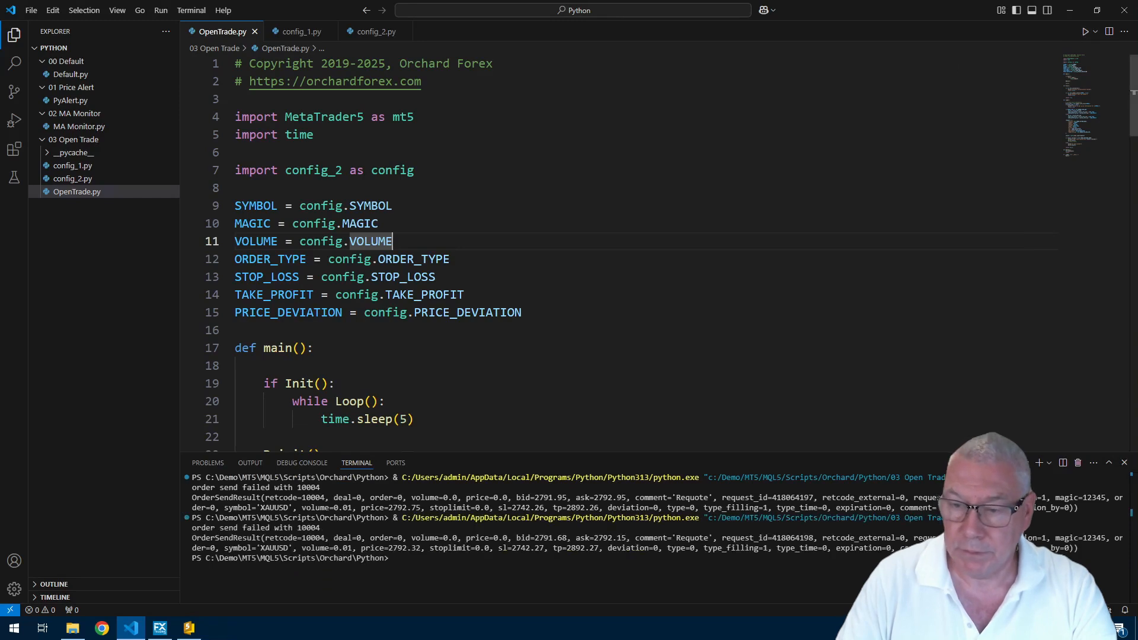
mouse_move(1005, 41)
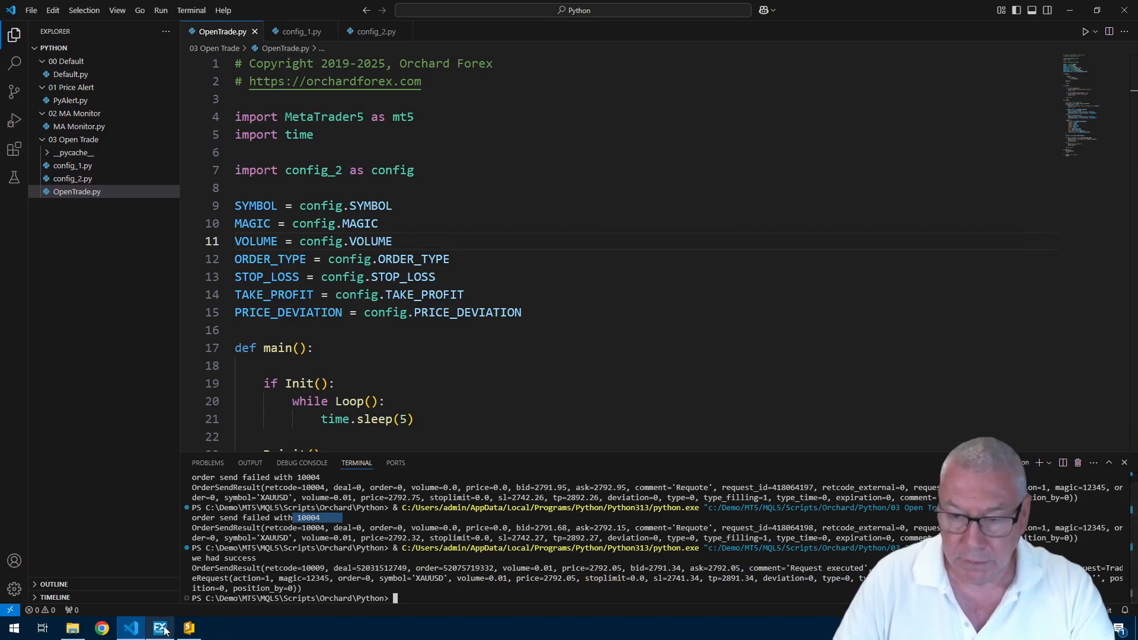
- Check MetaTrader 5 for the new 0.01-lot XAUUSD buy beside the EURUSD position
left_click(159, 627)
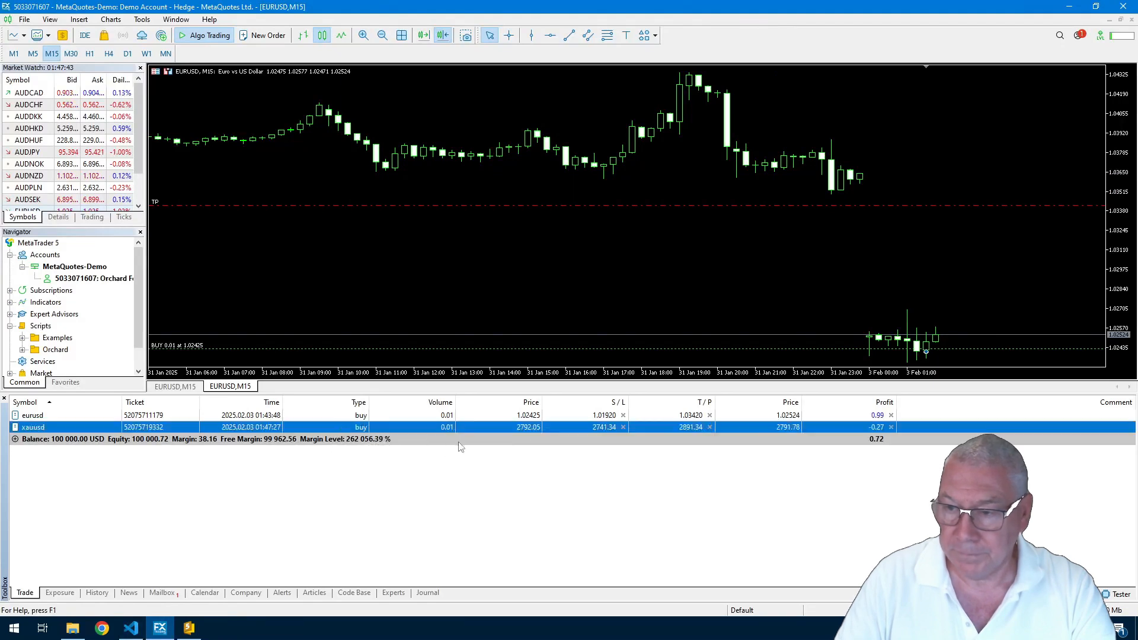
mouse_move(529, 427)
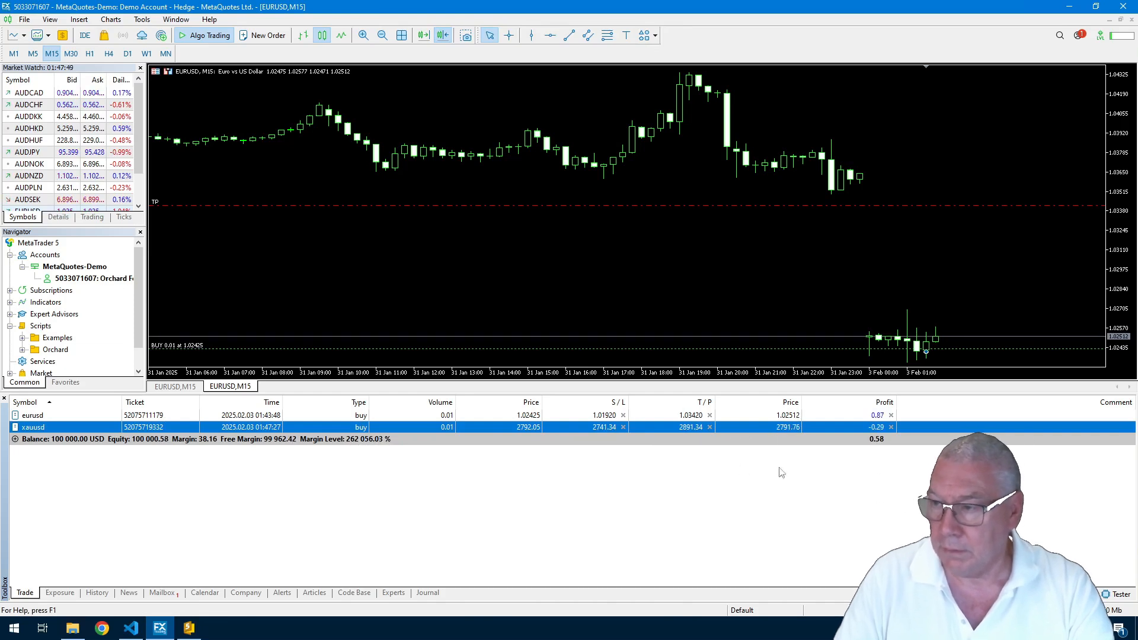
mouse_move(511, 540)
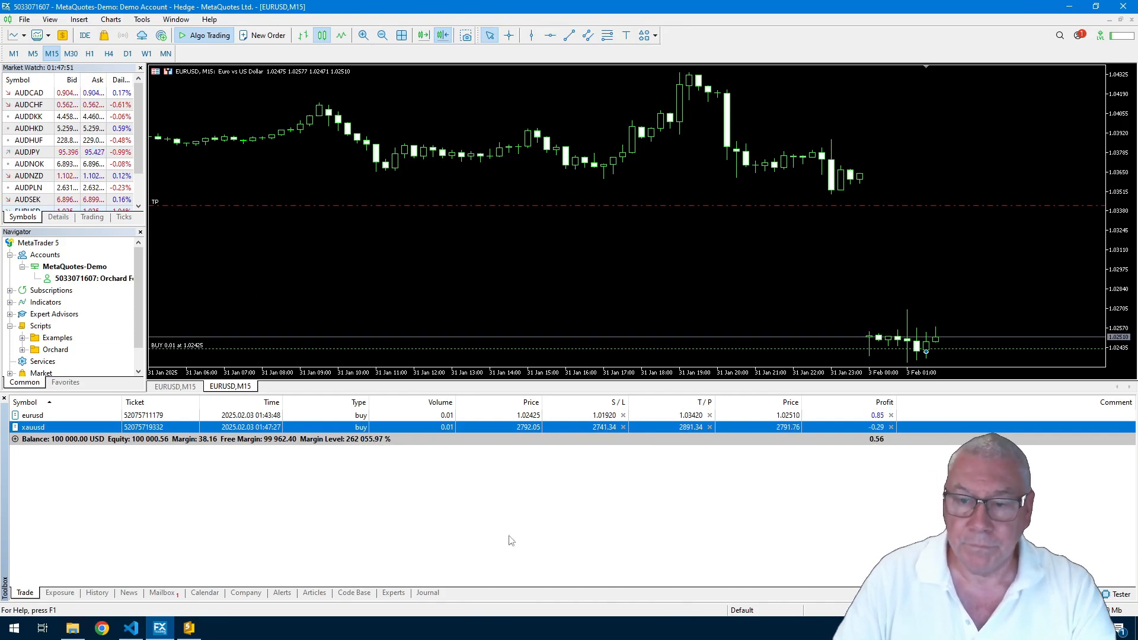